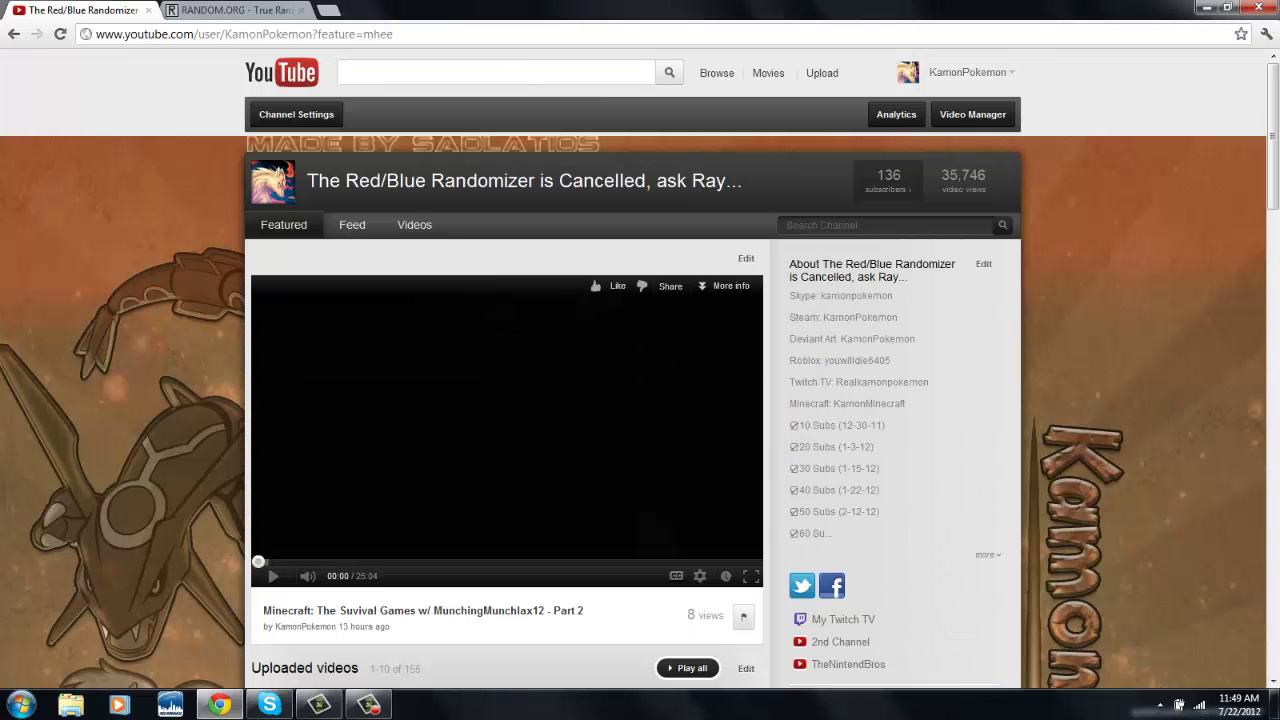
# Highlight the channel page's address and scroll through the channel's uploads
pyautogui.click(238, 32)
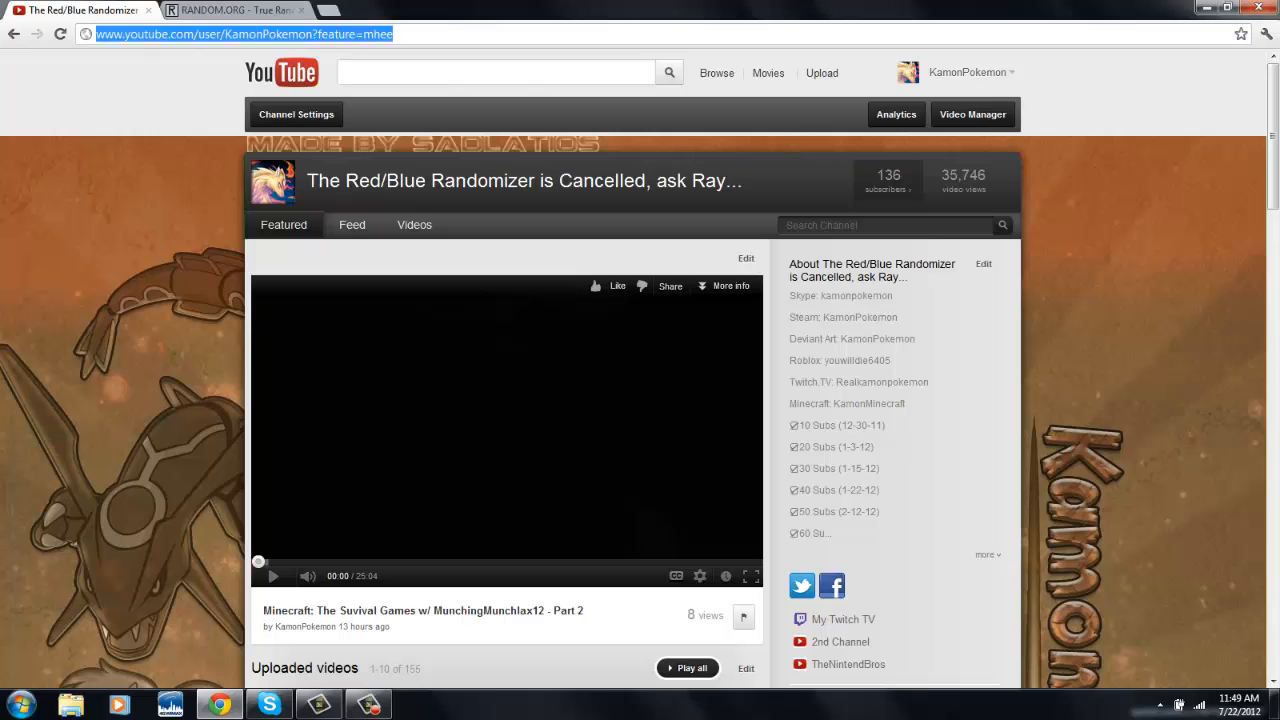
pyautogui.scroll(-3)
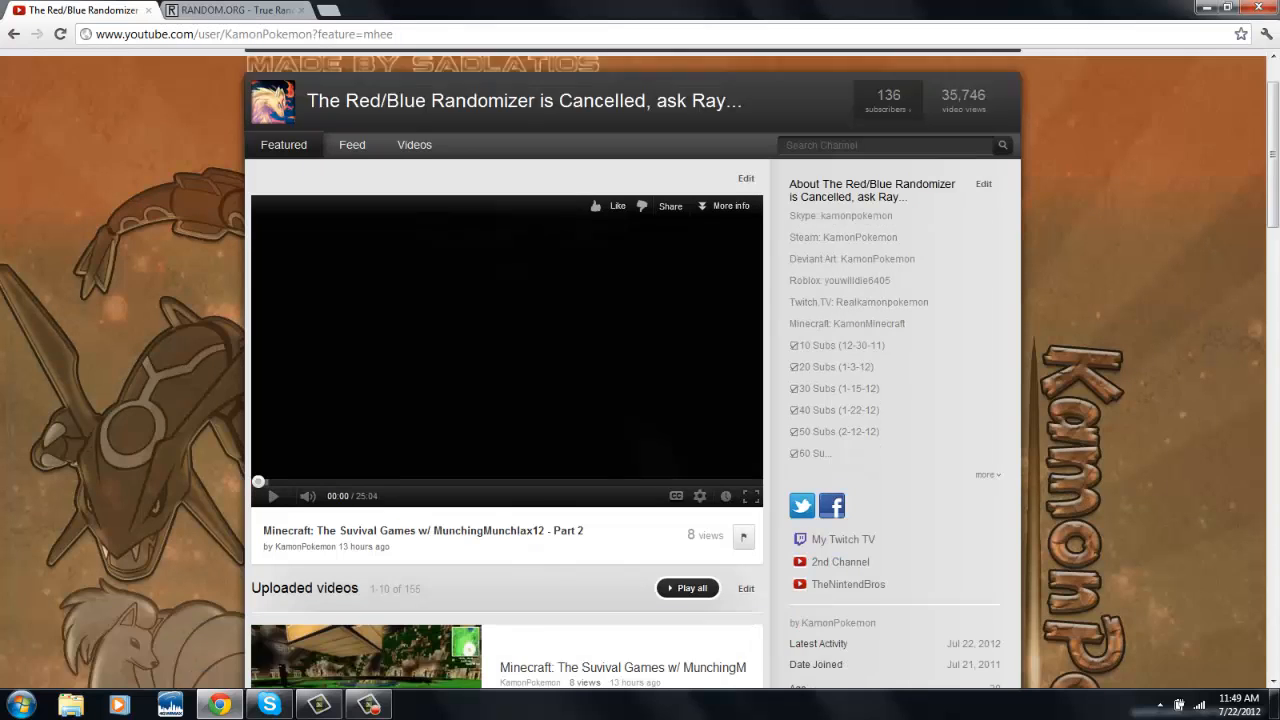
pyautogui.scroll(-3)
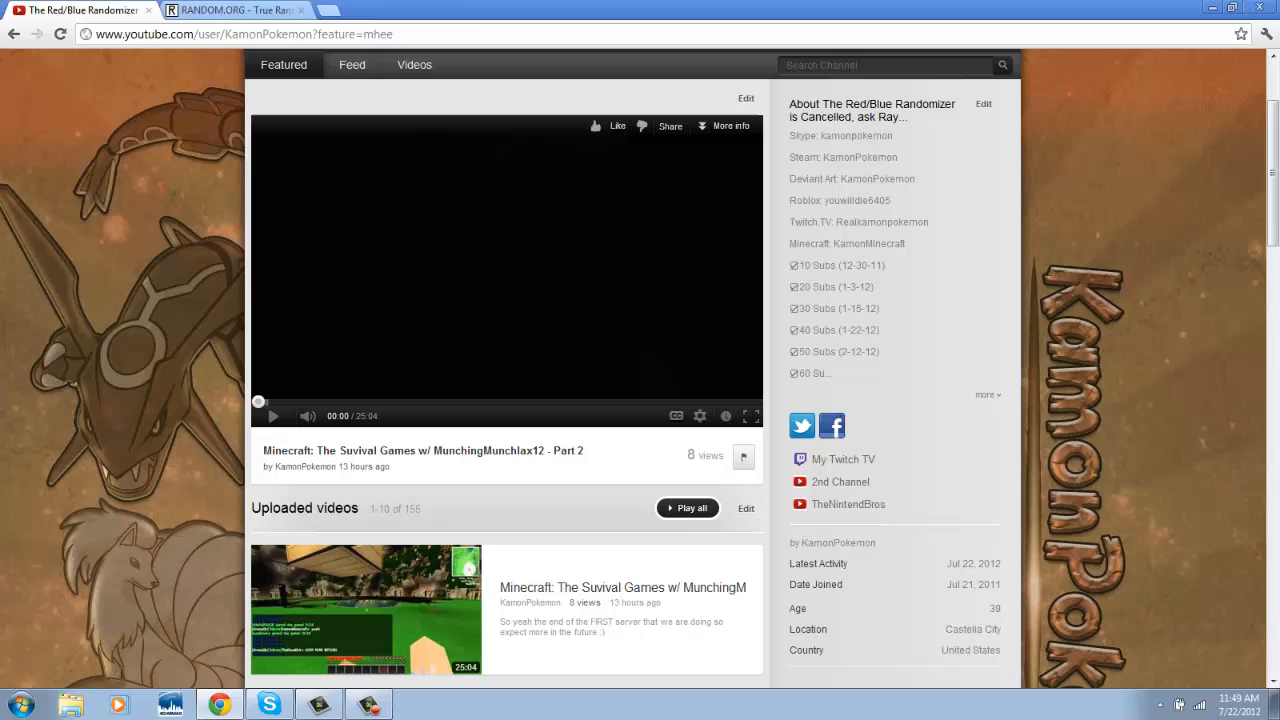
pyautogui.scroll(-3)
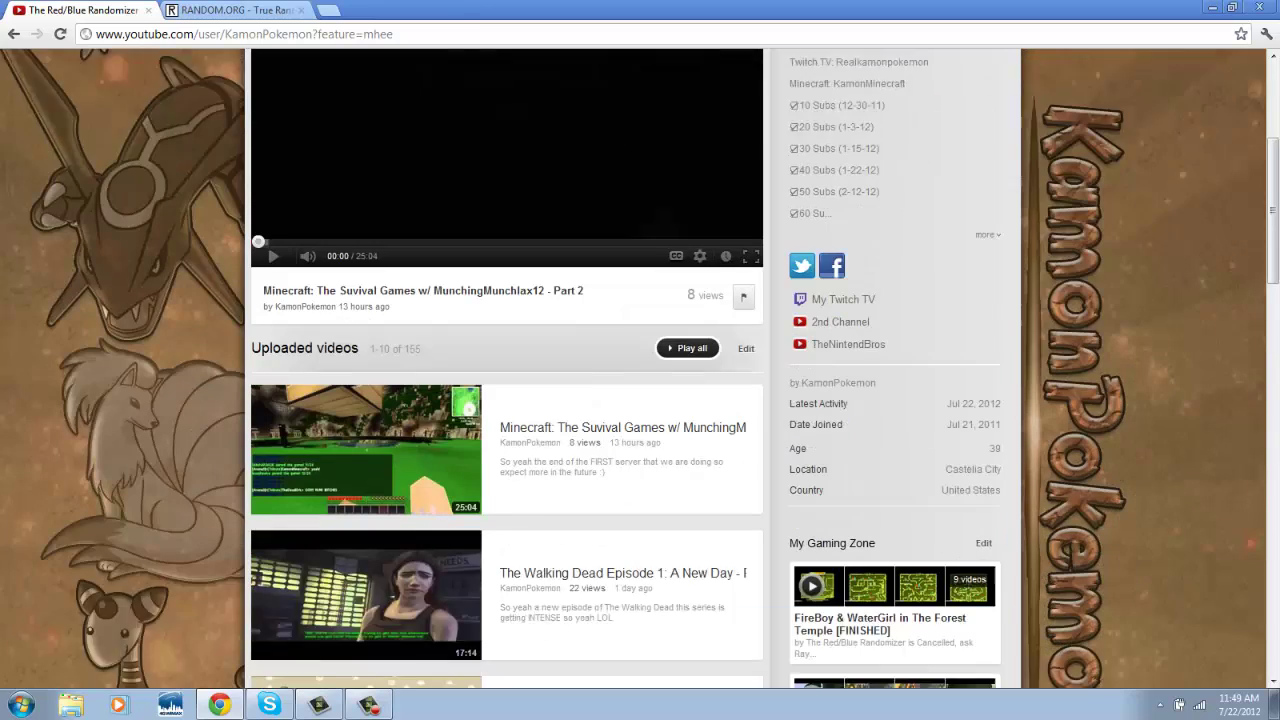
pyautogui.scroll(3)
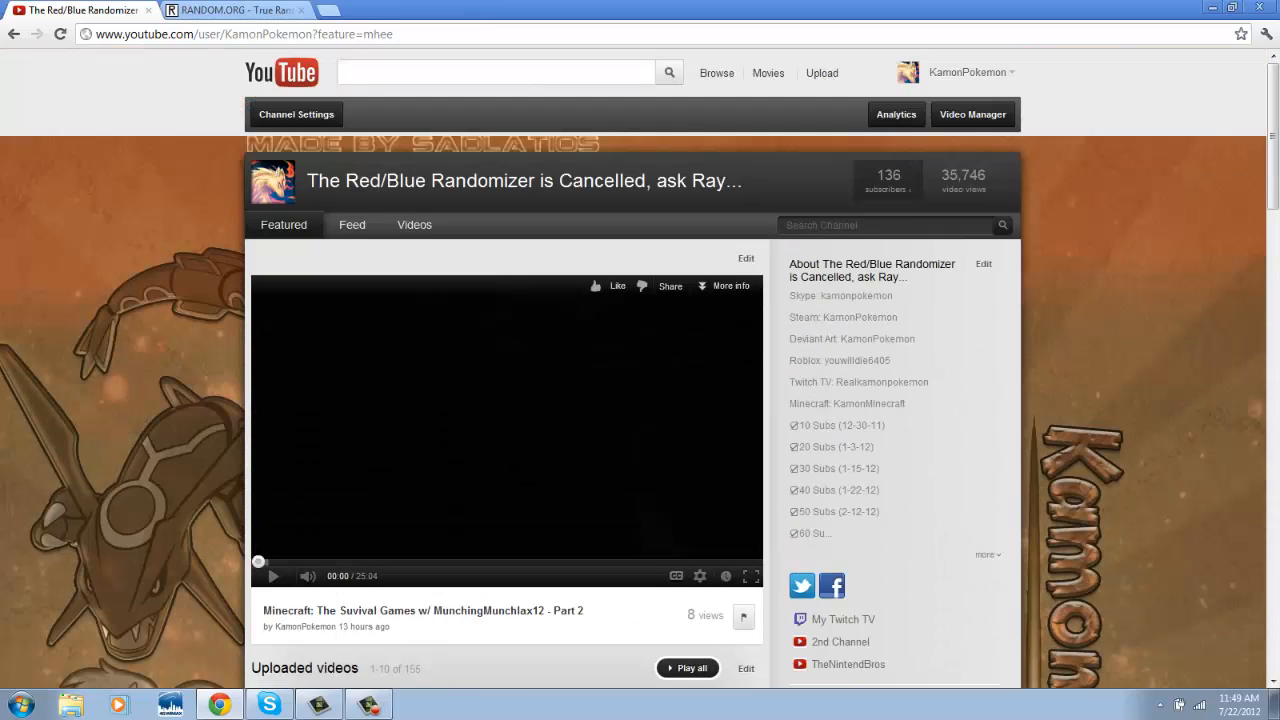
pyautogui.scroll(-3)
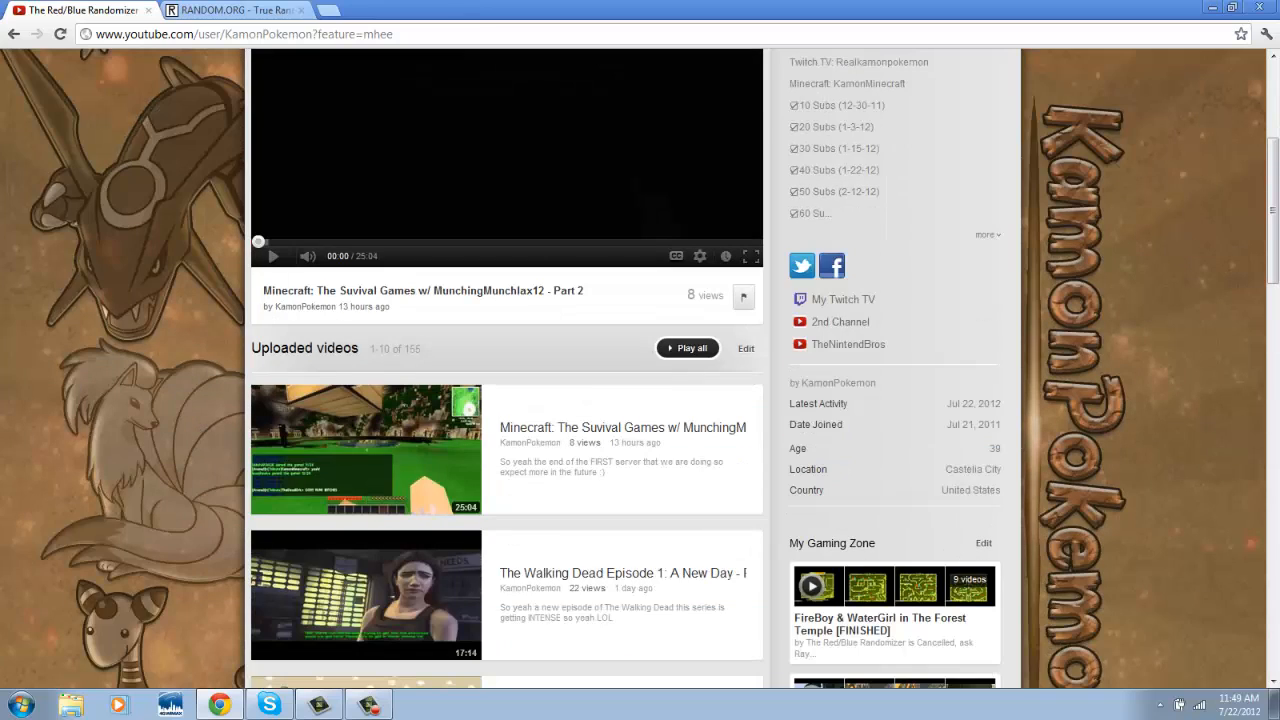
pyautogui.scroll(3)
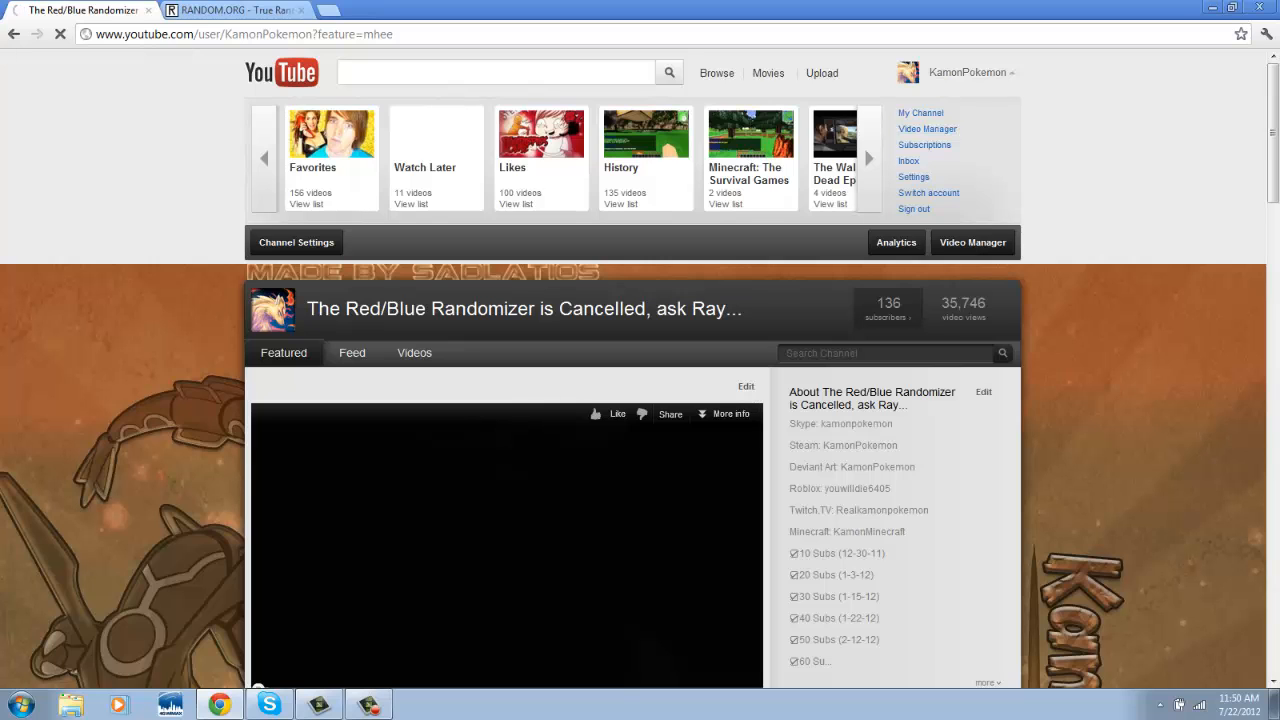
# Go to the uploaded videos list and scroll to the 1 year anniversary giveaway video
pyautogui.click(928, 128)
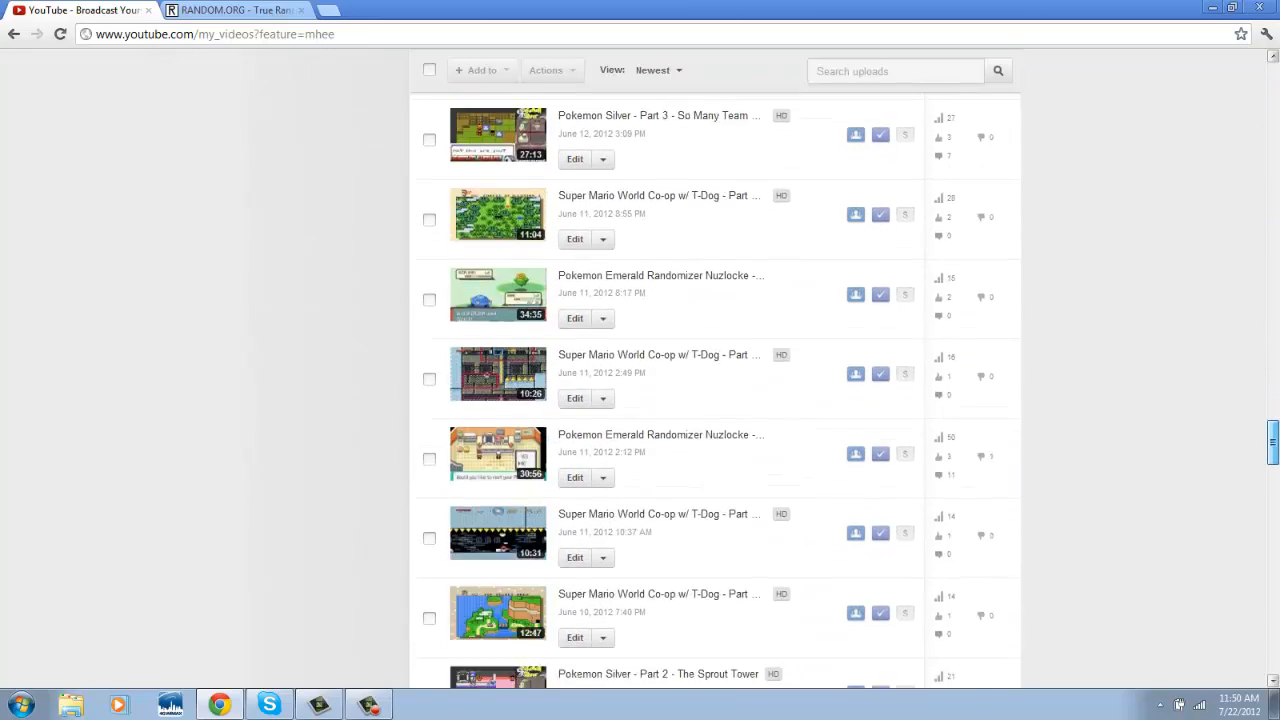
pyautogui.scroll(-3)
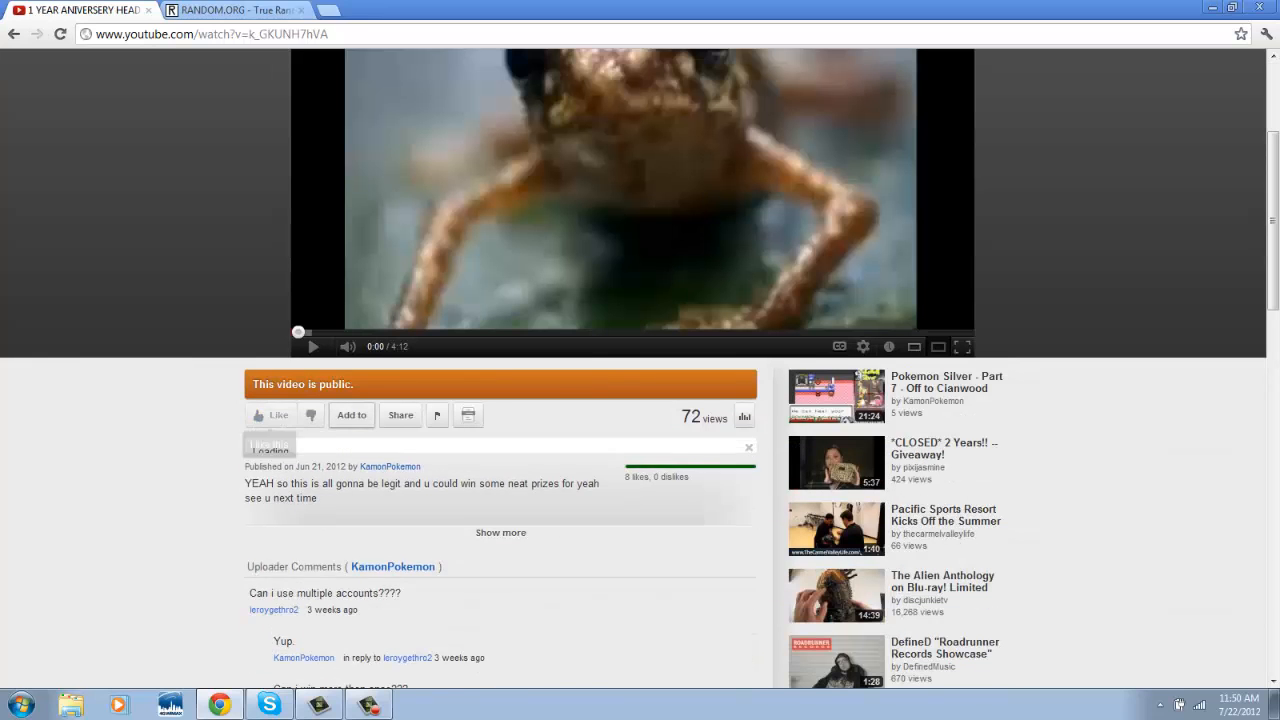
pyautogui.scroll(-3)
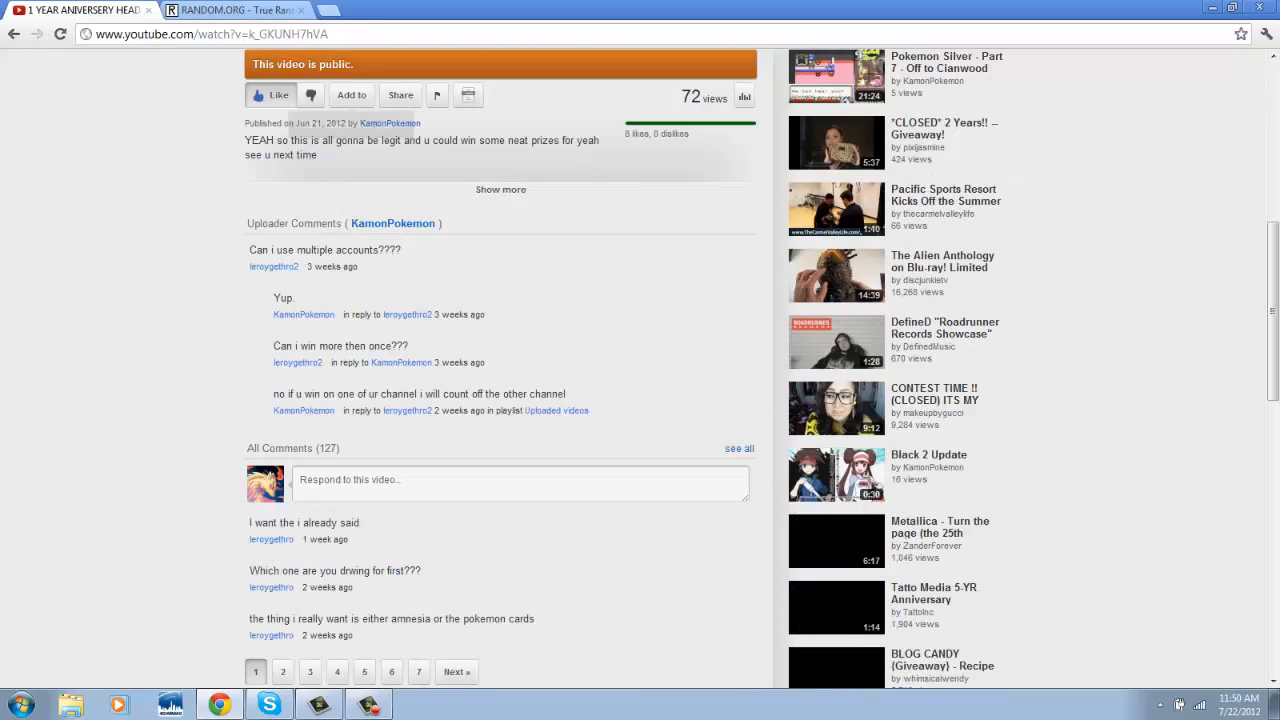
pyautogui.scroll(3)
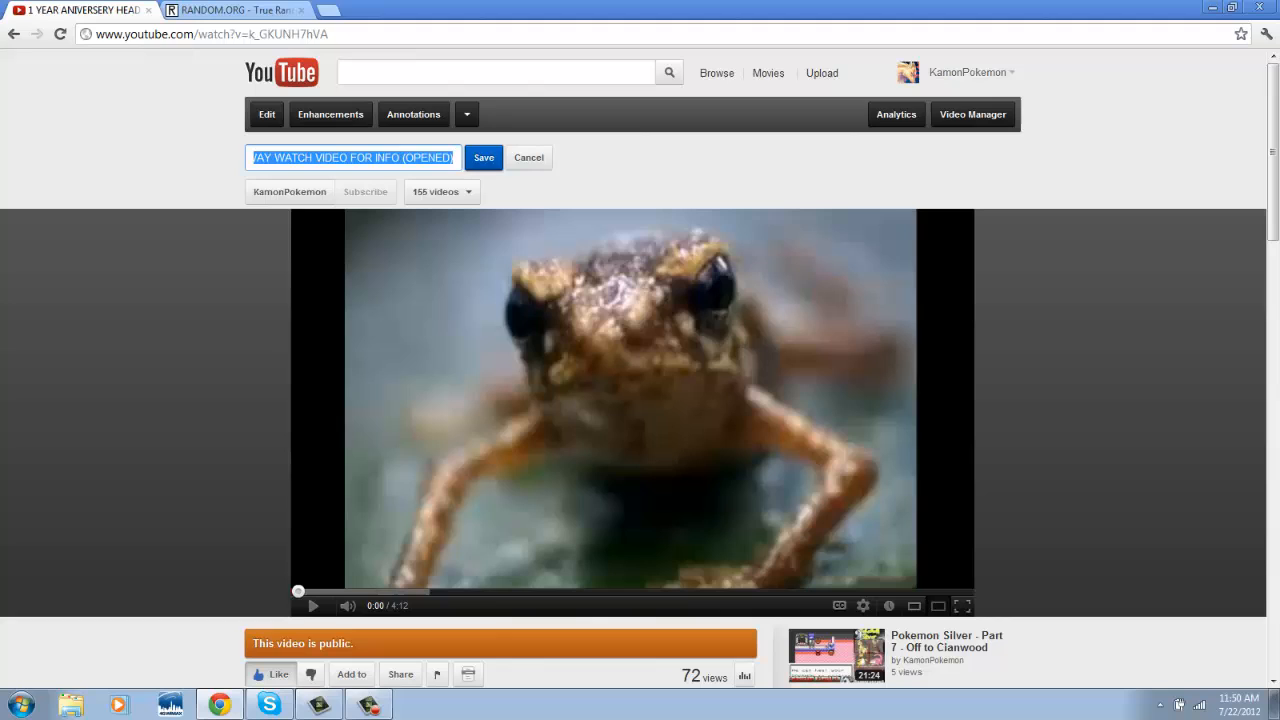
# Replace OPENED with CLOSED at the end of the giveaway video's title and save it
pyautogui.click(352, 156)
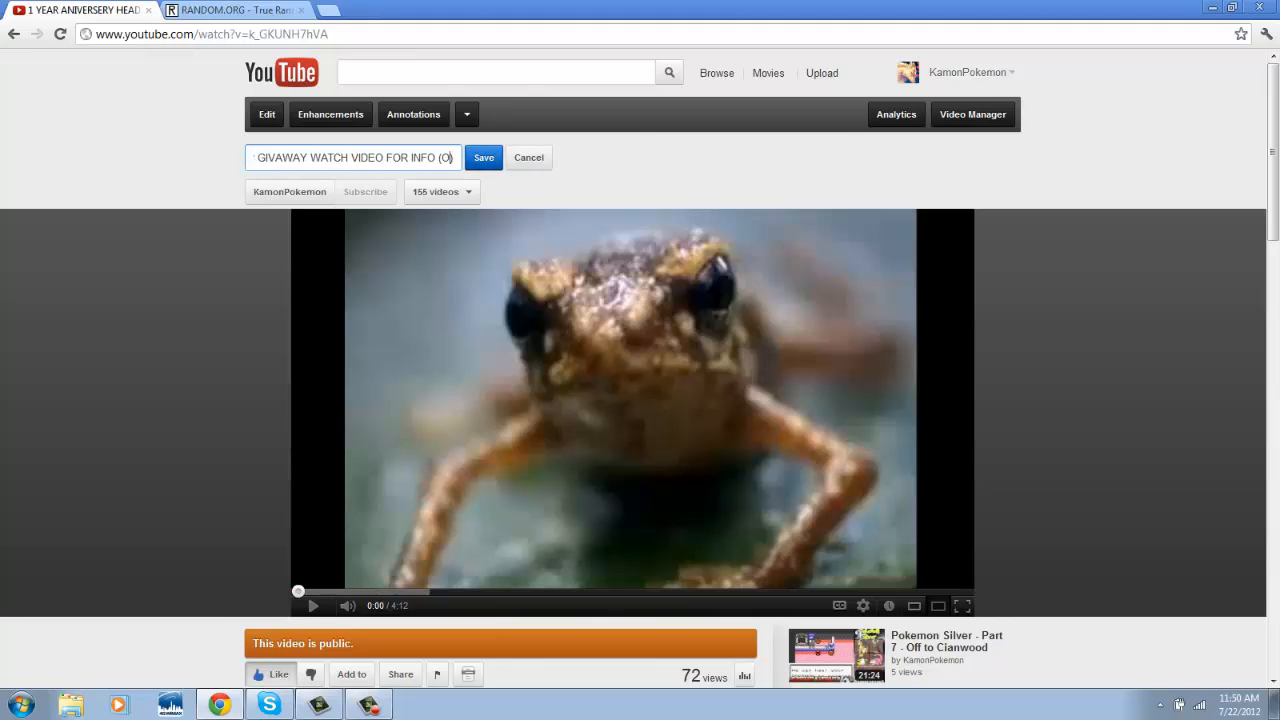
pyautogui.write('CLOD')
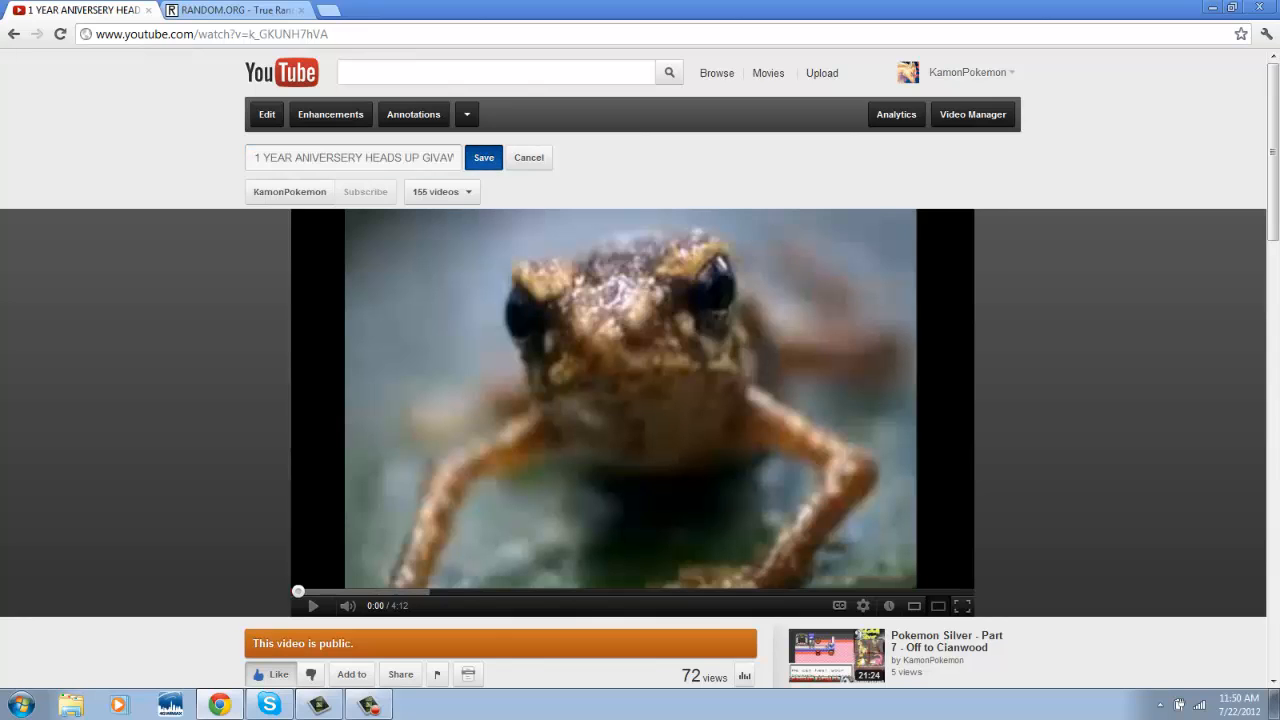
pyautogui.click(484, 156)
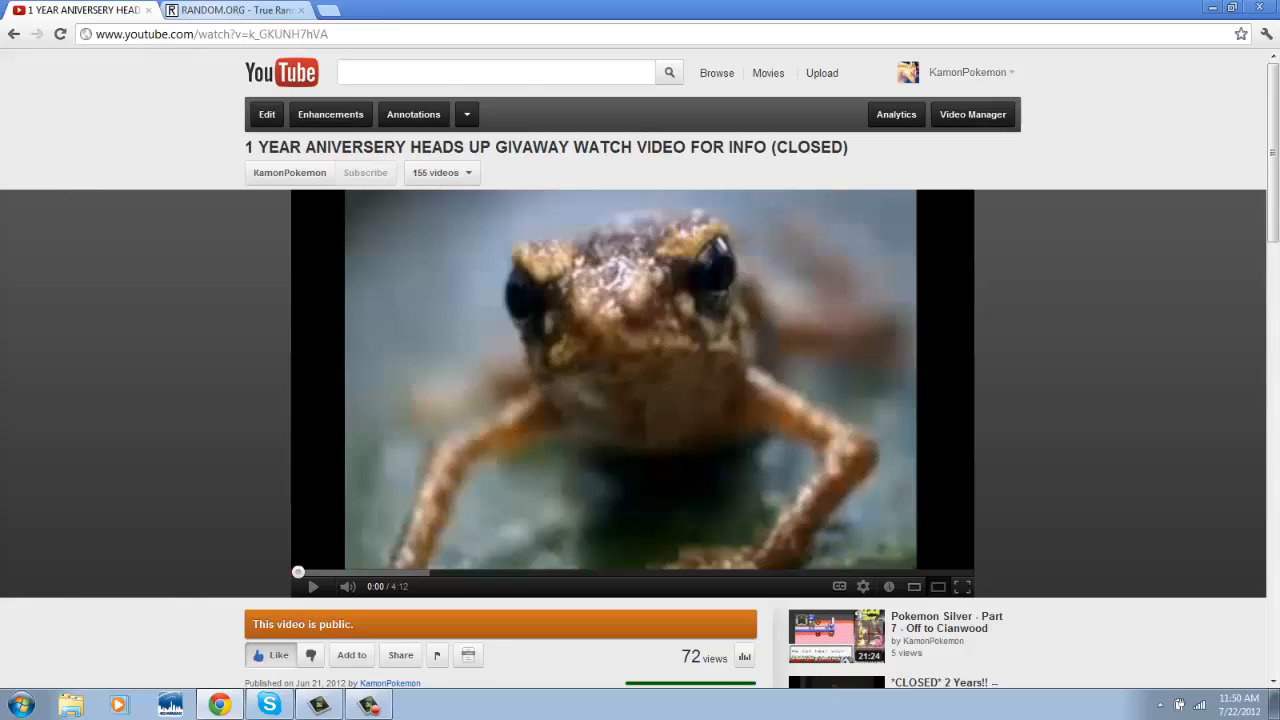
pyautogui.scroll(-3)
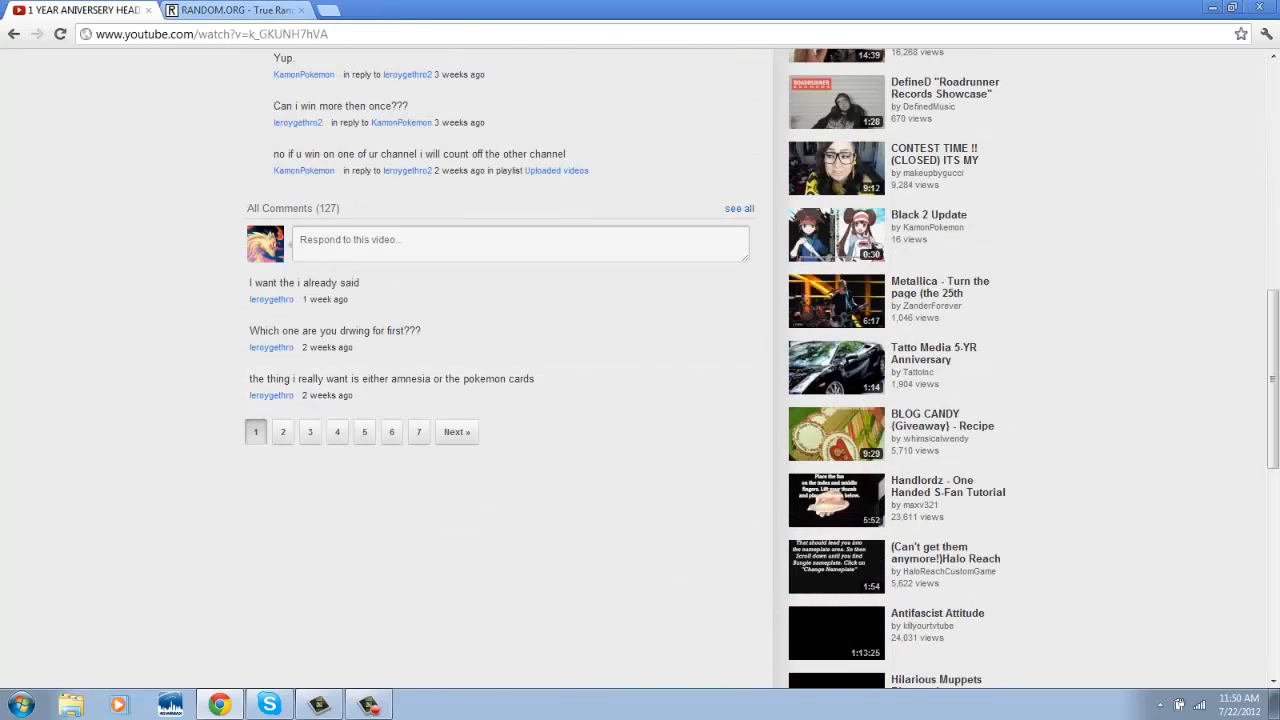
# Show all comments on the giveaway video and scroll through the entries
pyautogui.click(736, 208)
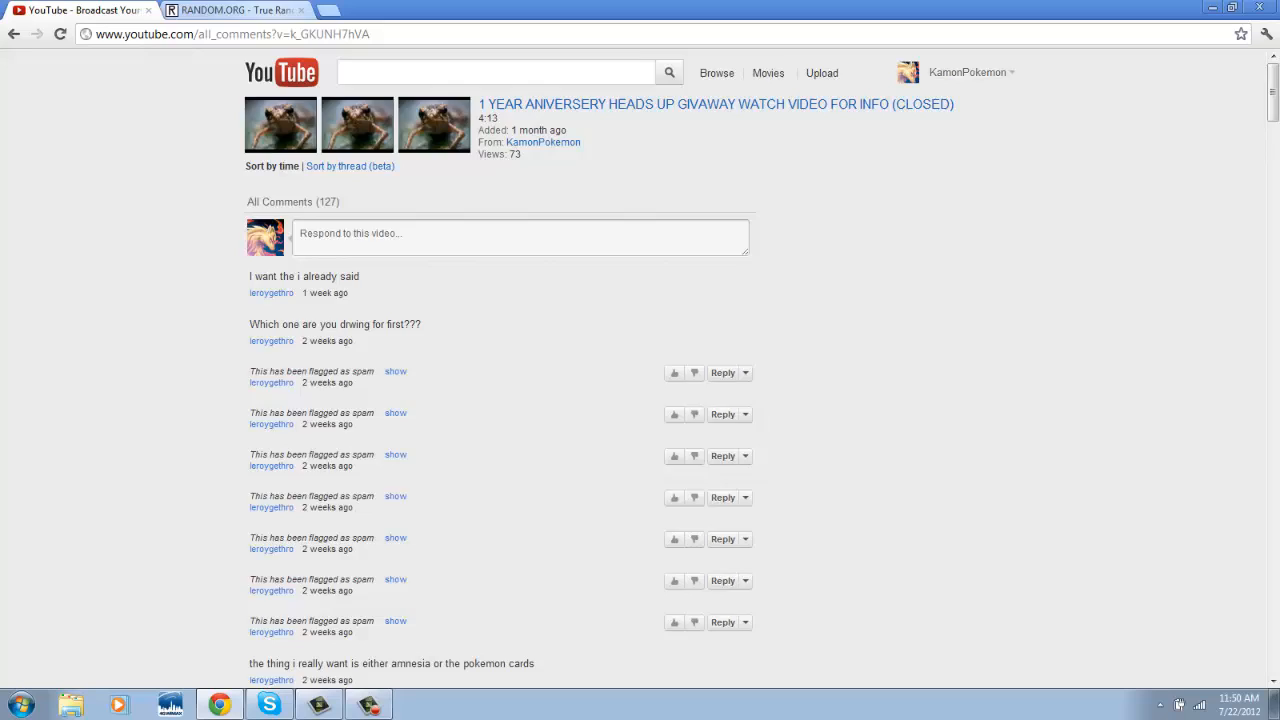
pyautogui.scroll(-3)
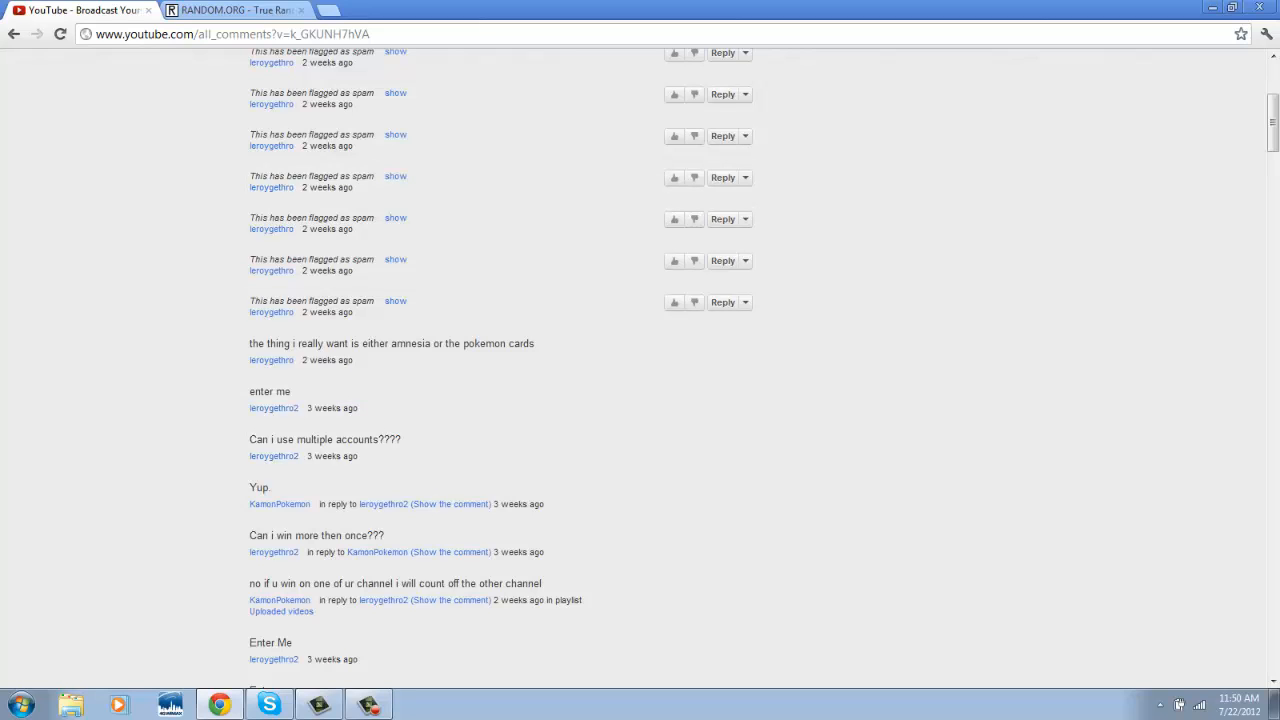
pyautogui.scroll(3)
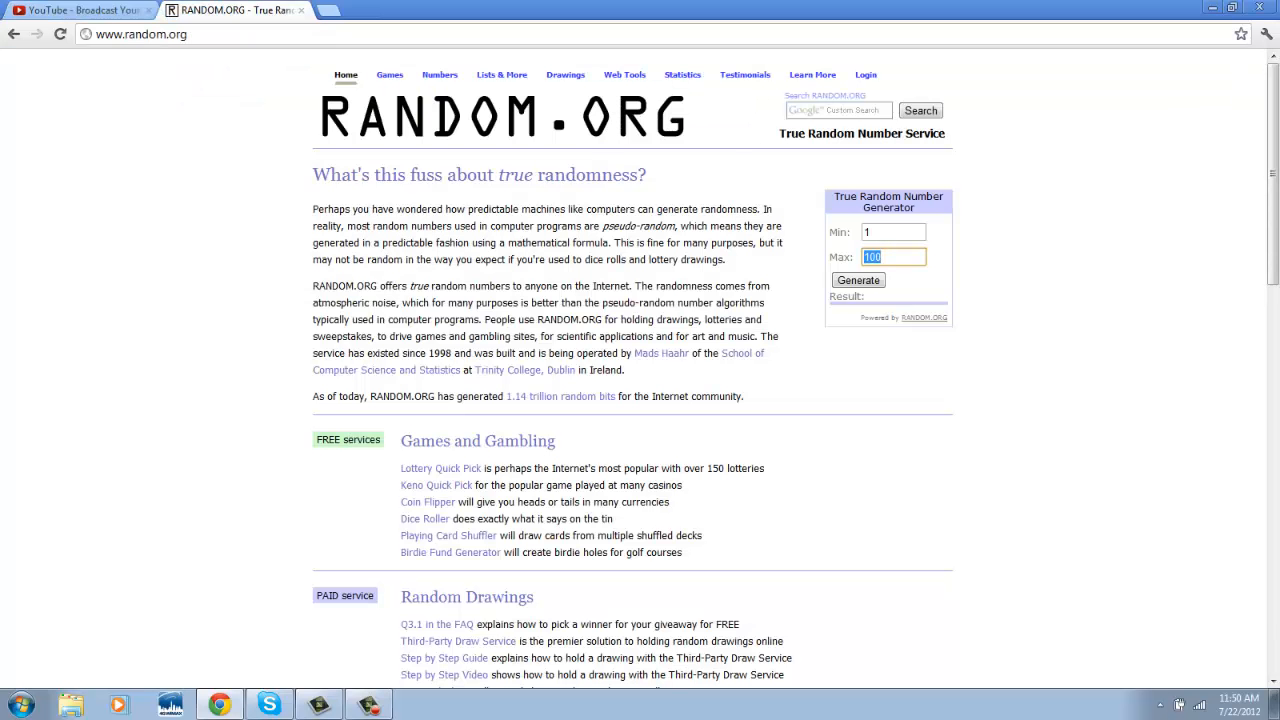
# Generate a random number from 1 to 127 on RANDOM.ORG, getting 50, and return to the comments
pyautogui.click(80, 10)
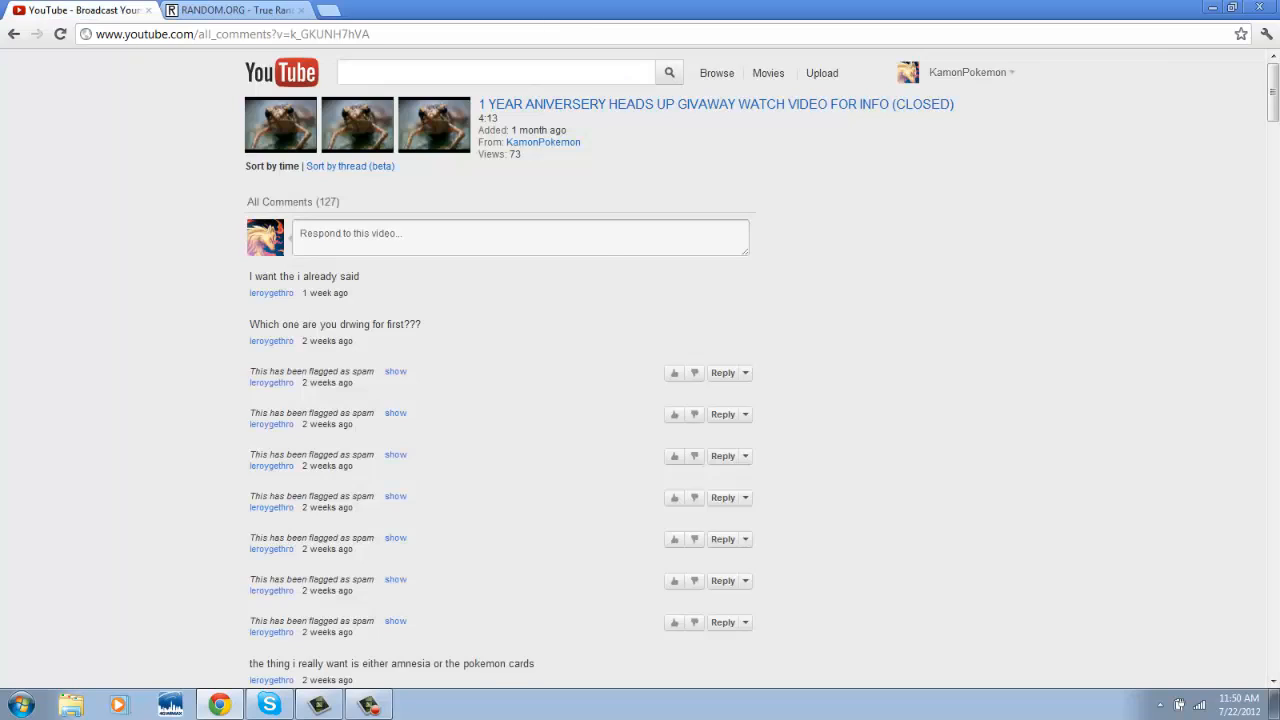
pyautogui.click(236, 10)
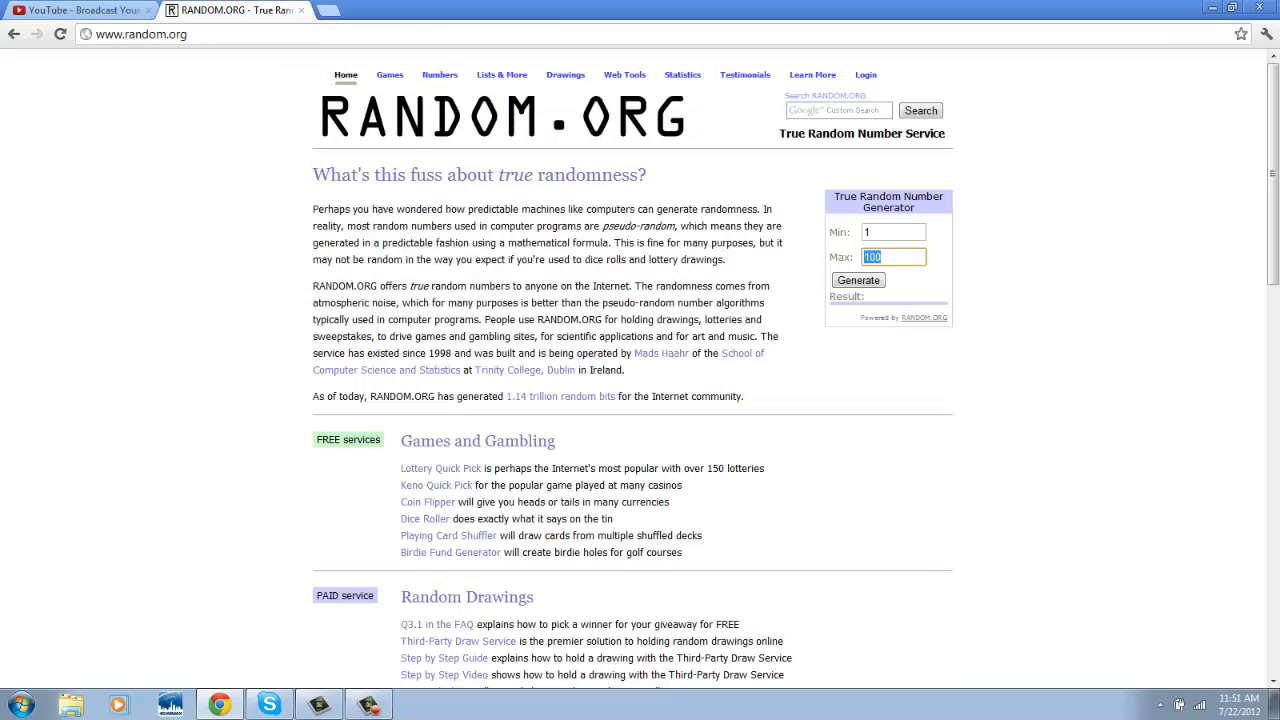
pyautogui.write('127')
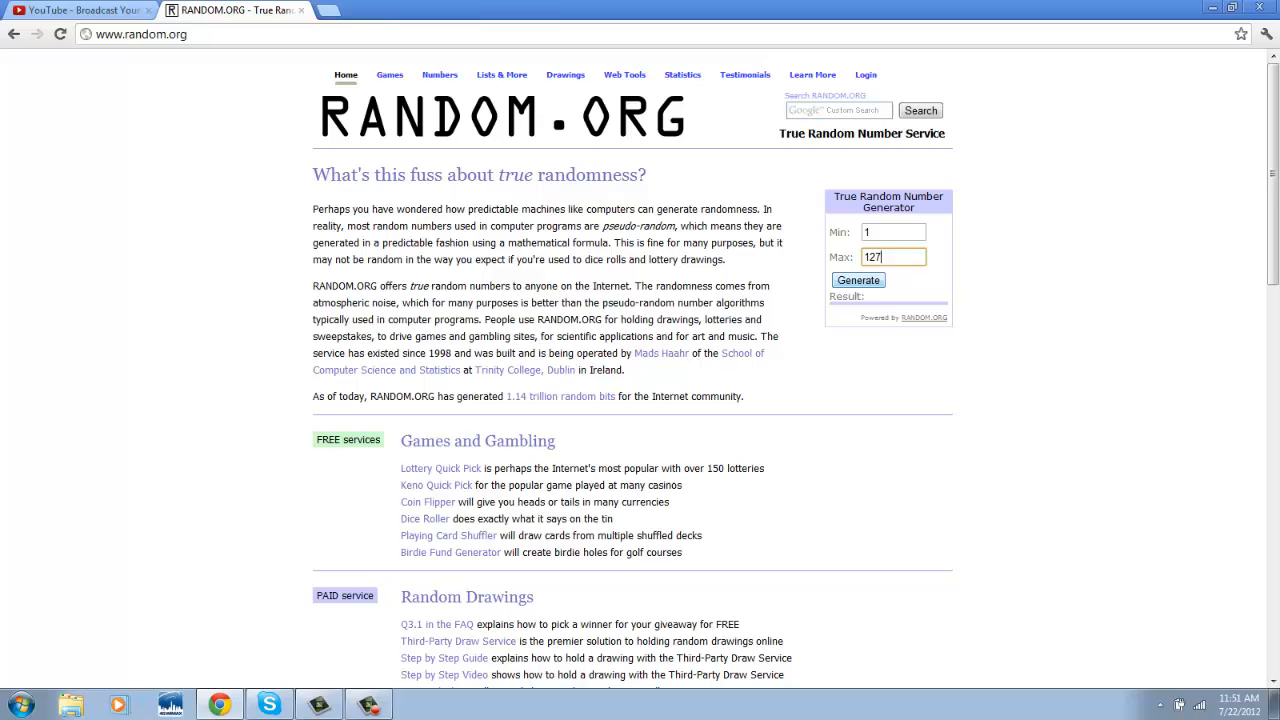
pyautogui.click(858, 280)
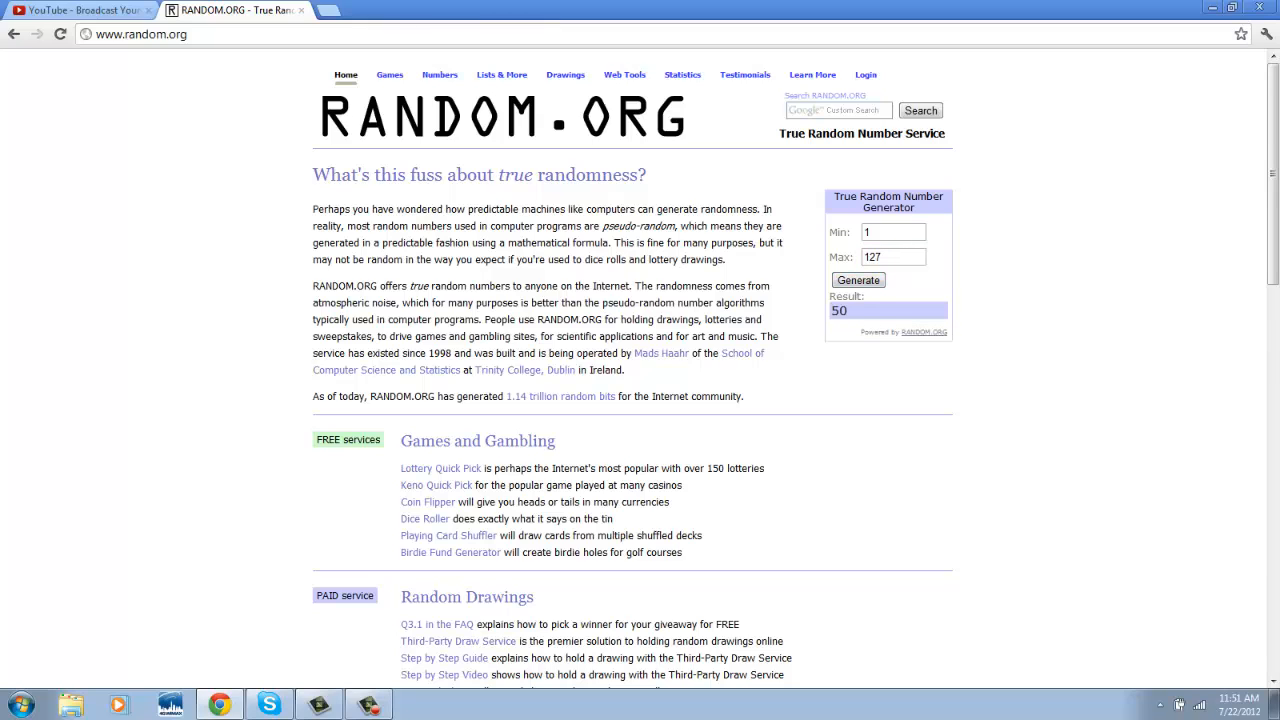
pyautogui.click(80, 10)
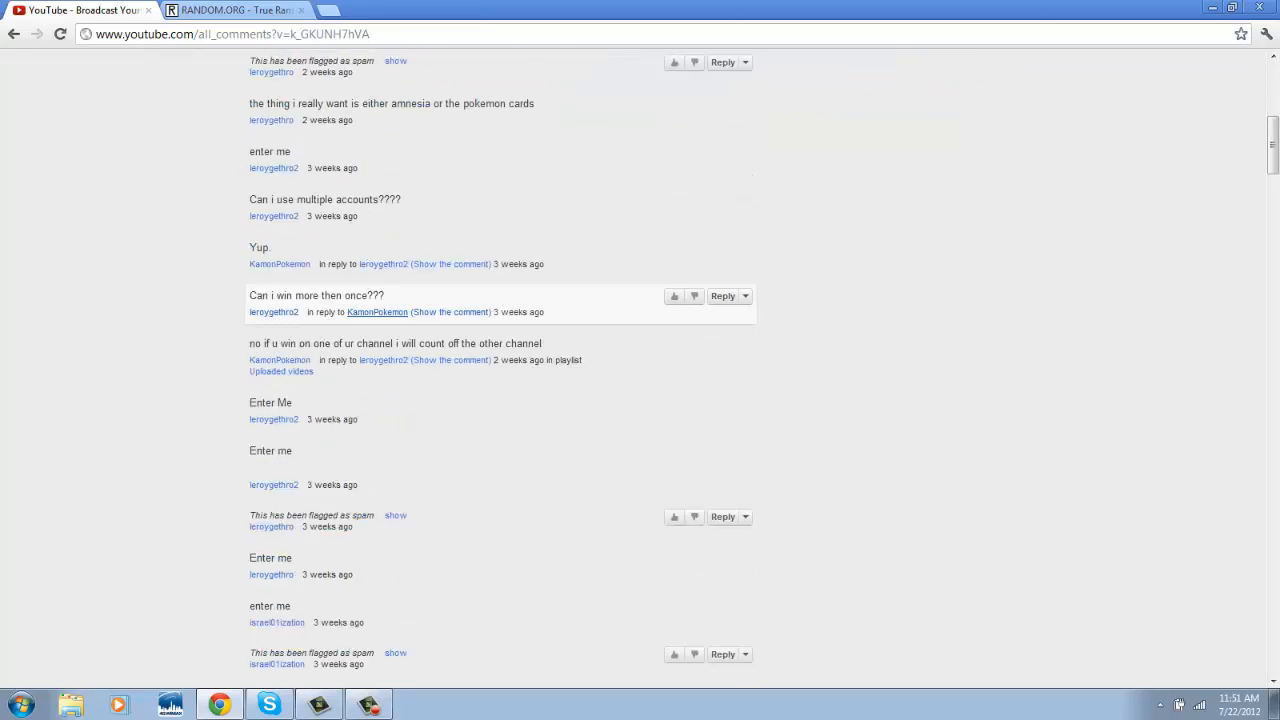
# Scroll back up through the comment list counting toward entry 50
pyautogui.scroll(-3)
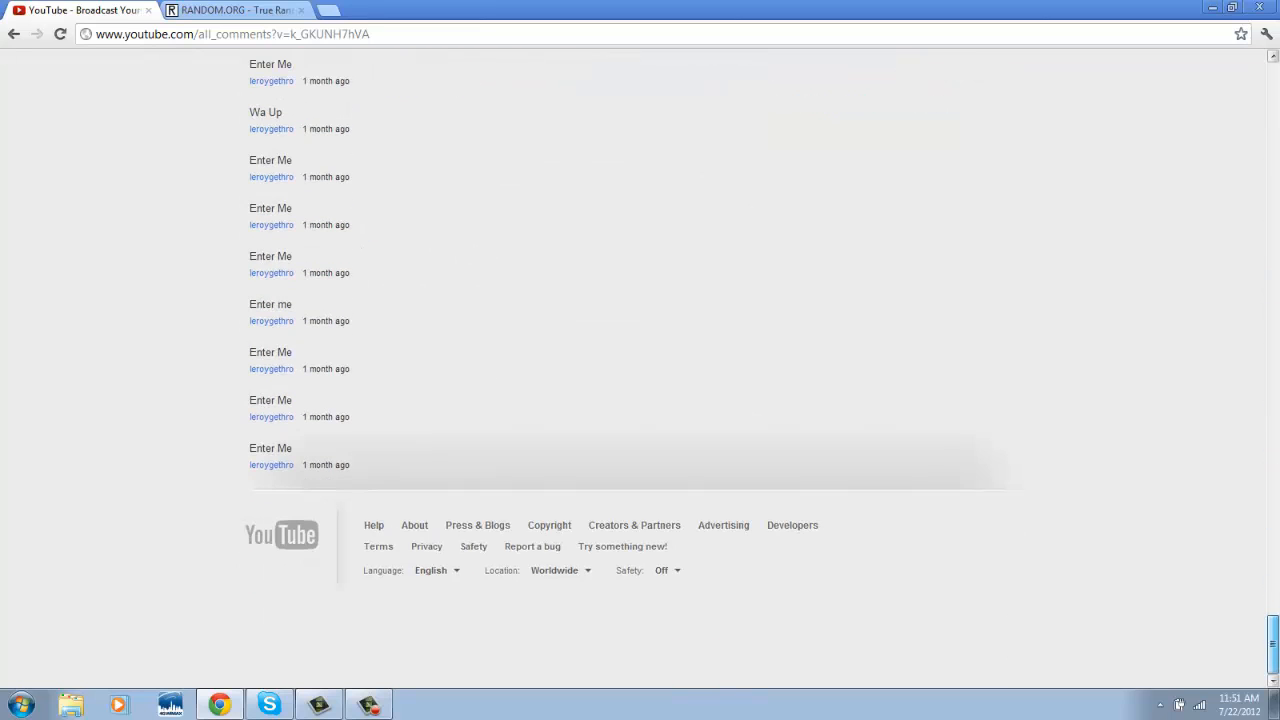
pyautogui.scroll(3)
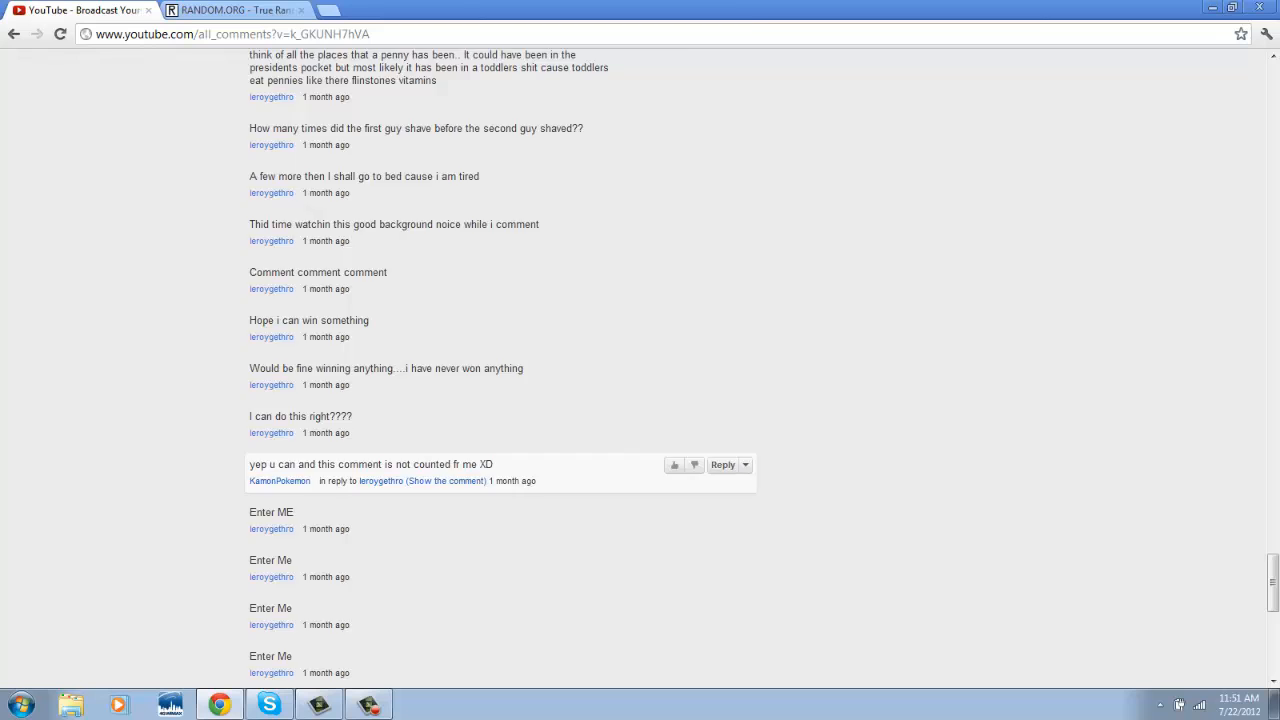
pyautogui.scroll(-3)
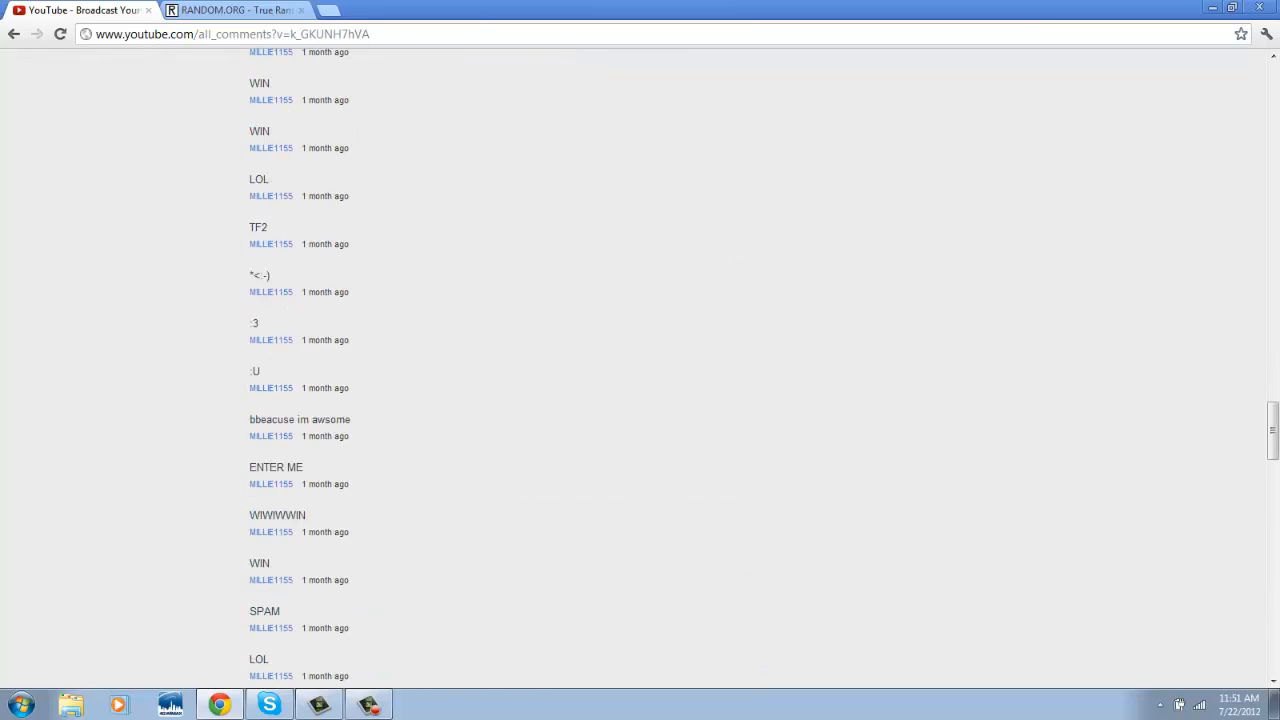
pyautogui.scroll(-3)
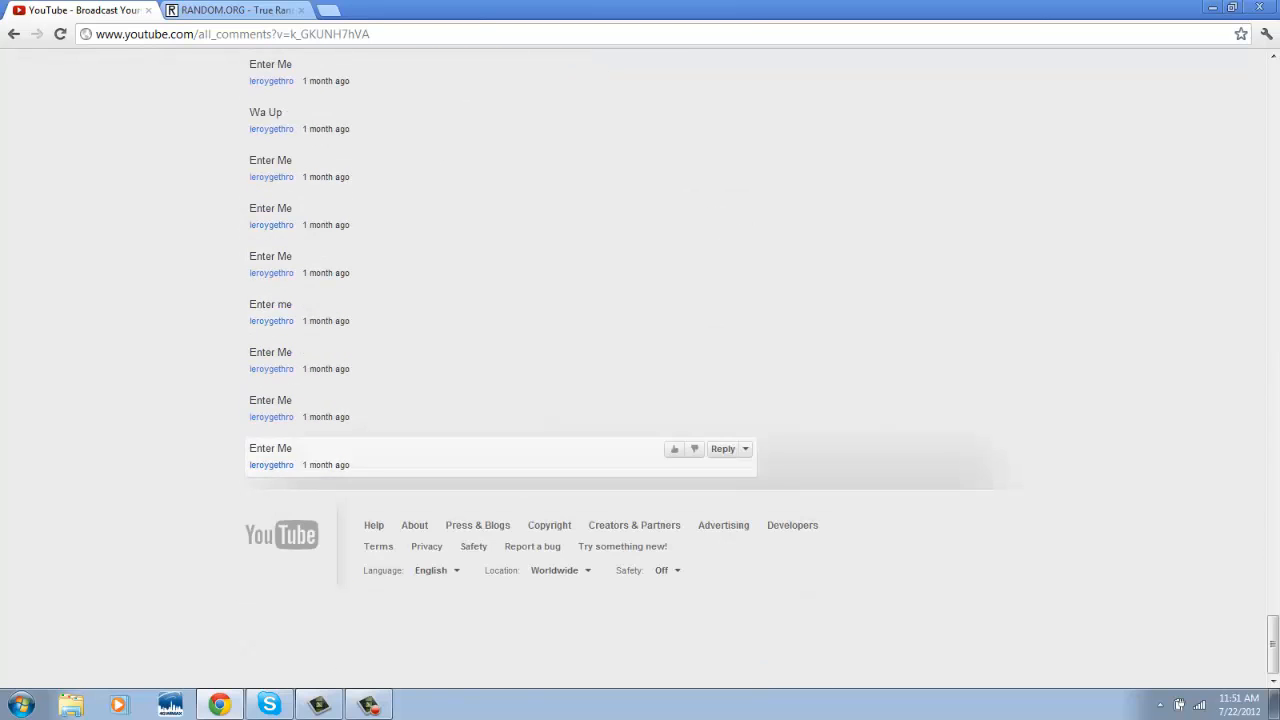
pyautogui.scroll(3)
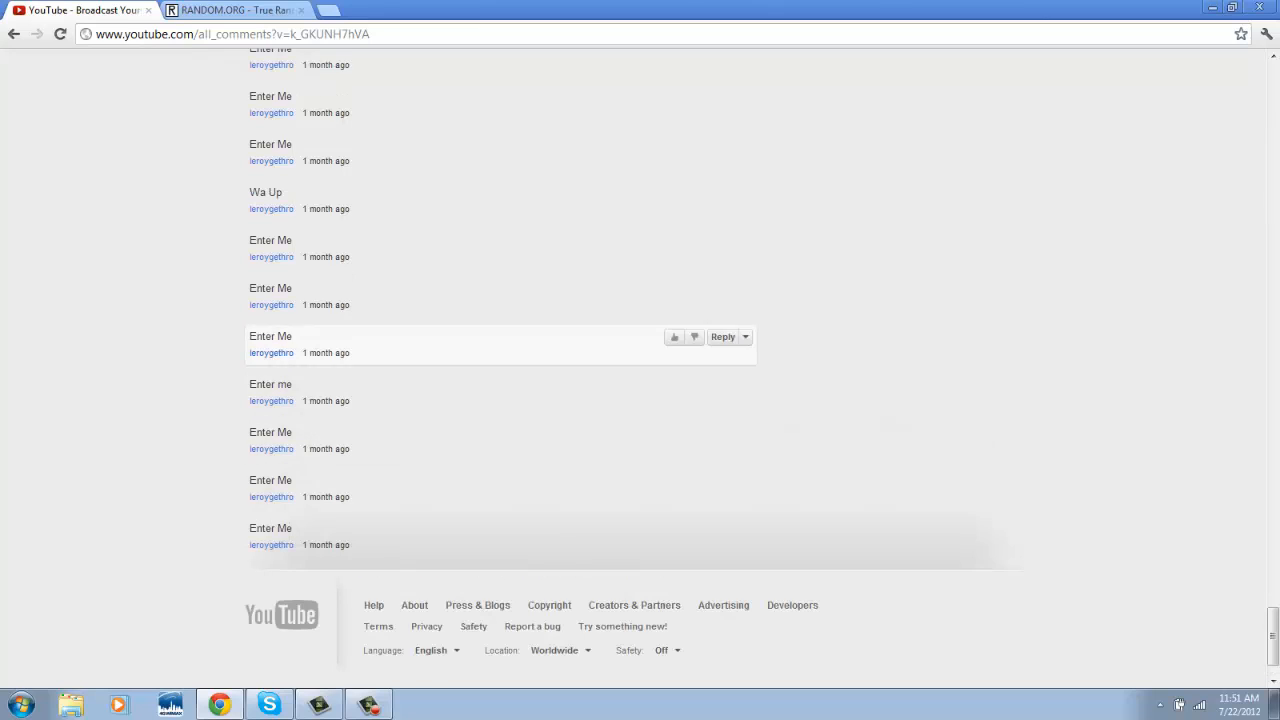
pyautogui.scroll(3)
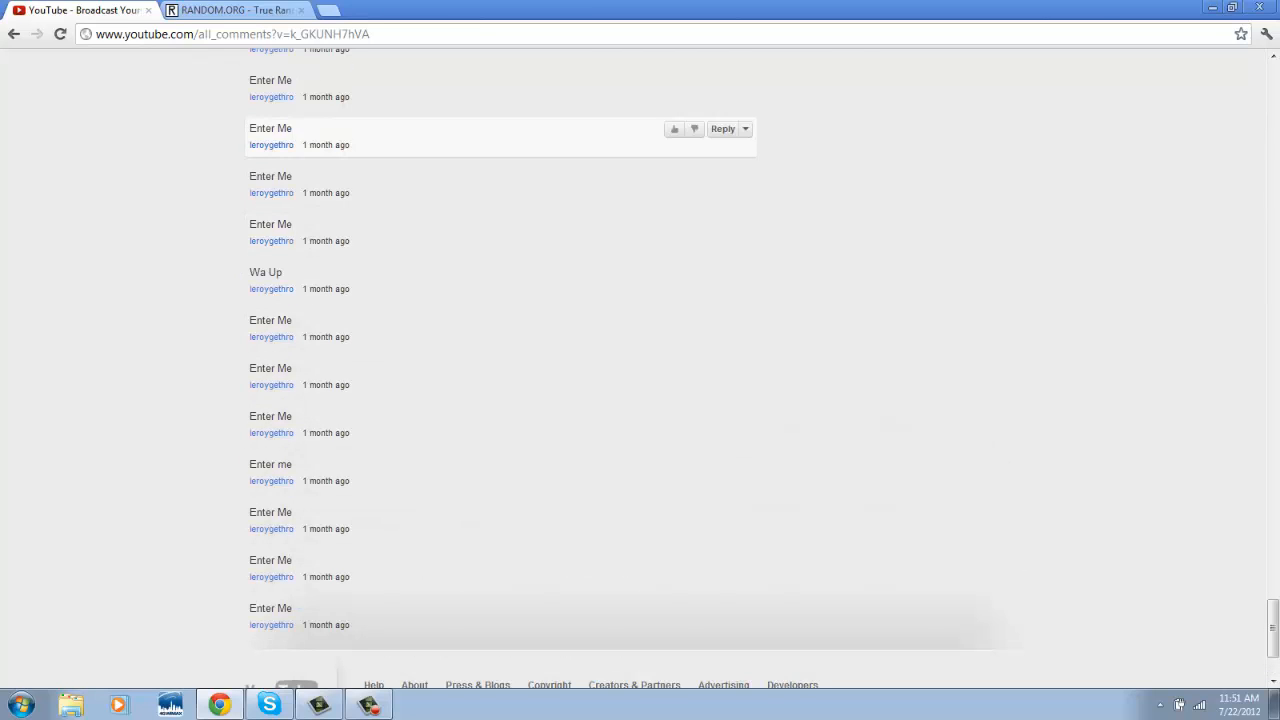
pyautogui.scroll(3)
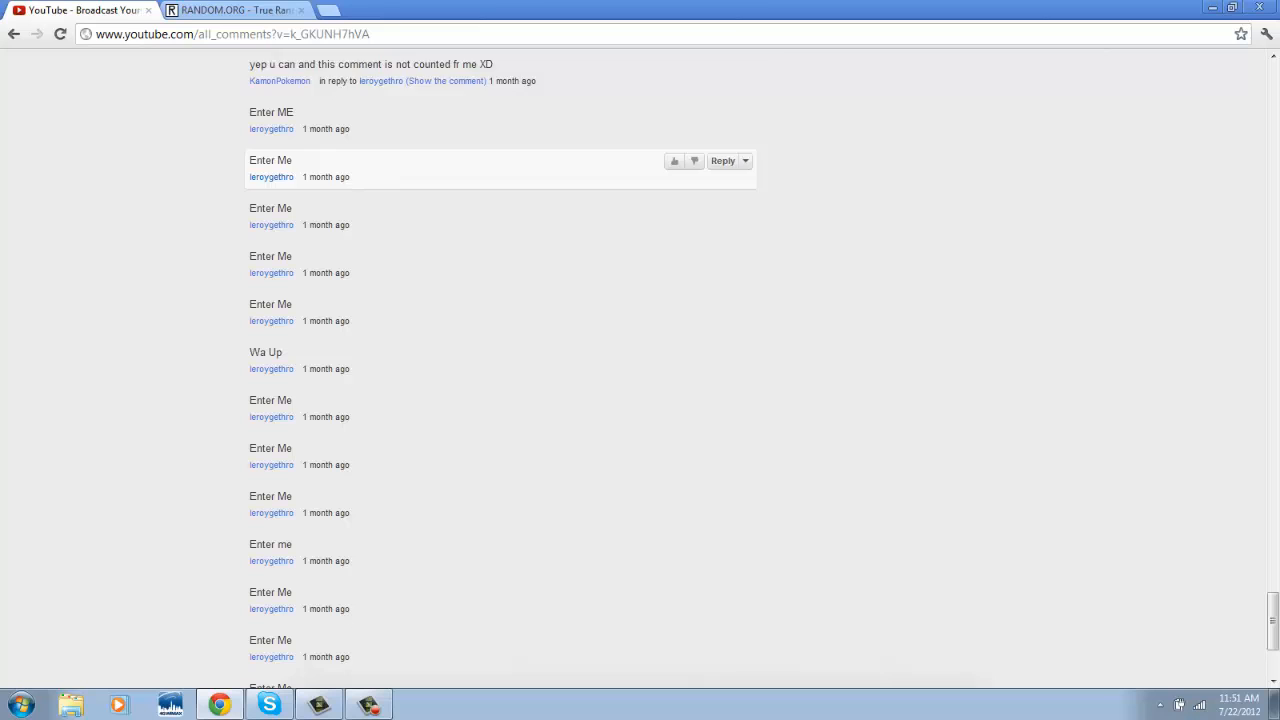
pyautogui.scroll(3)
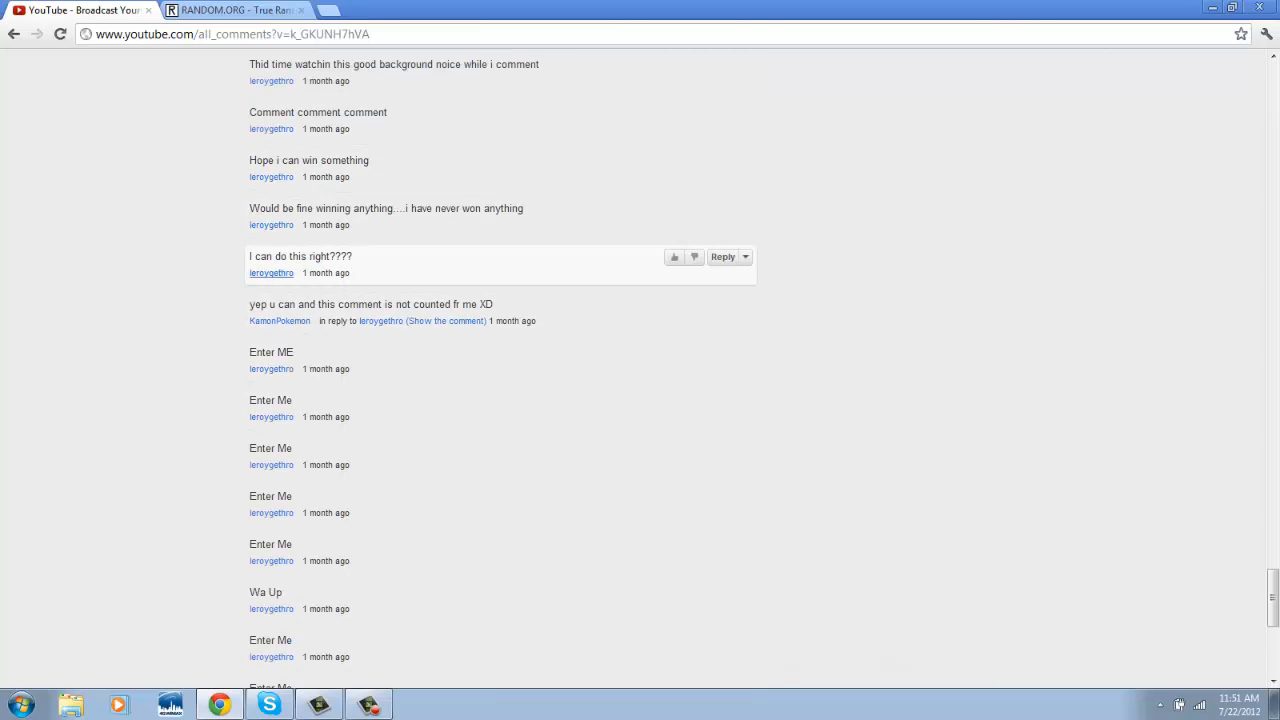
pyautogui.scroll(3)
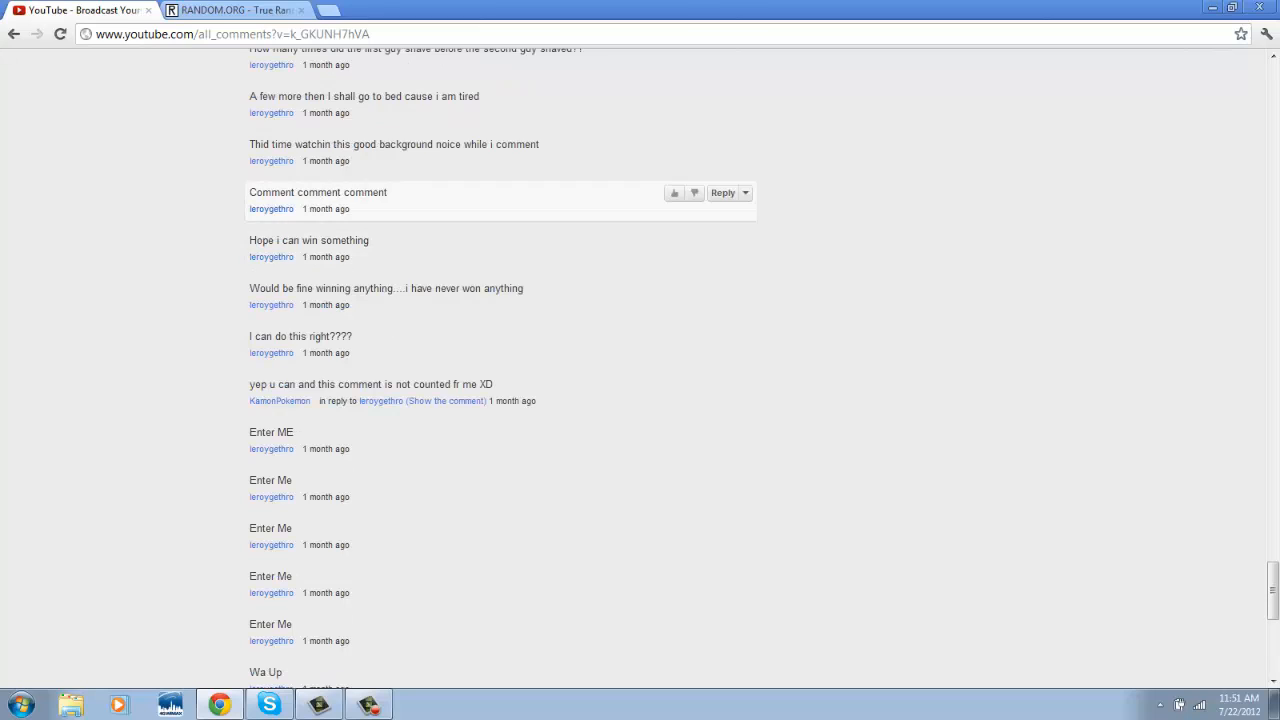
pyautogui.scroll(3)
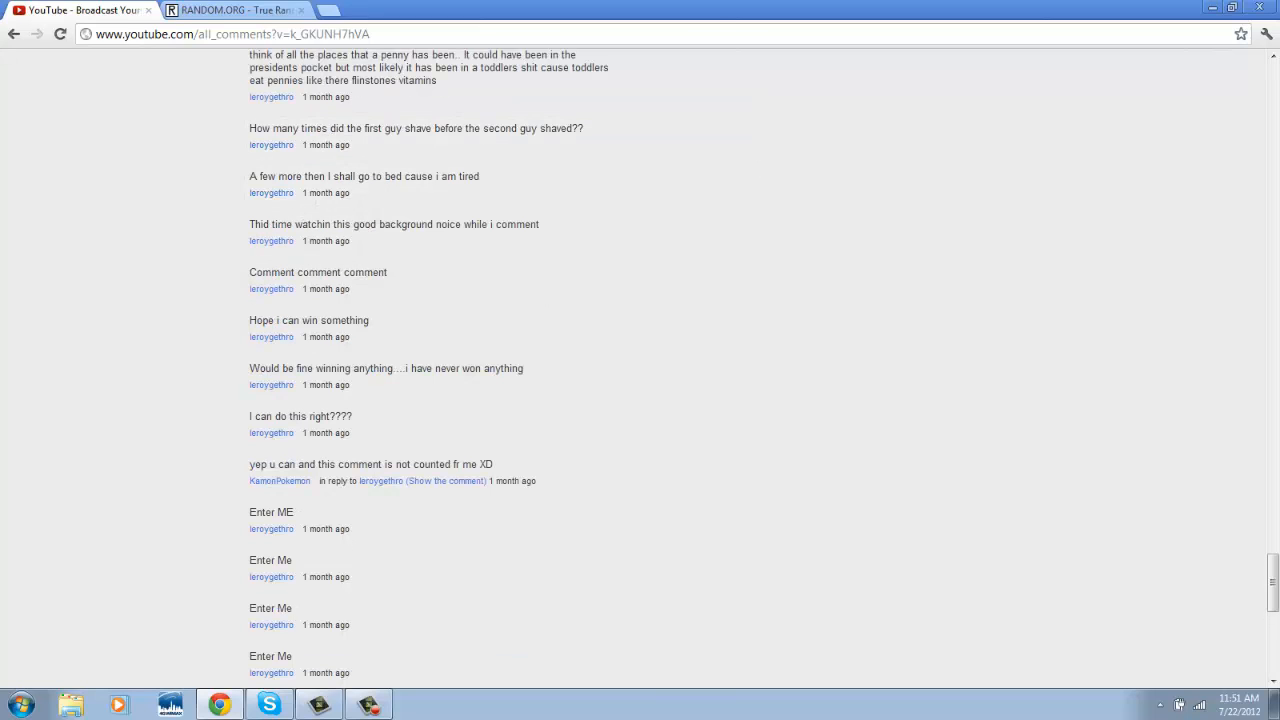
pyautogui.scroll(3)
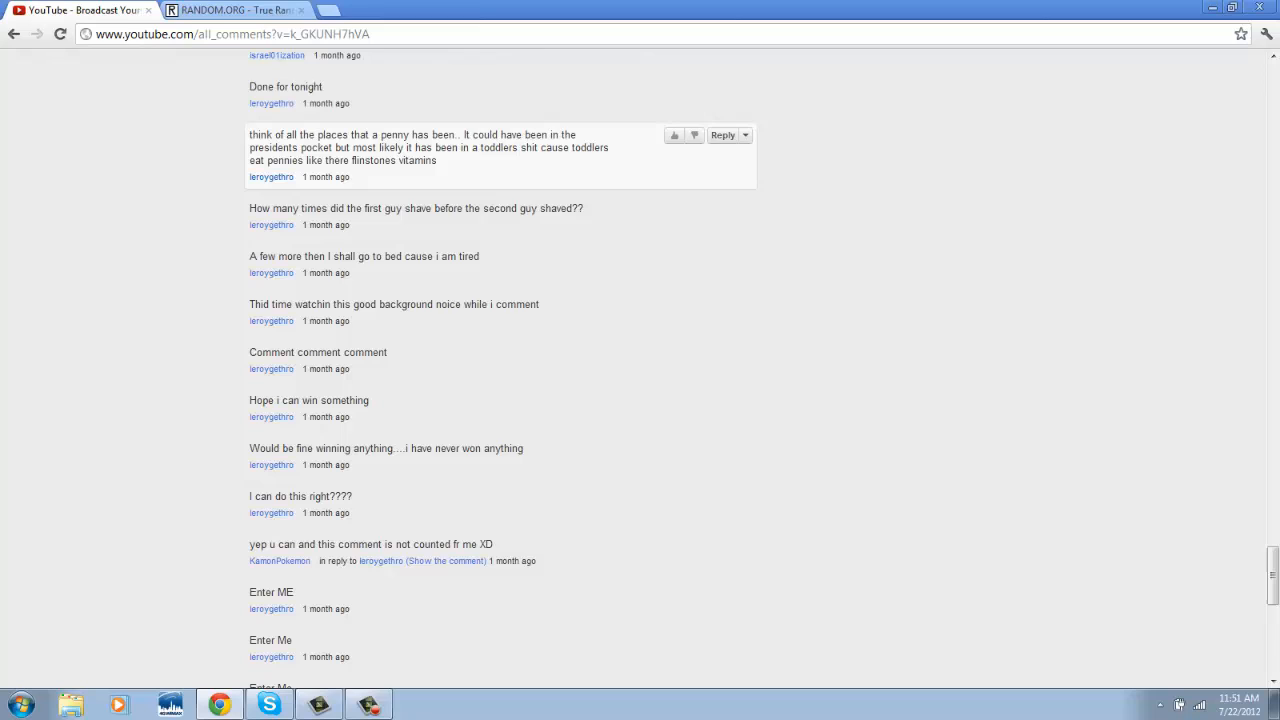
pyautogui.scroll(3)
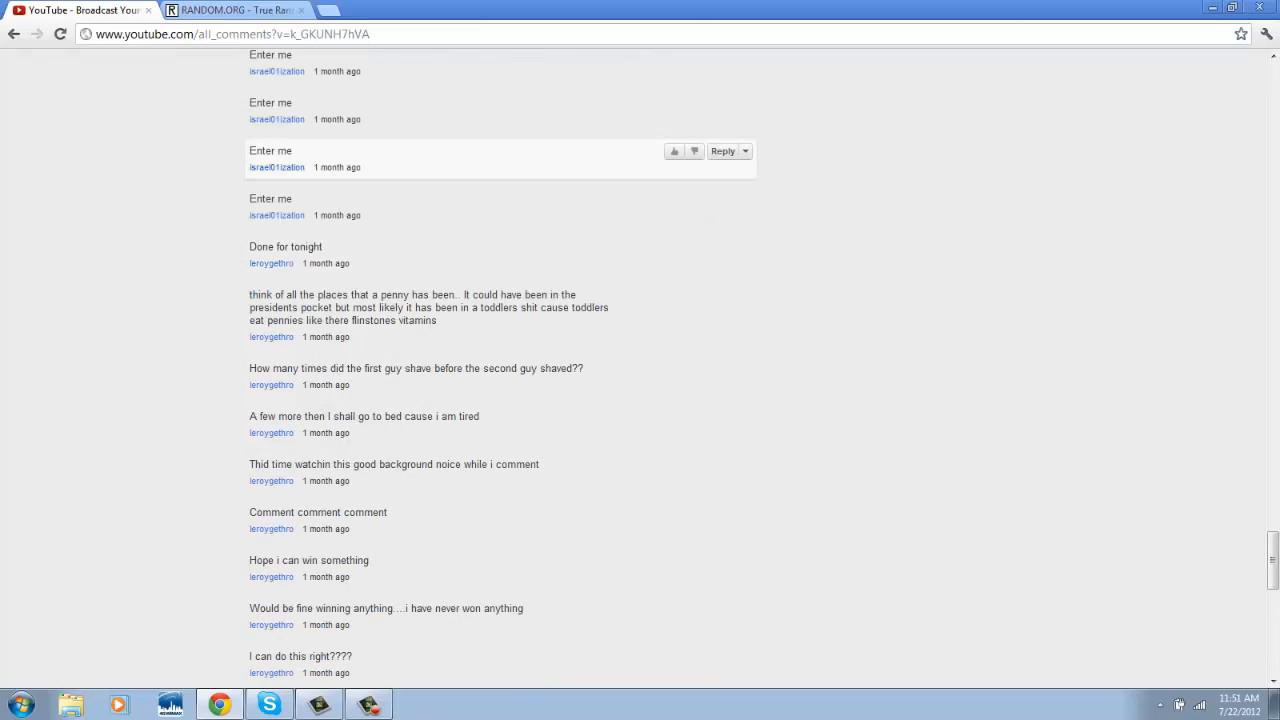
pyautogui.scroll(3)
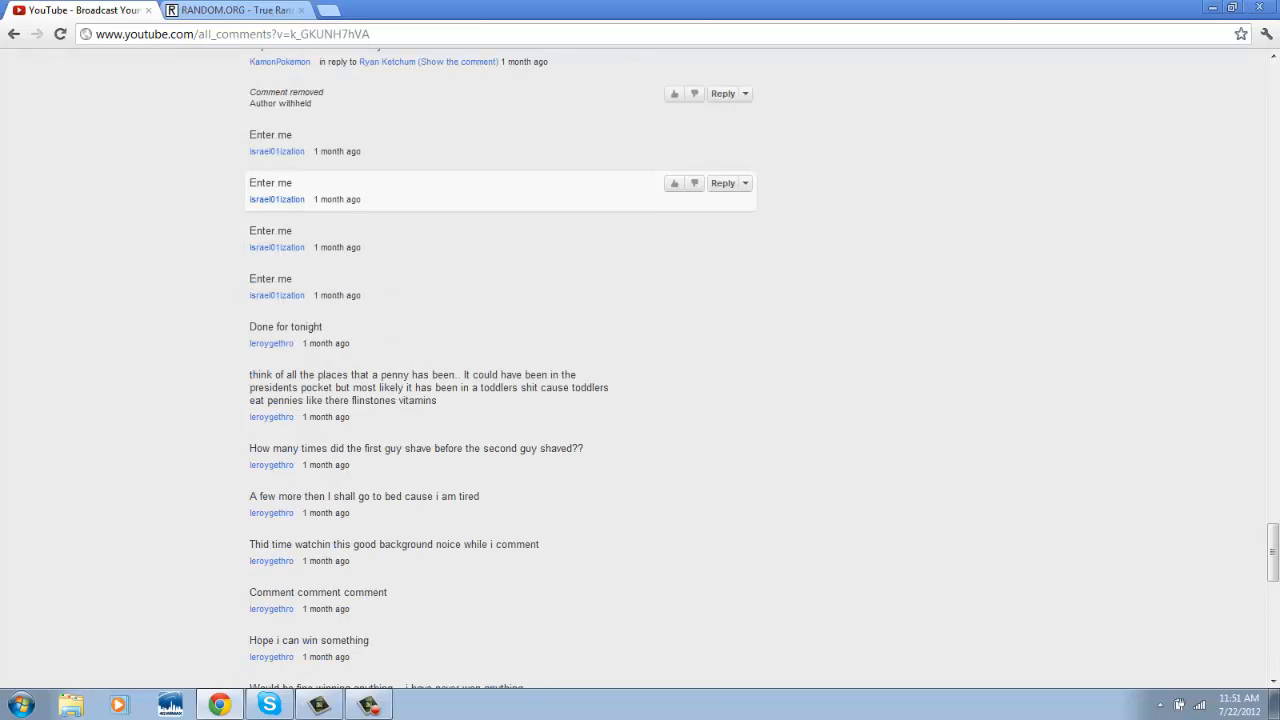
# Keep scrolling up until the winning commenter's run of entries is in view
pyautogui.scroll(3)
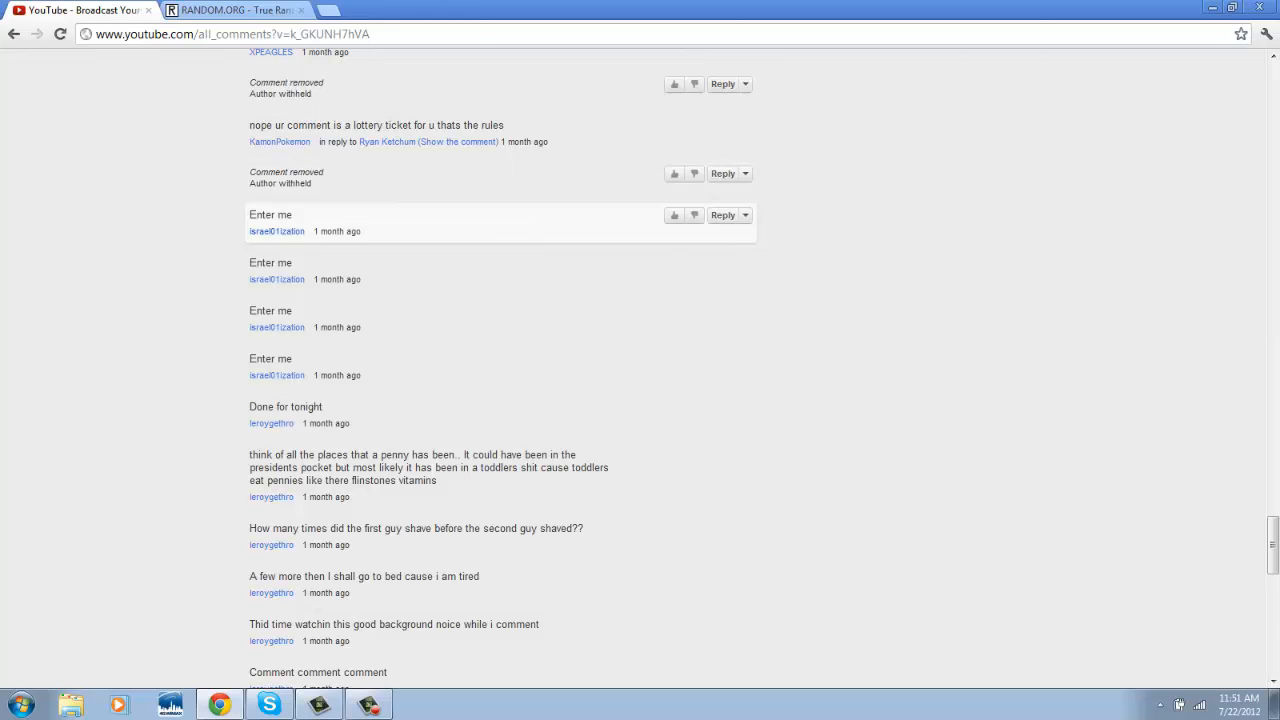
pyautogui.scroll(3)
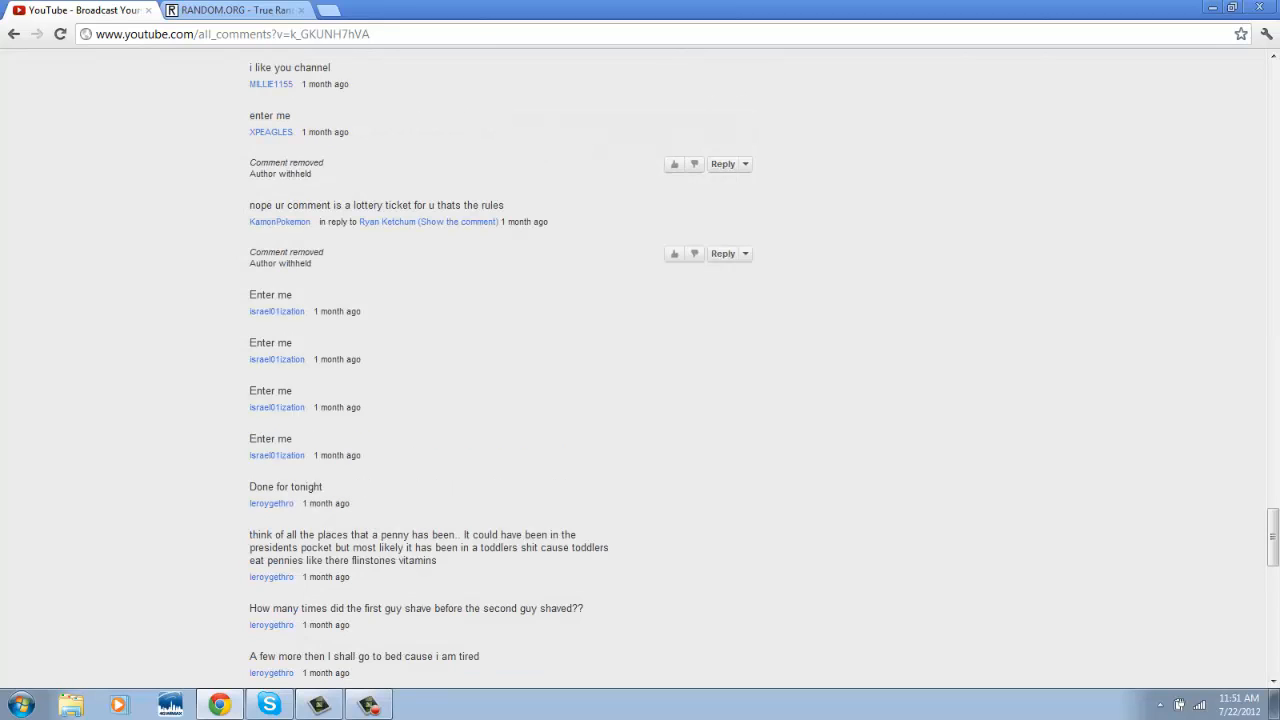
pyautogui.scroll(3)
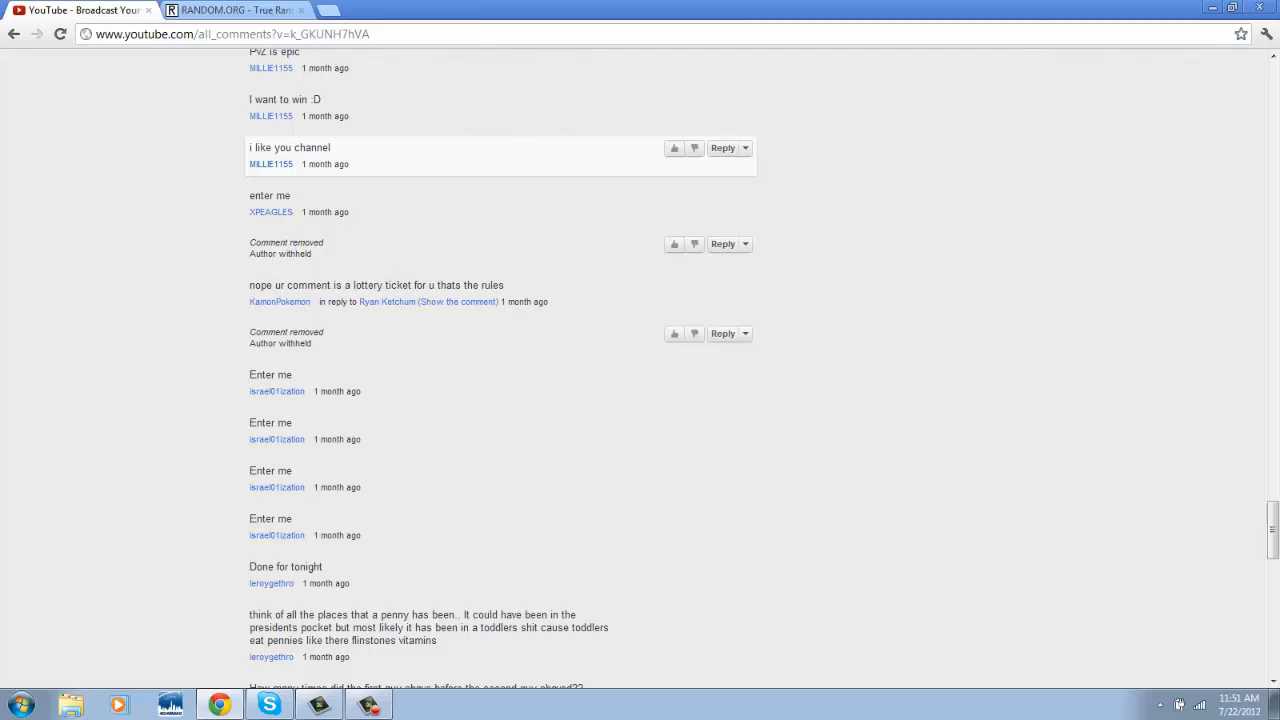
pyautogui.scroll(3)
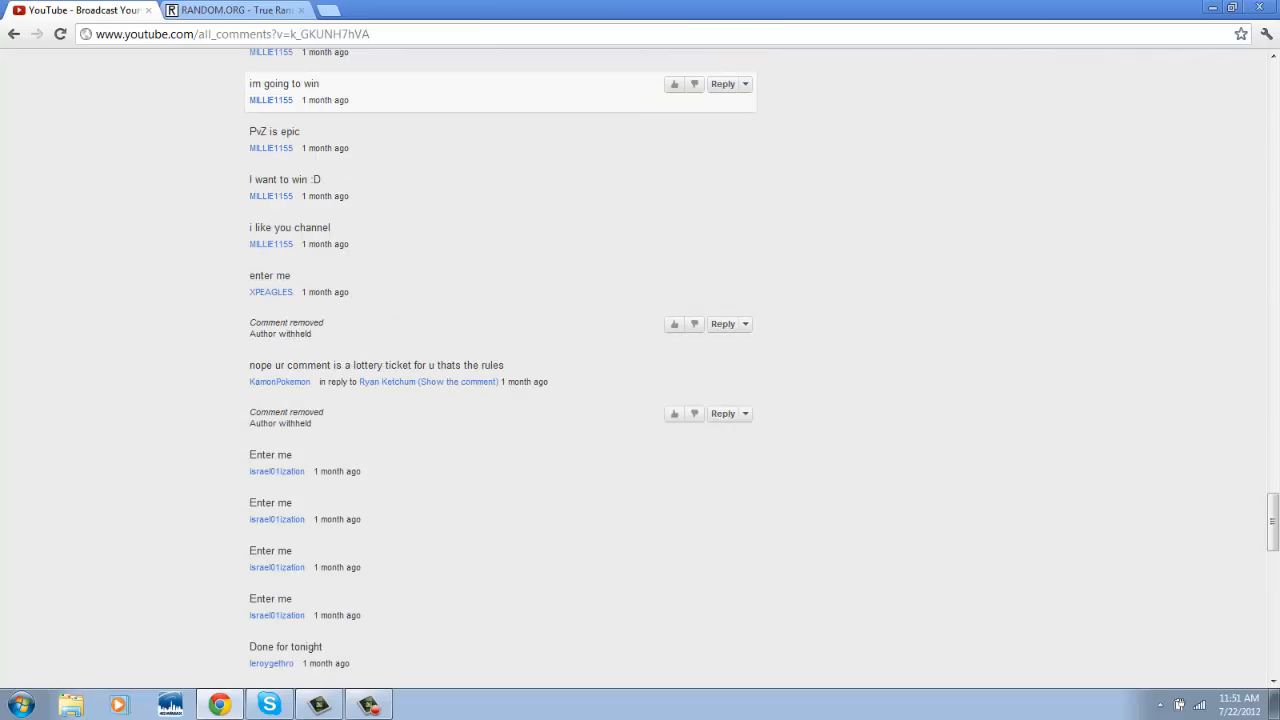
pyautogui.scroll(3)
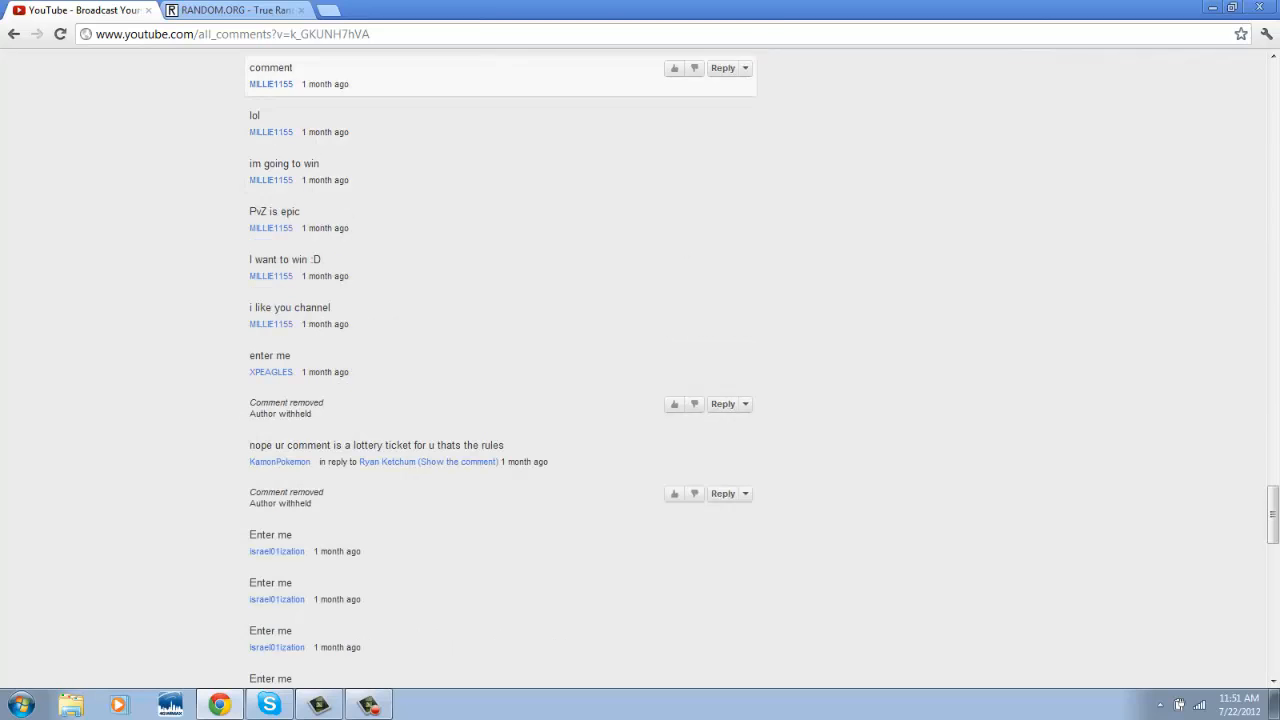
pyautogui.scroll(3)
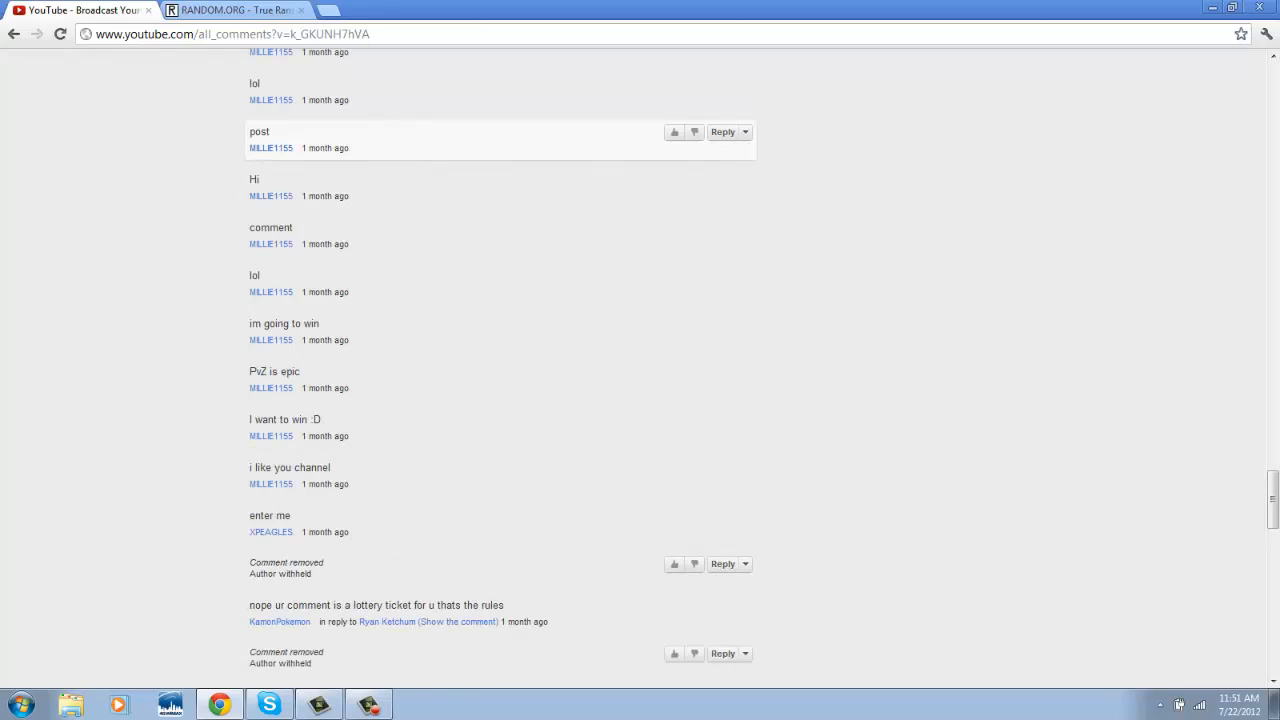
pyautogui.scroll(3)
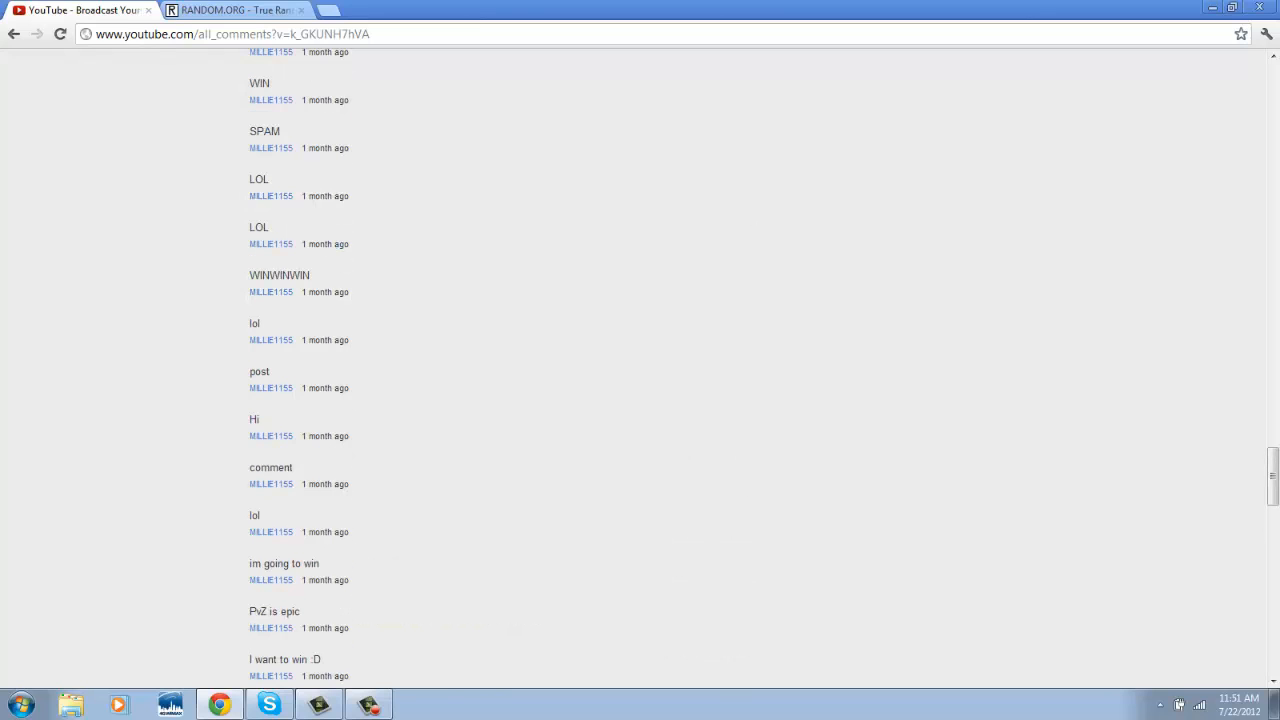
pyautogui.scroll(3)
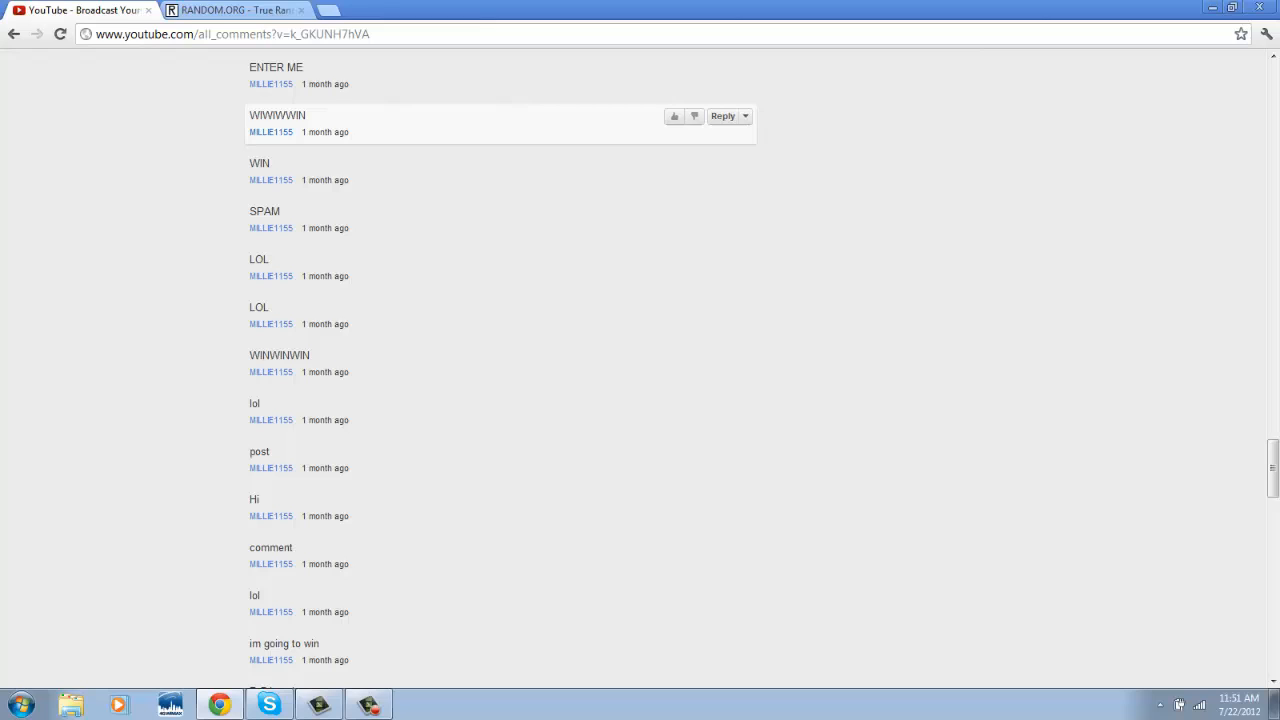
pyautogui.scroll(3)
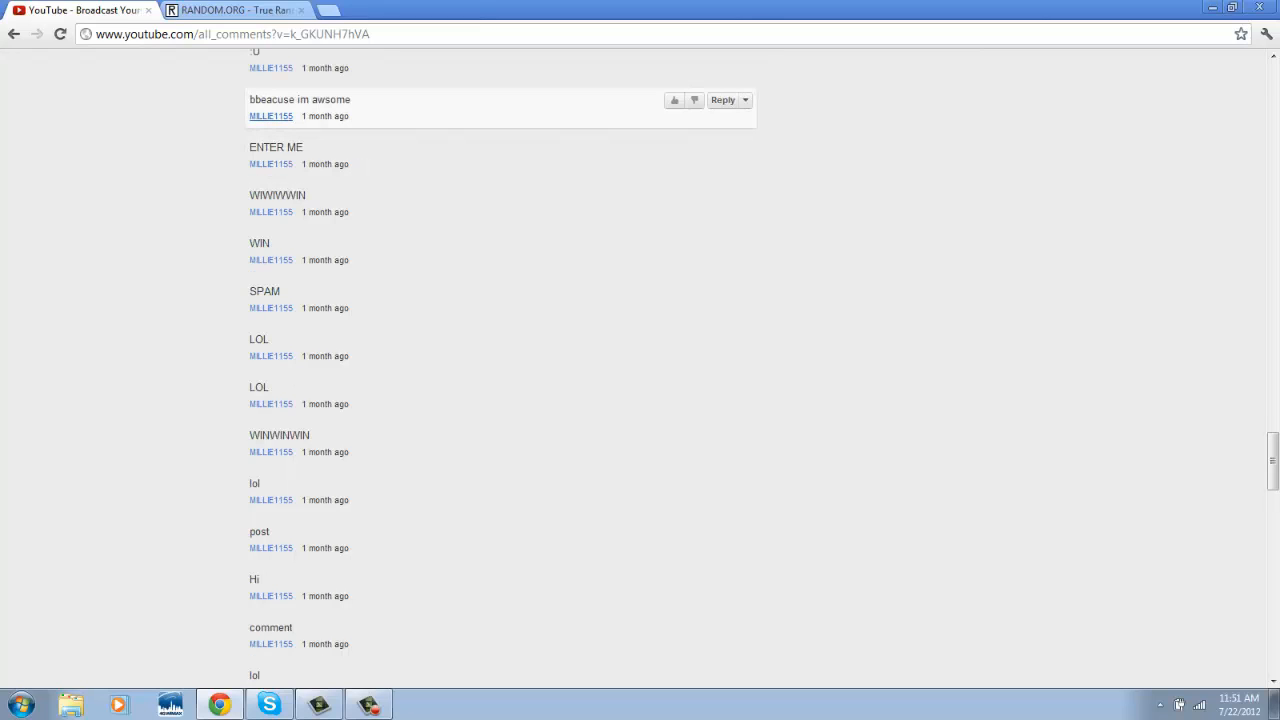
pyautogui.scroll(3)
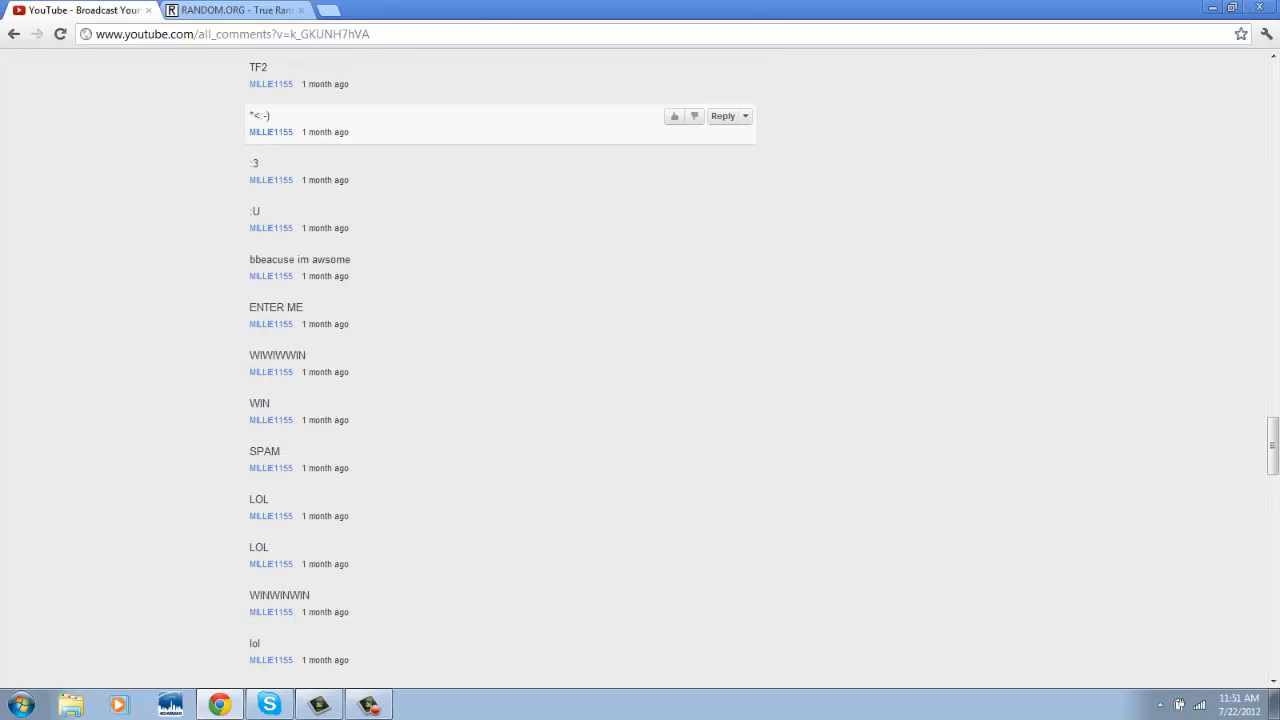
pyautogui.scroll(3)
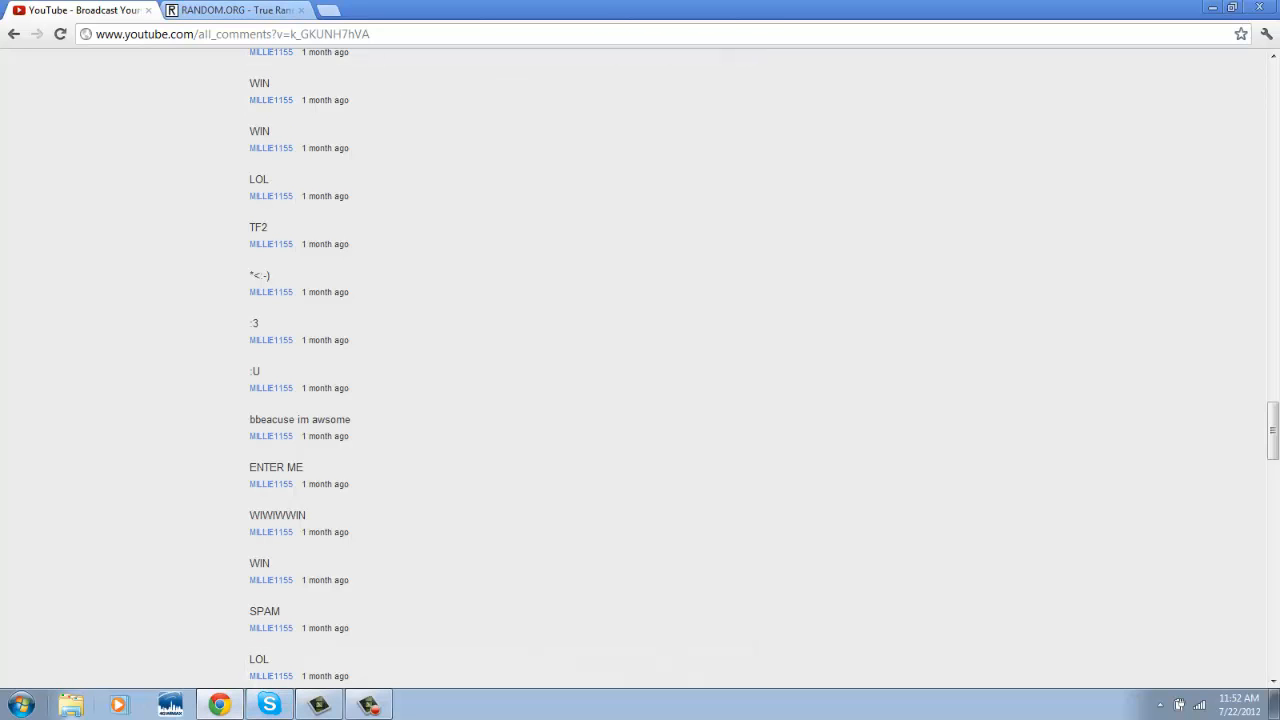
pyautogui.click(18, 704)
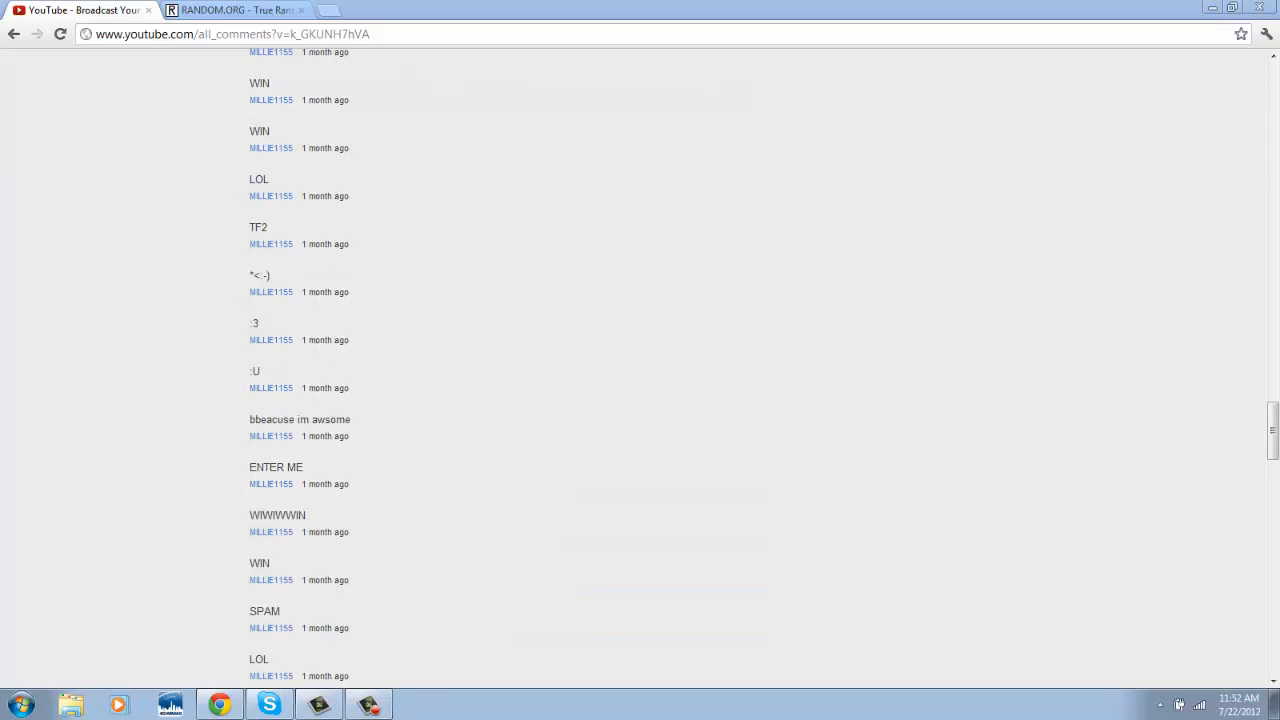
pyautogui.click(416, 704)
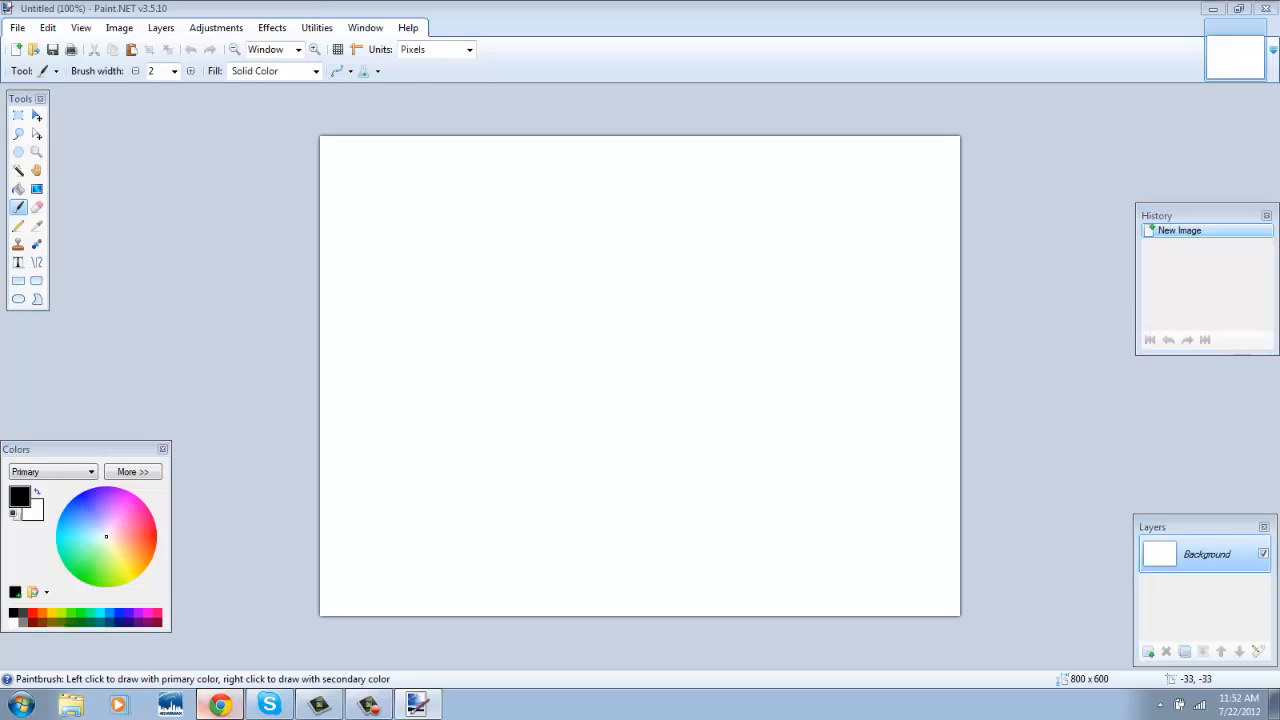
pyautogui.click(220, 704)
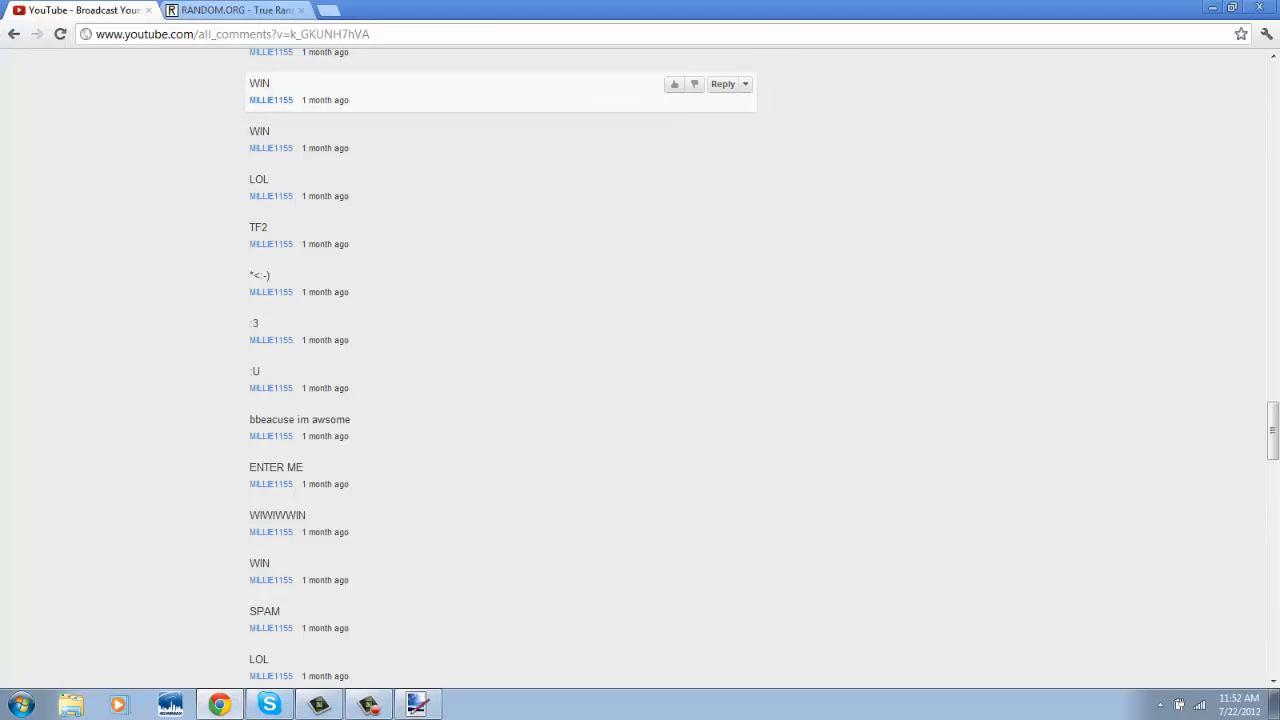
pyautogui.doubleClick(272, 100)
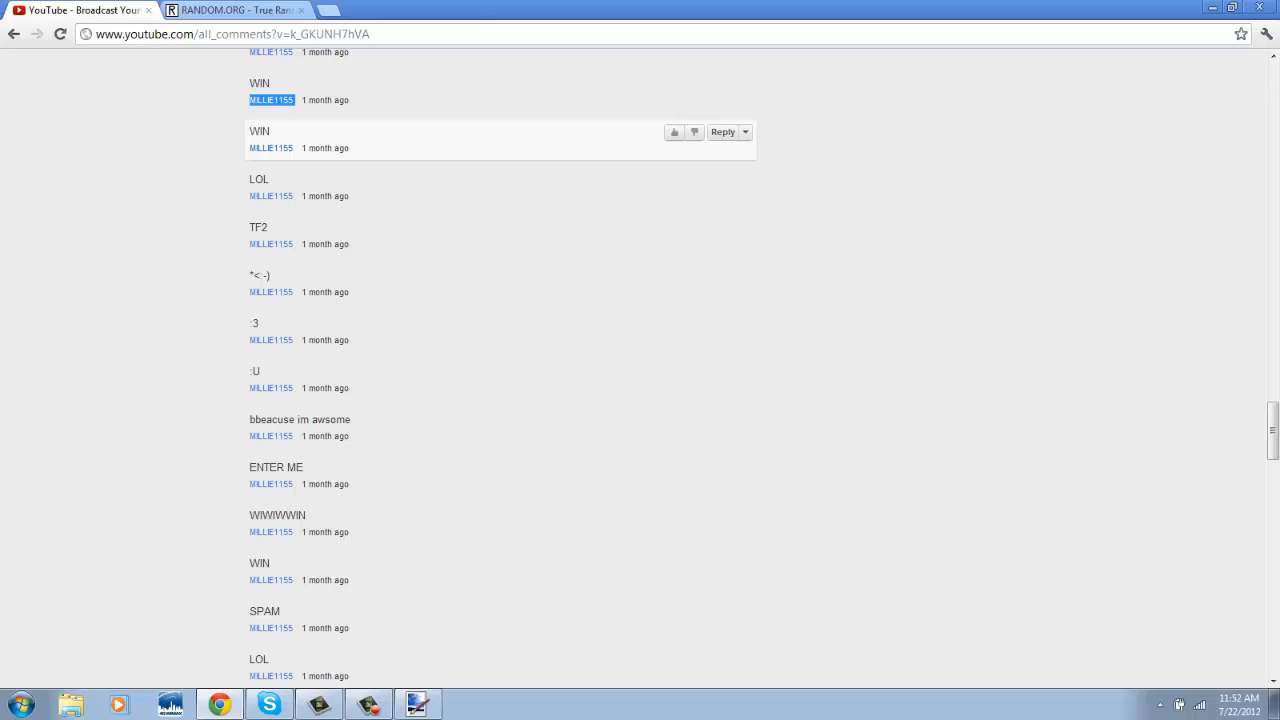
pyautogui.click(416, 704)
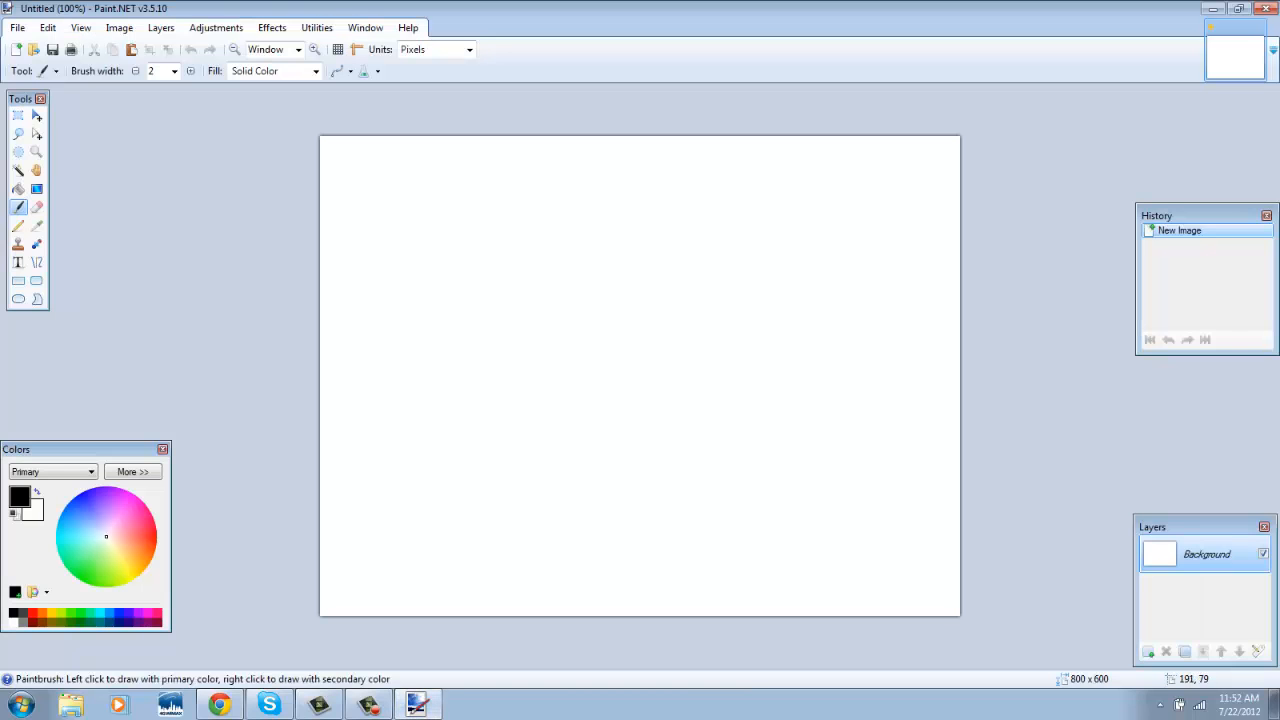
pyautogui.click(18, 264)
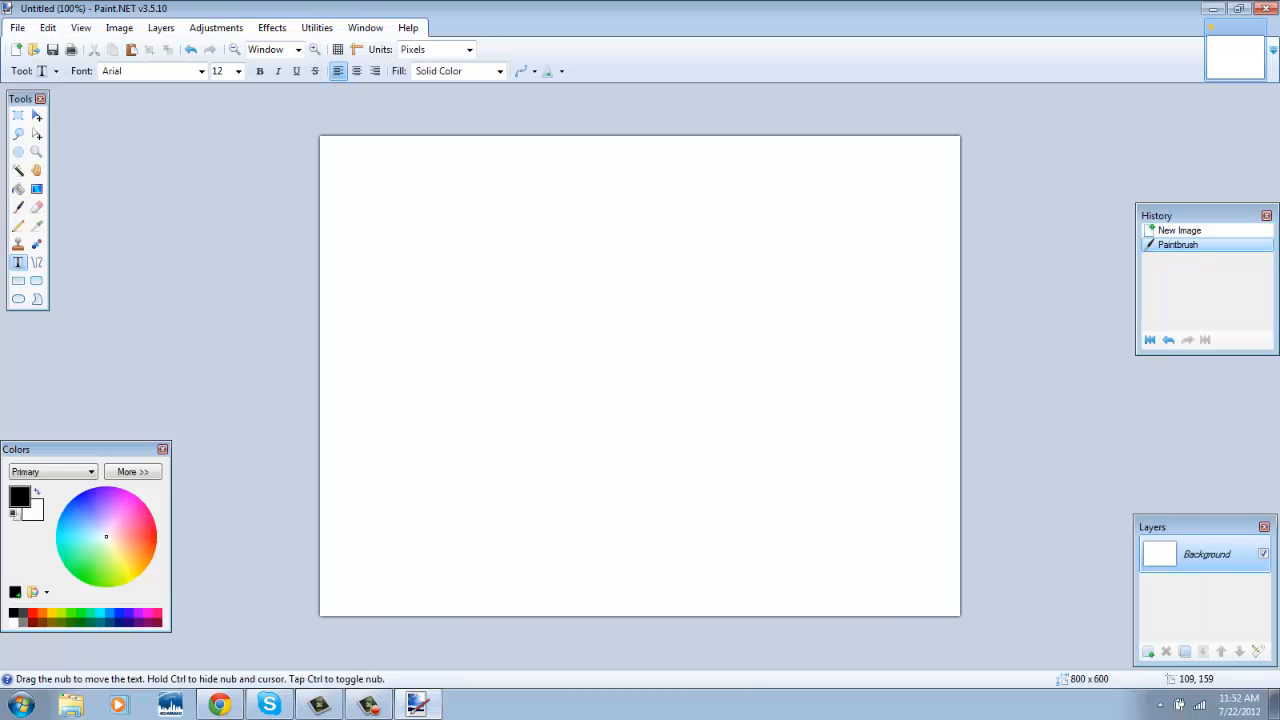
pyautogui.write('MILLIE1155')
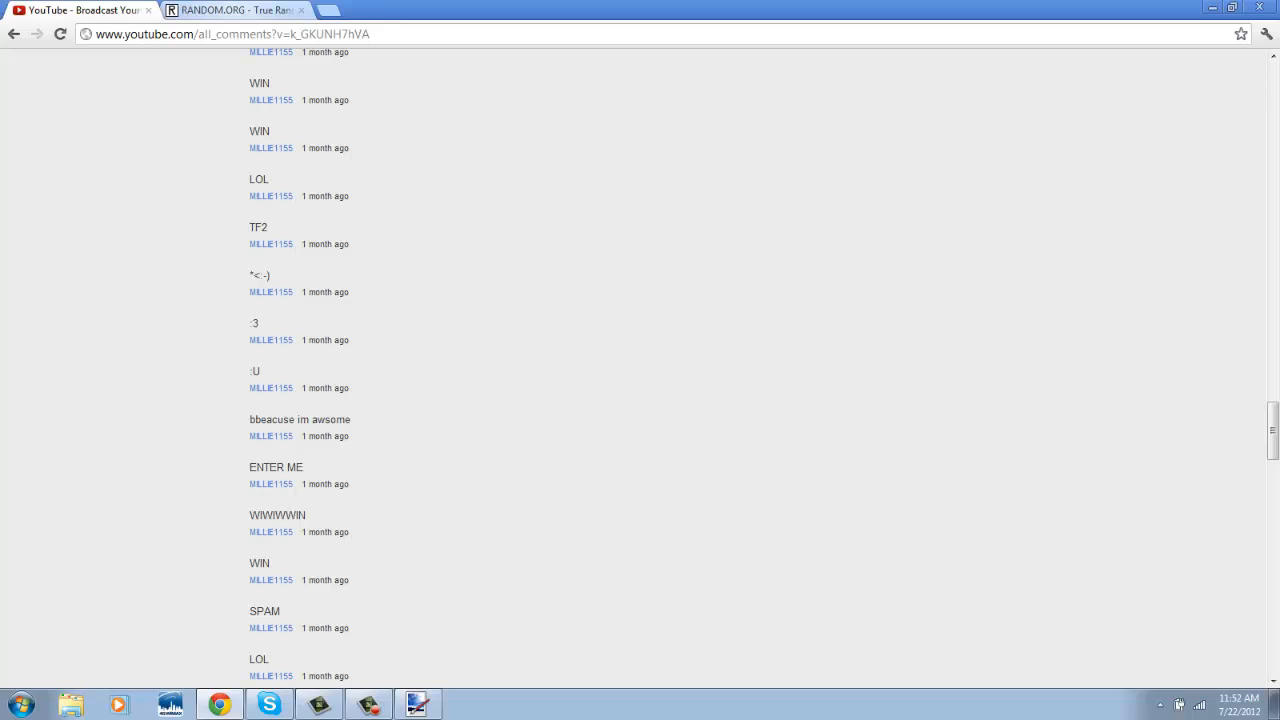
# Check RANDOM.ORG, then scroll down the giveaway comments toward the later drawn entry
pyautogui.click(236, 10)
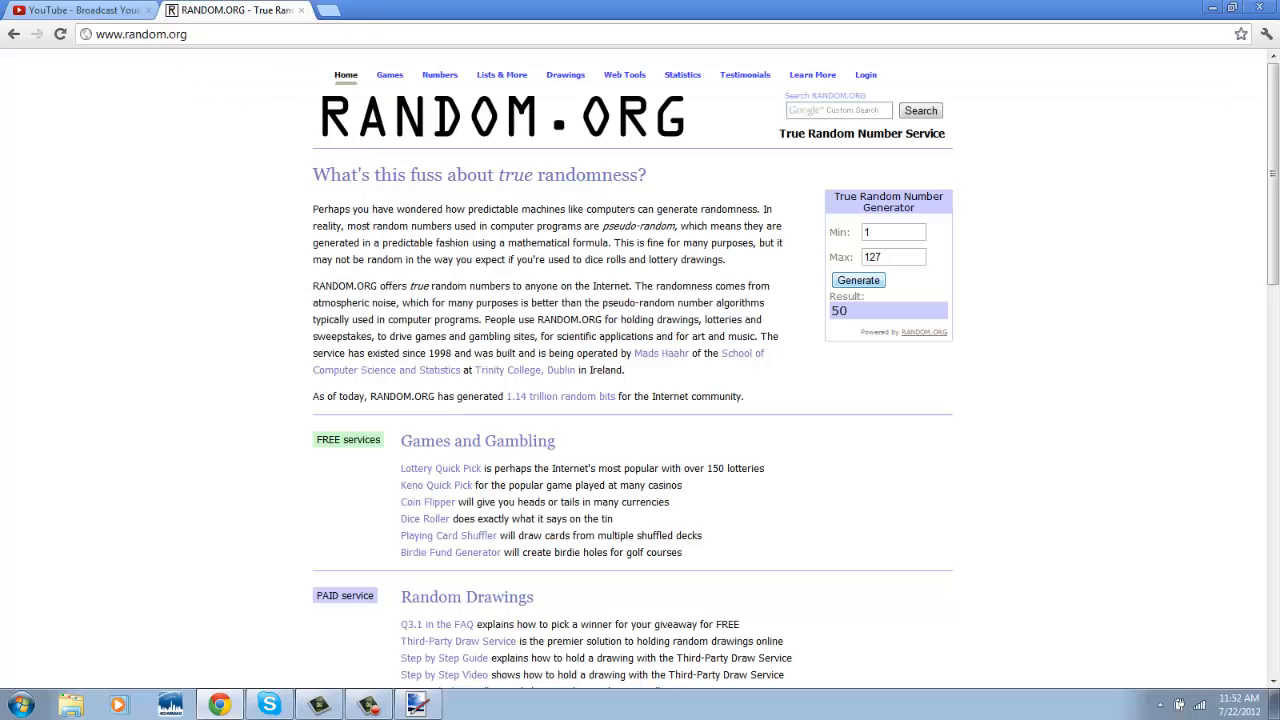
pyautogui.click(80, 10)
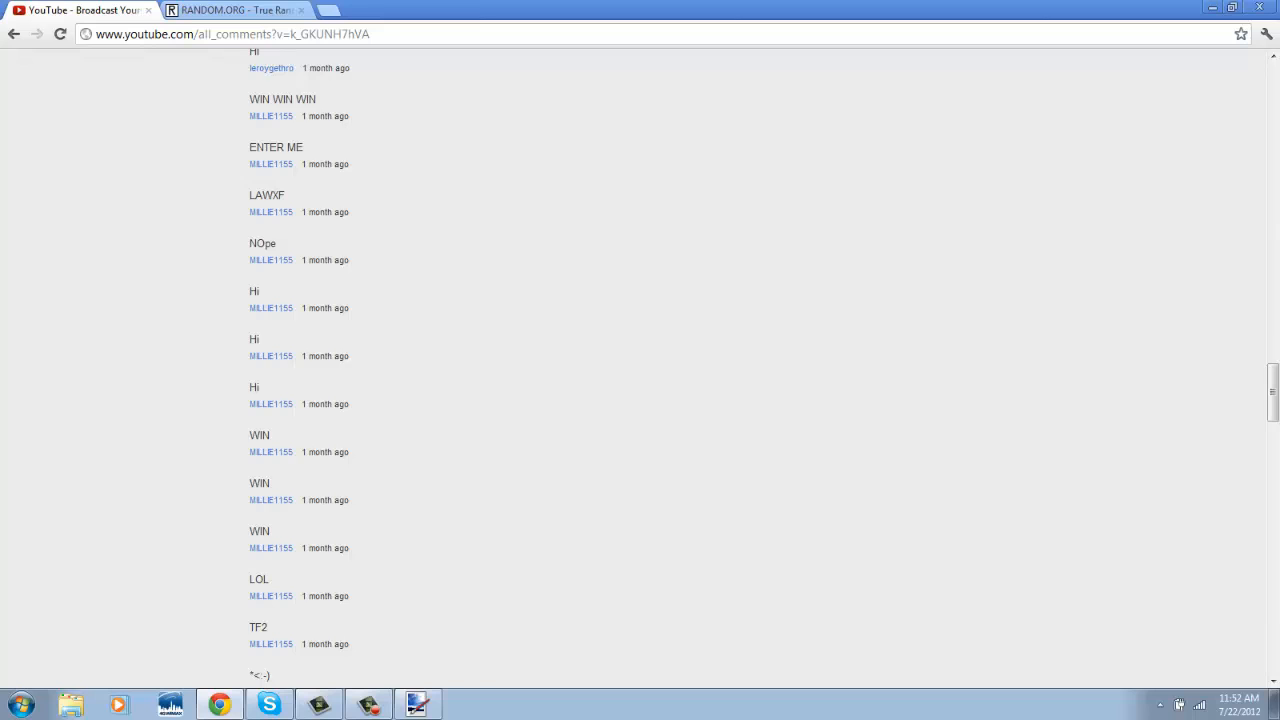
pyautogui.scroll(3)
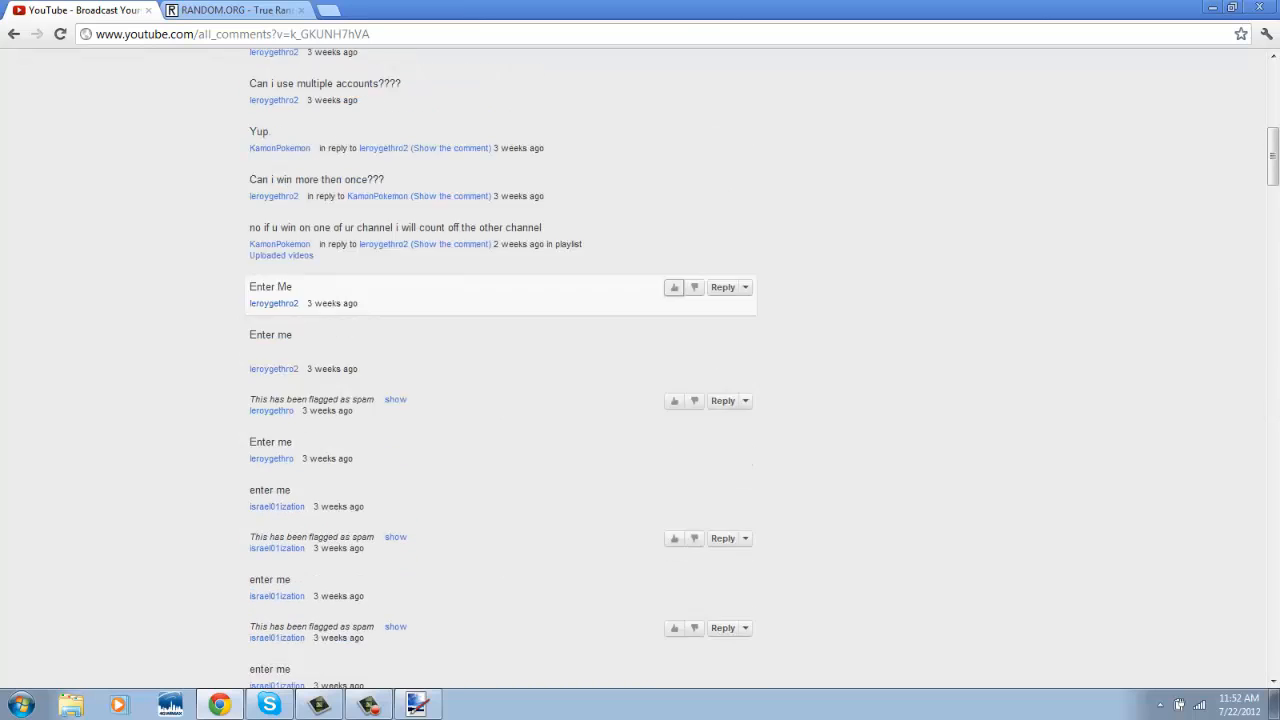
pyautogui.scroll(3)
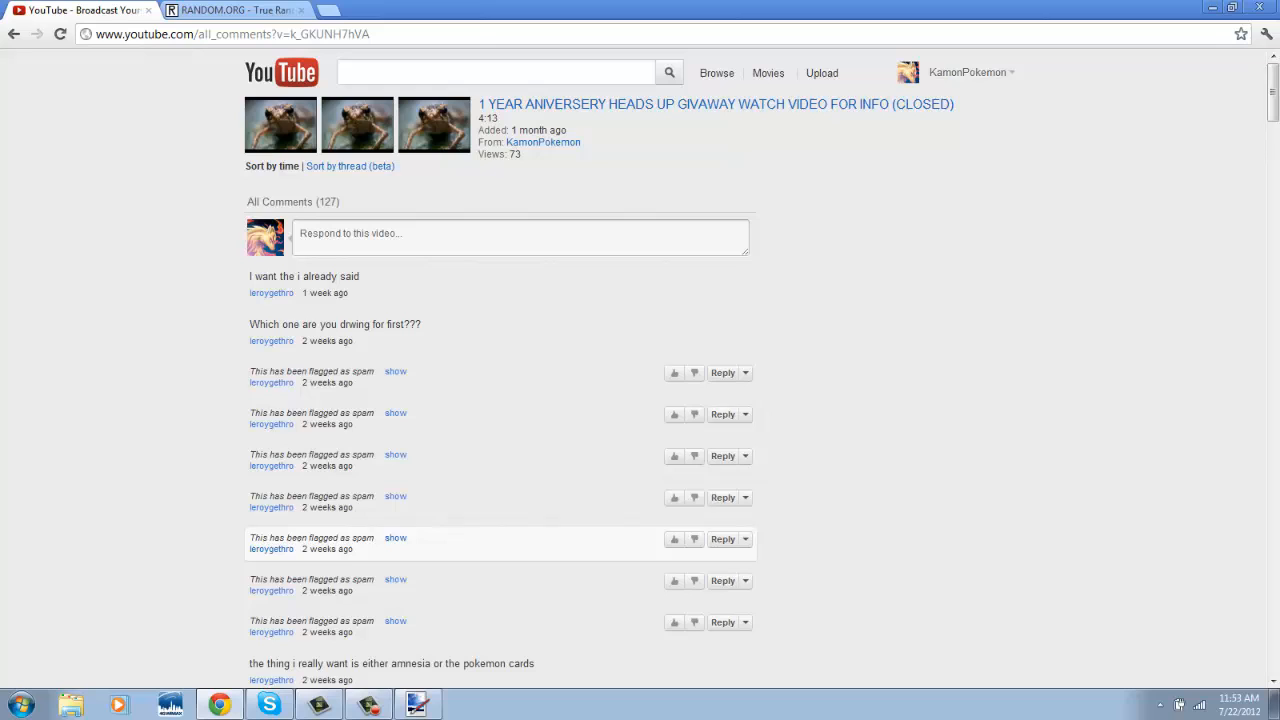
pyautogui.scroll(-3)
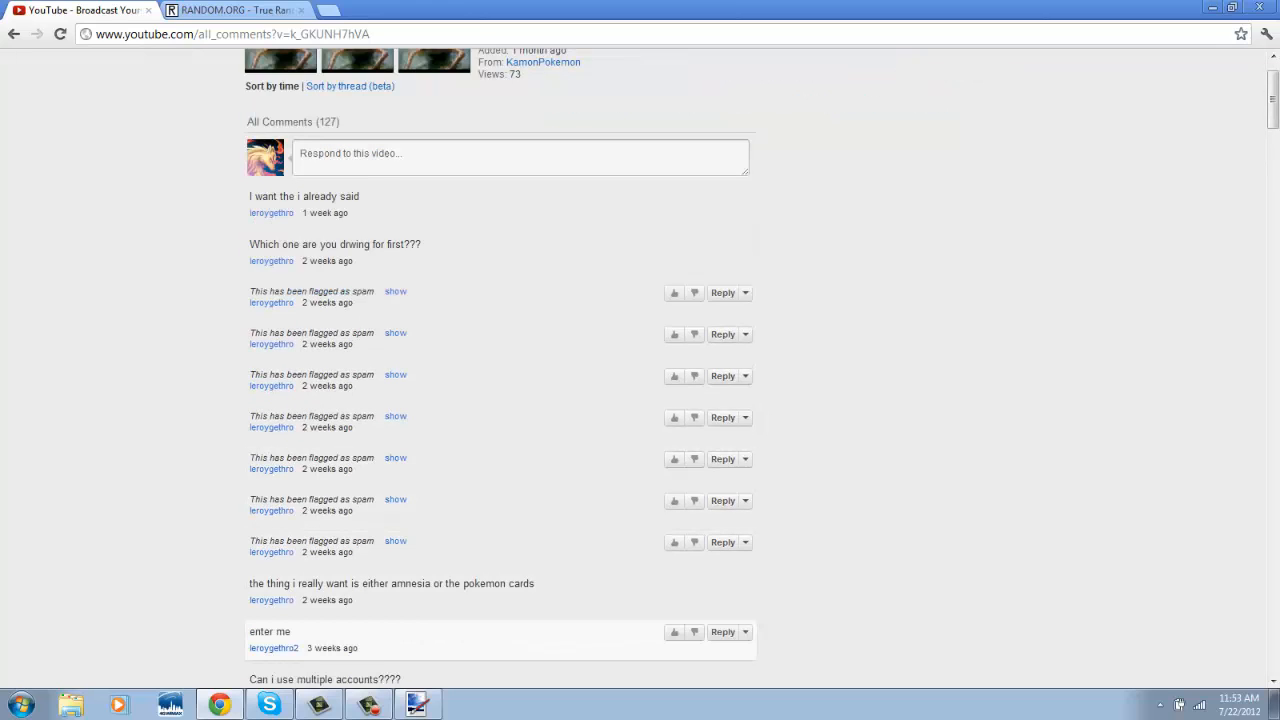
pyautogui.scroll(-3)
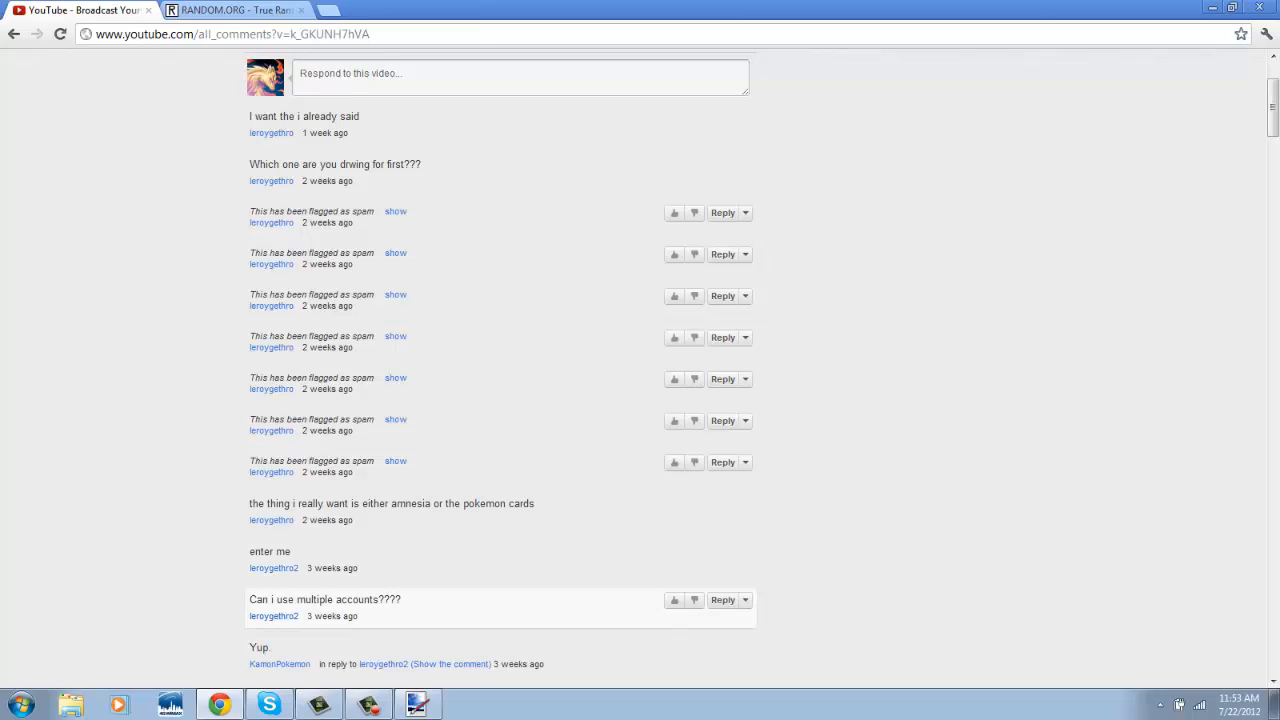
pyautogui.scroll(-3)
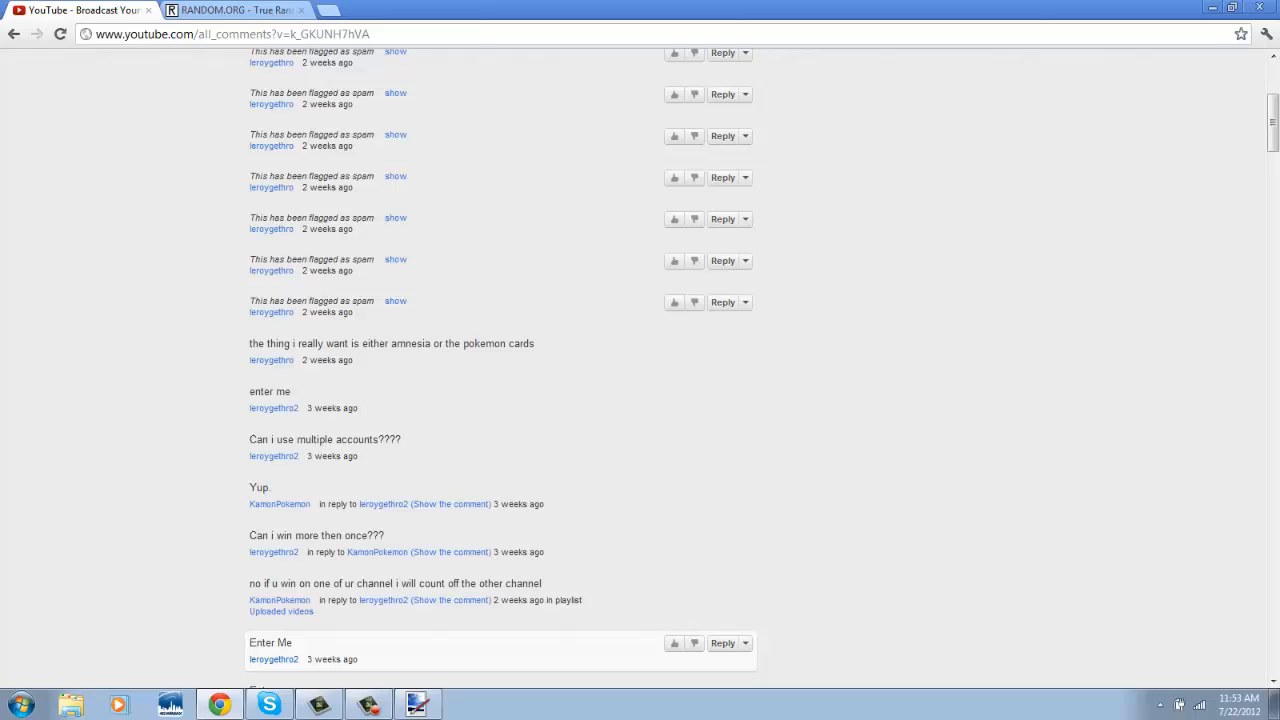
pyautogui.scroll(-3)
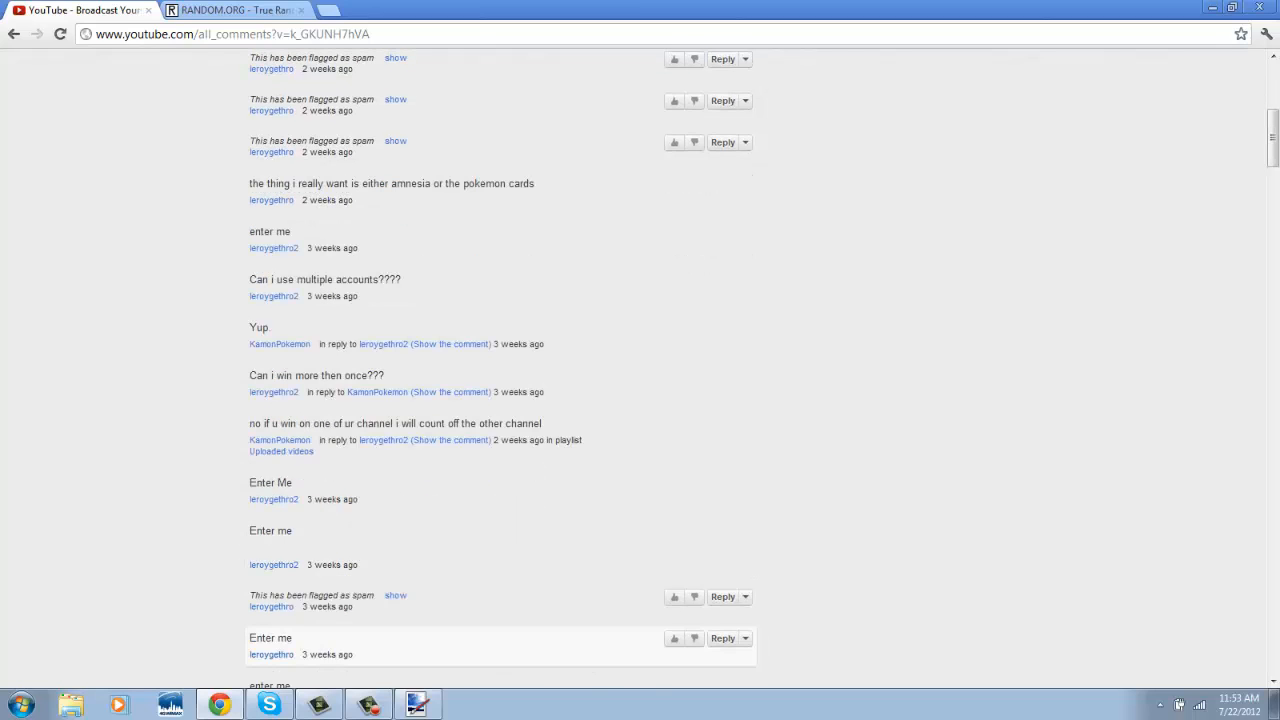
pyautogui.scroll(-3)
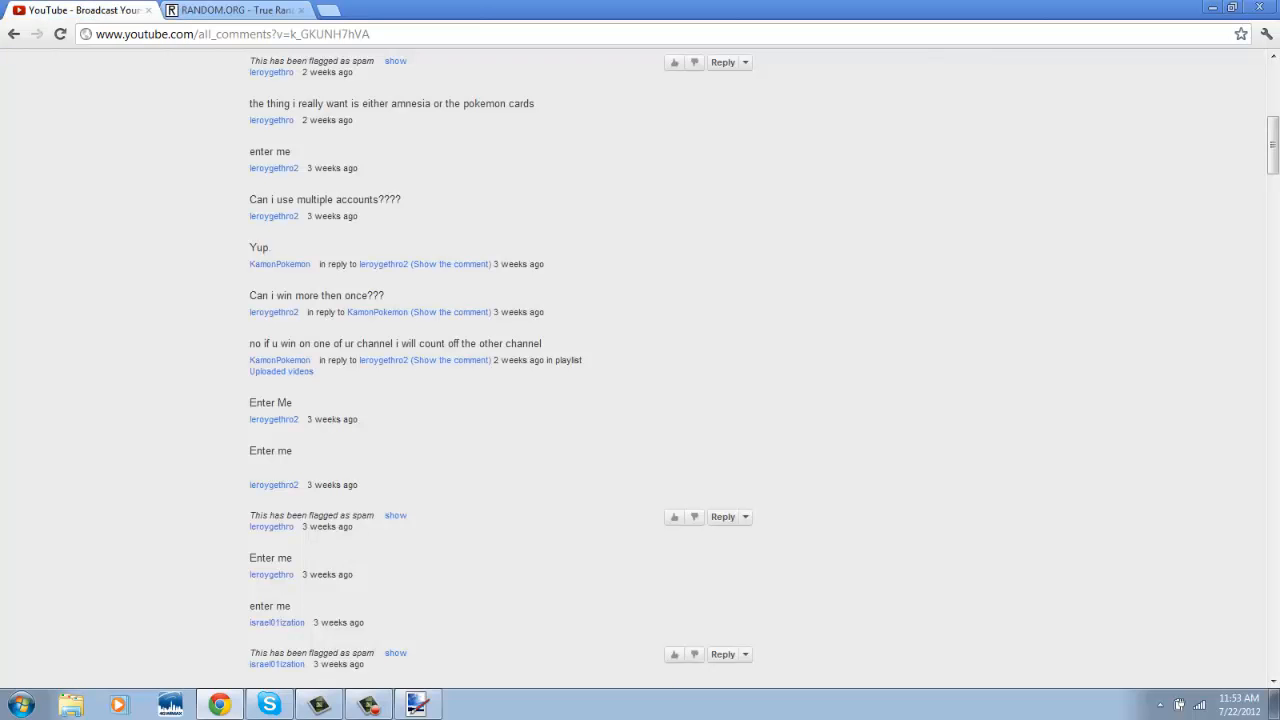
pyautogui.scroll(3)
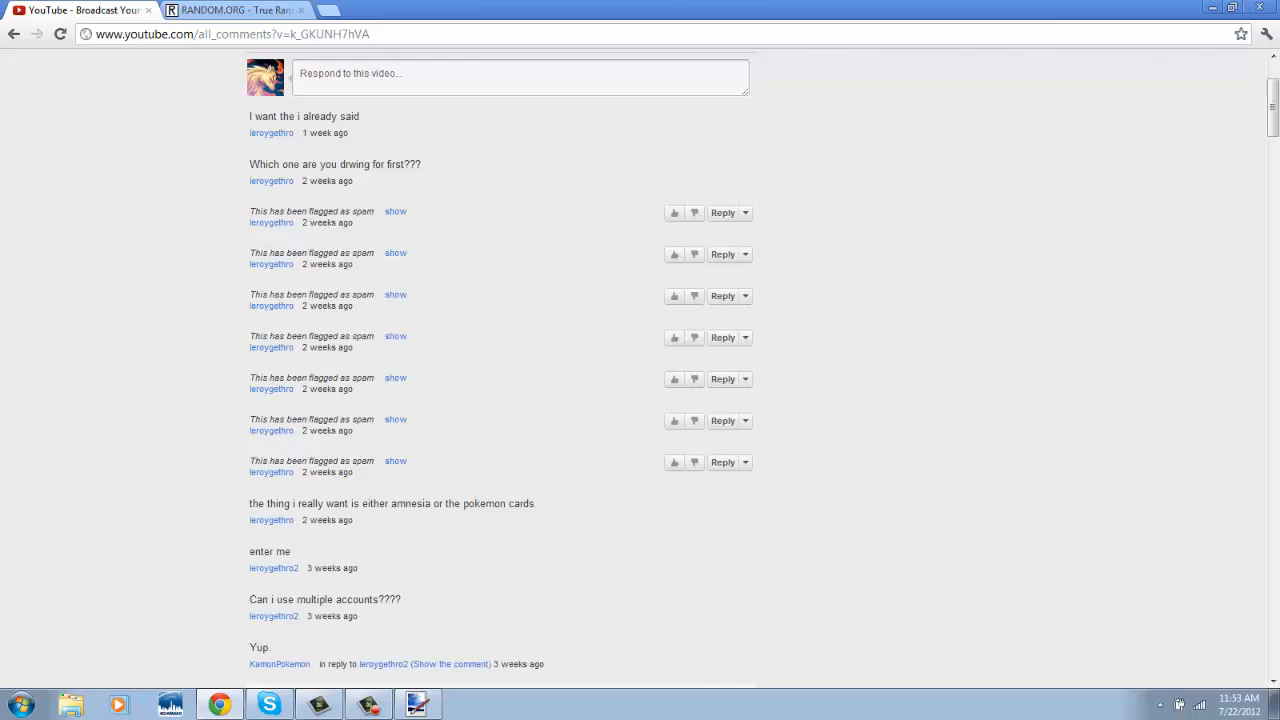
pyautogui.scroll(3)
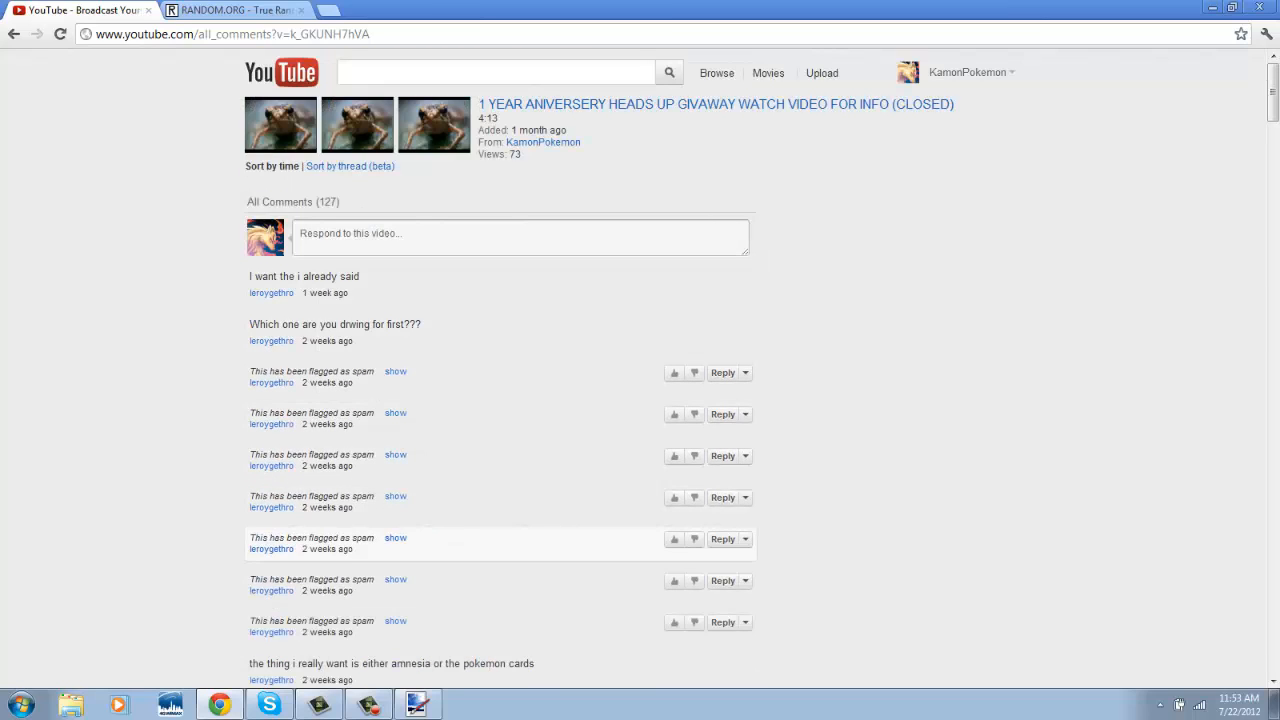
# Scroll to the run of 'enter me' entries and select that entrant's commenter name
pyautogui.scroll(-3)
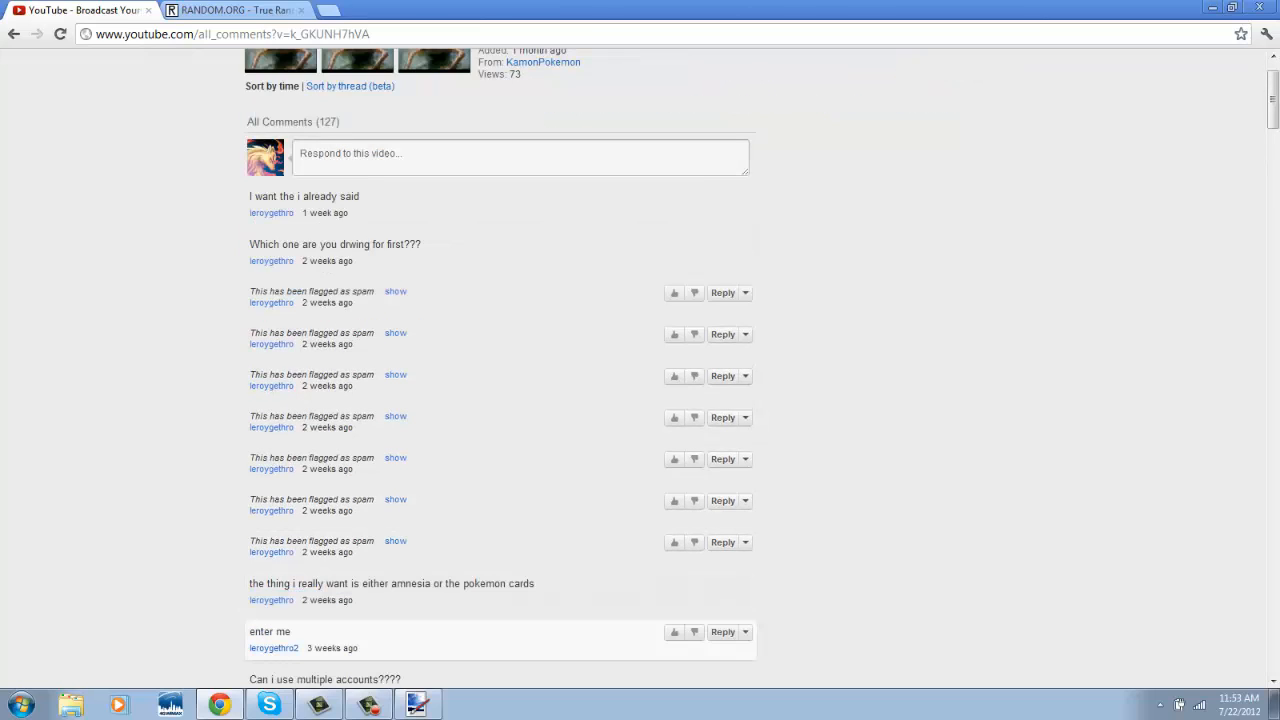
pyautogui.scroll(-3)
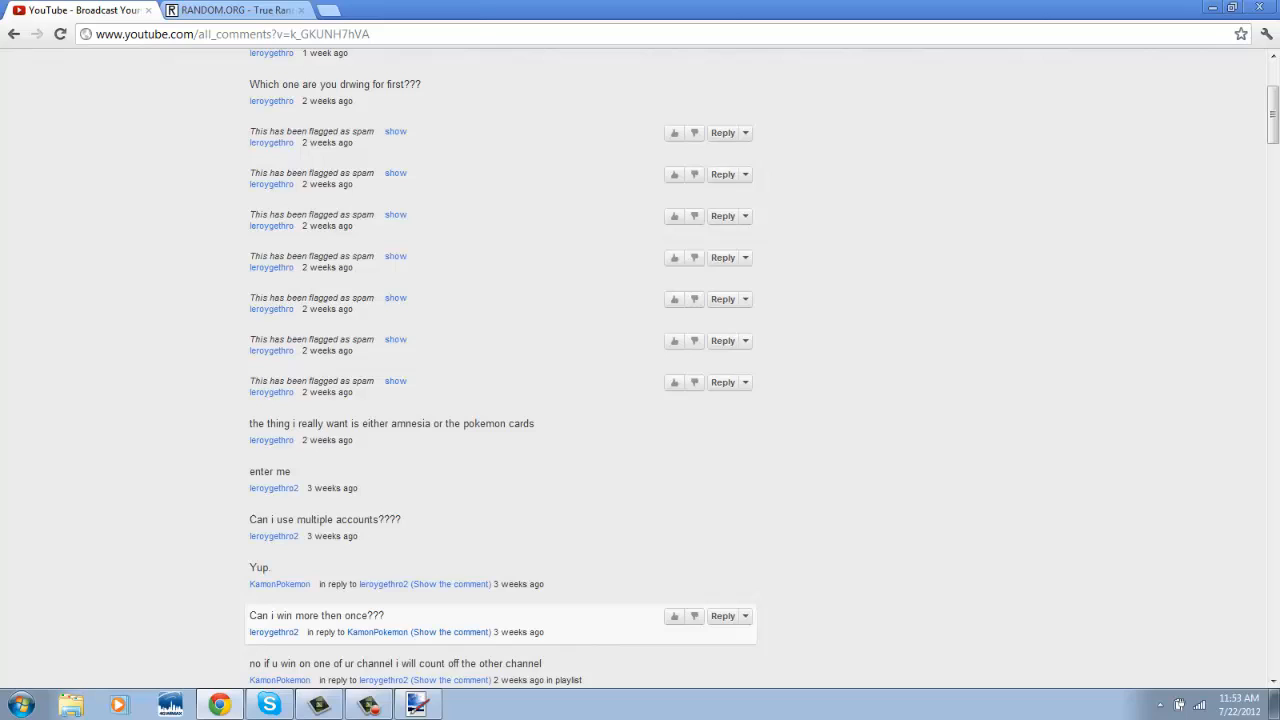
pyautogui.scroll(-3)
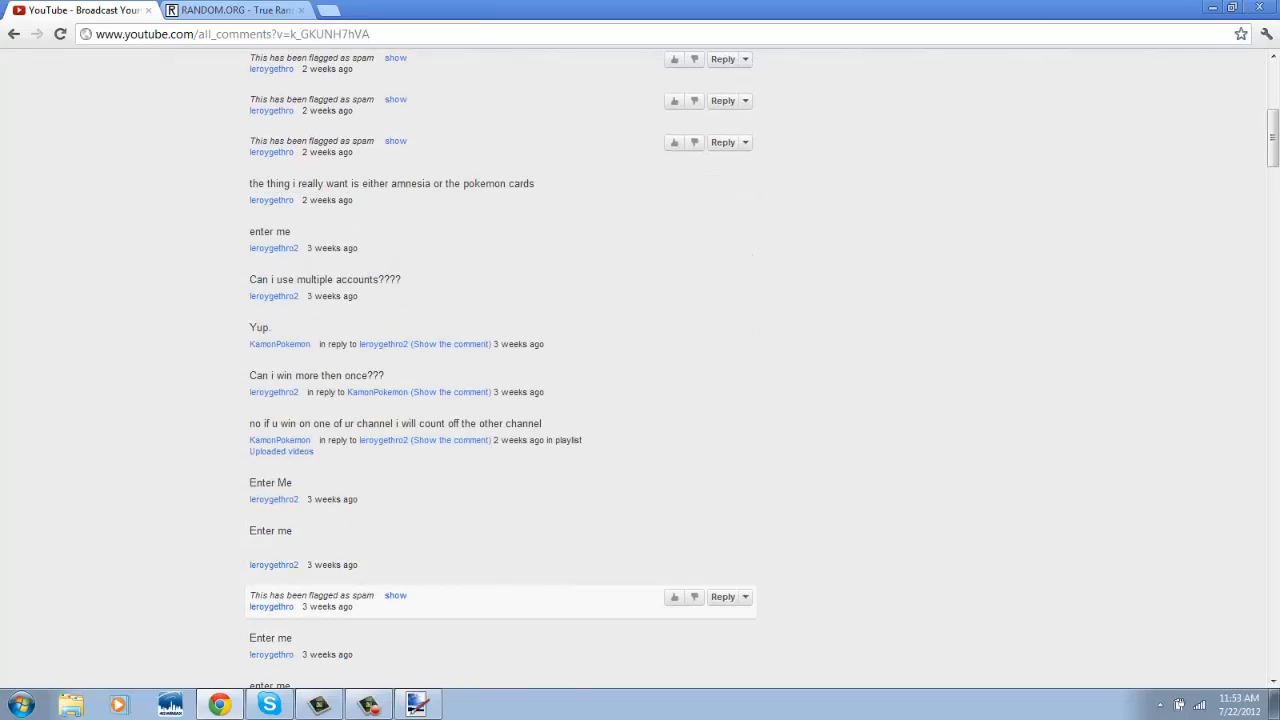
pyautogui.scroll(-3)
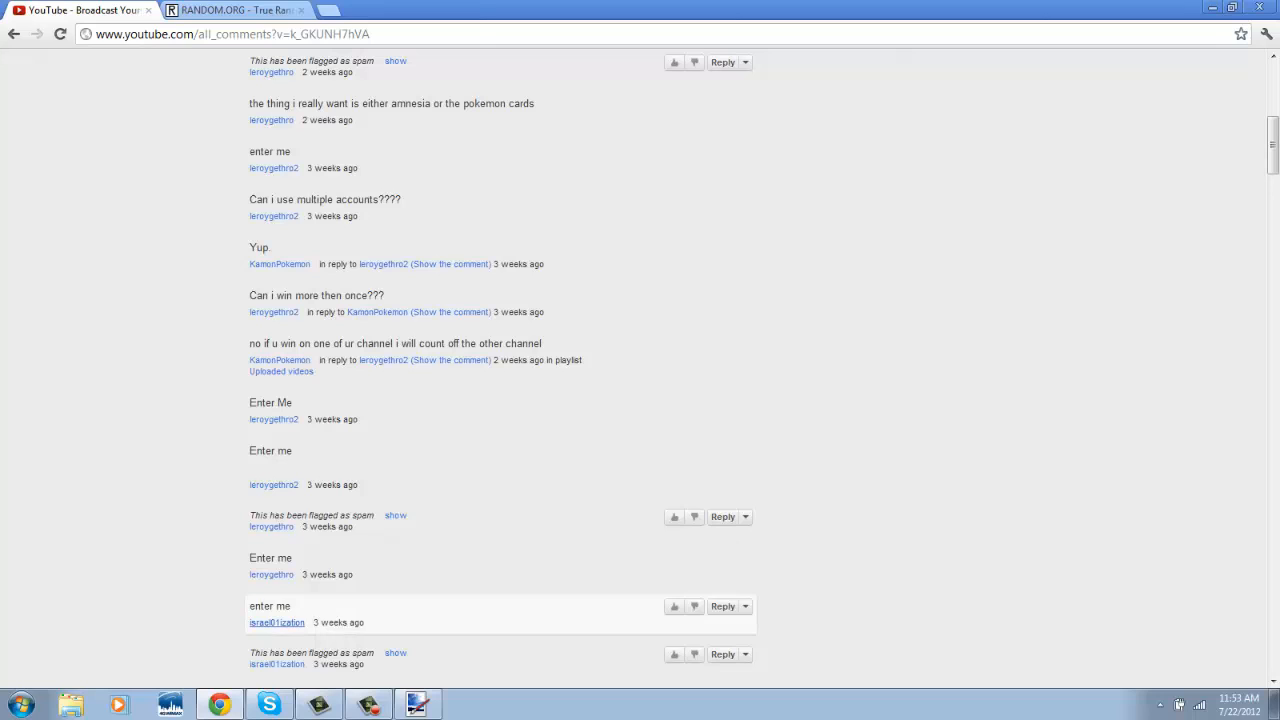
pyautogui.scroll(-3)
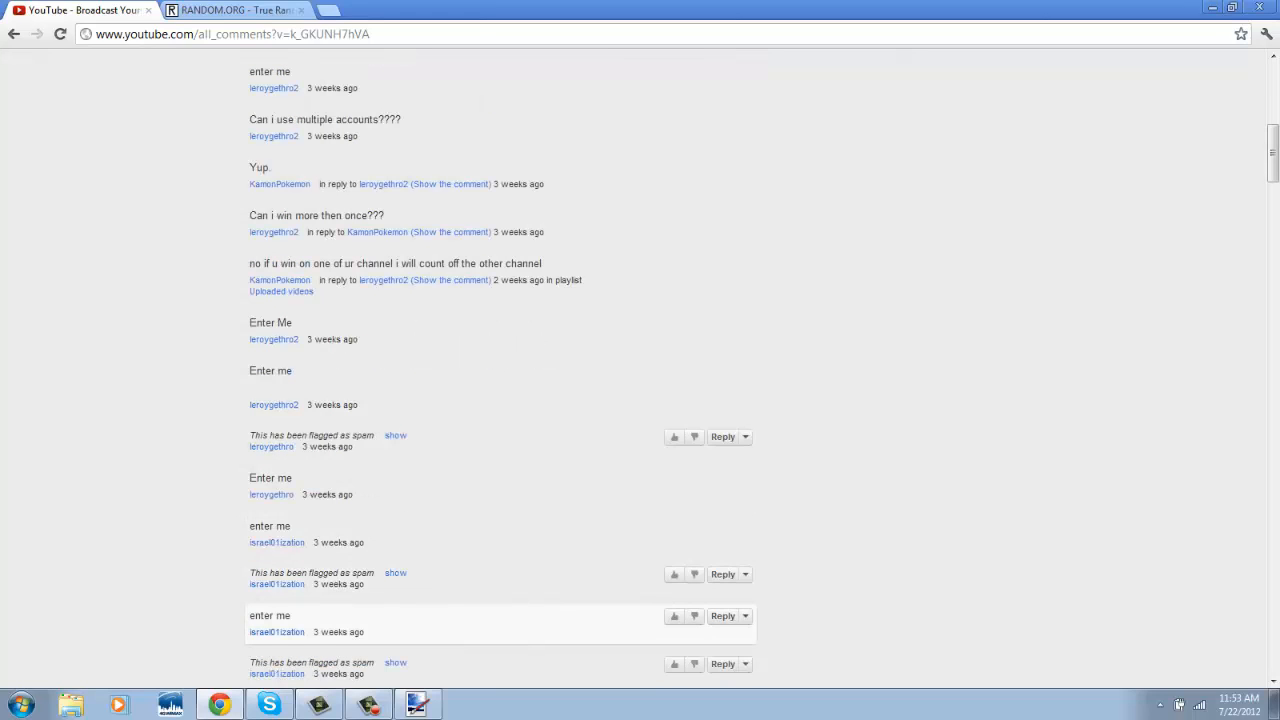
pyautogui.scroll(-3)
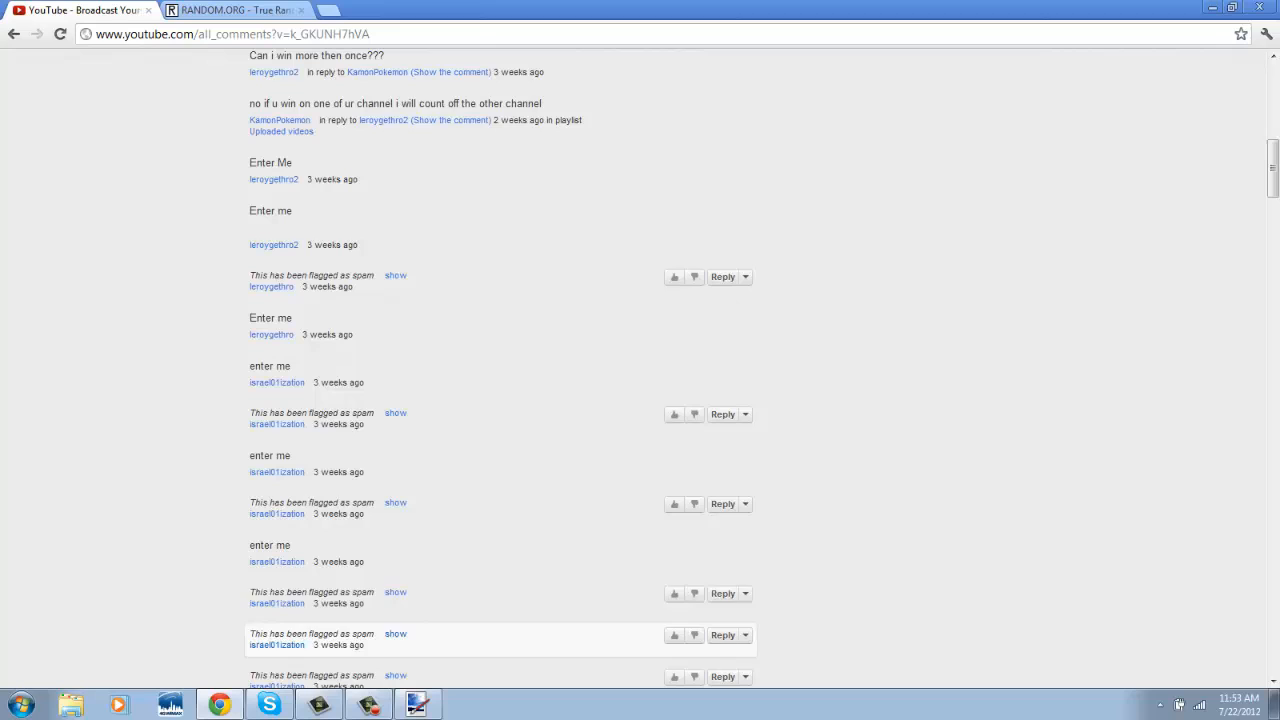
pyautogui.scroll(-3)
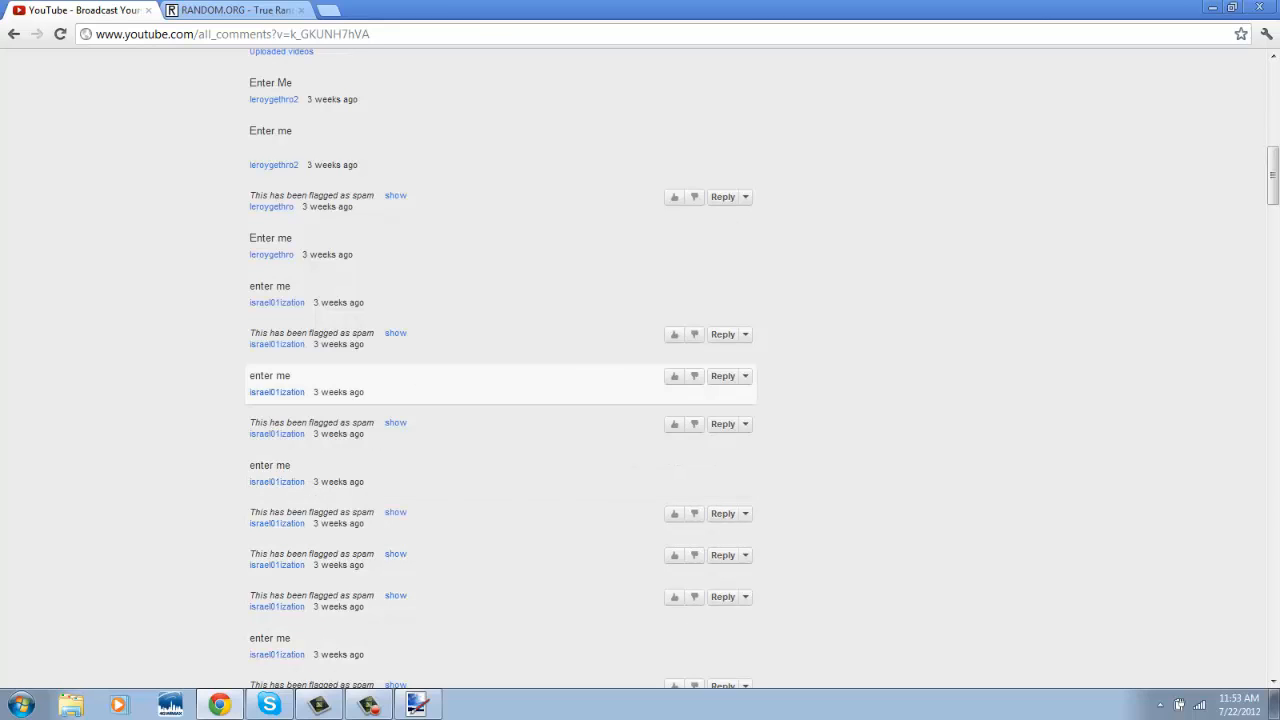
pyautogui.doubleClick(276, 390)
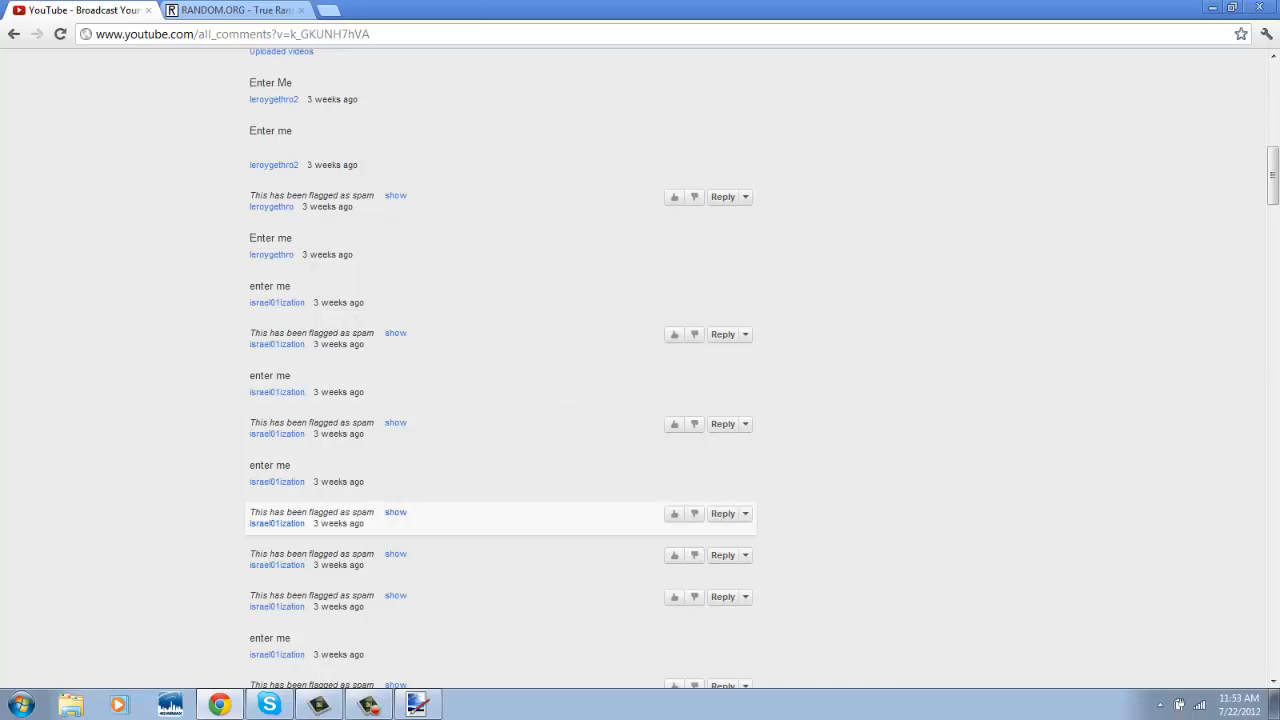
pyautogui.moveTo(450, 464)
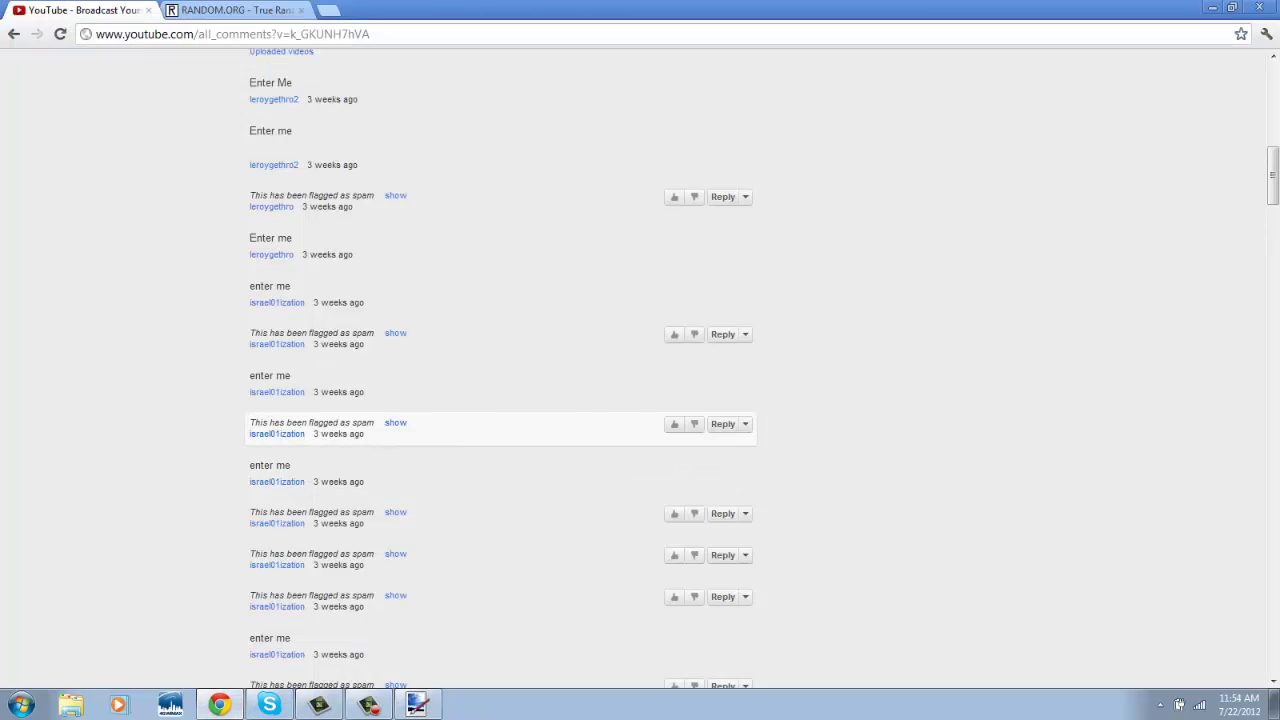
pyautogui.doubleClick(276, 434)
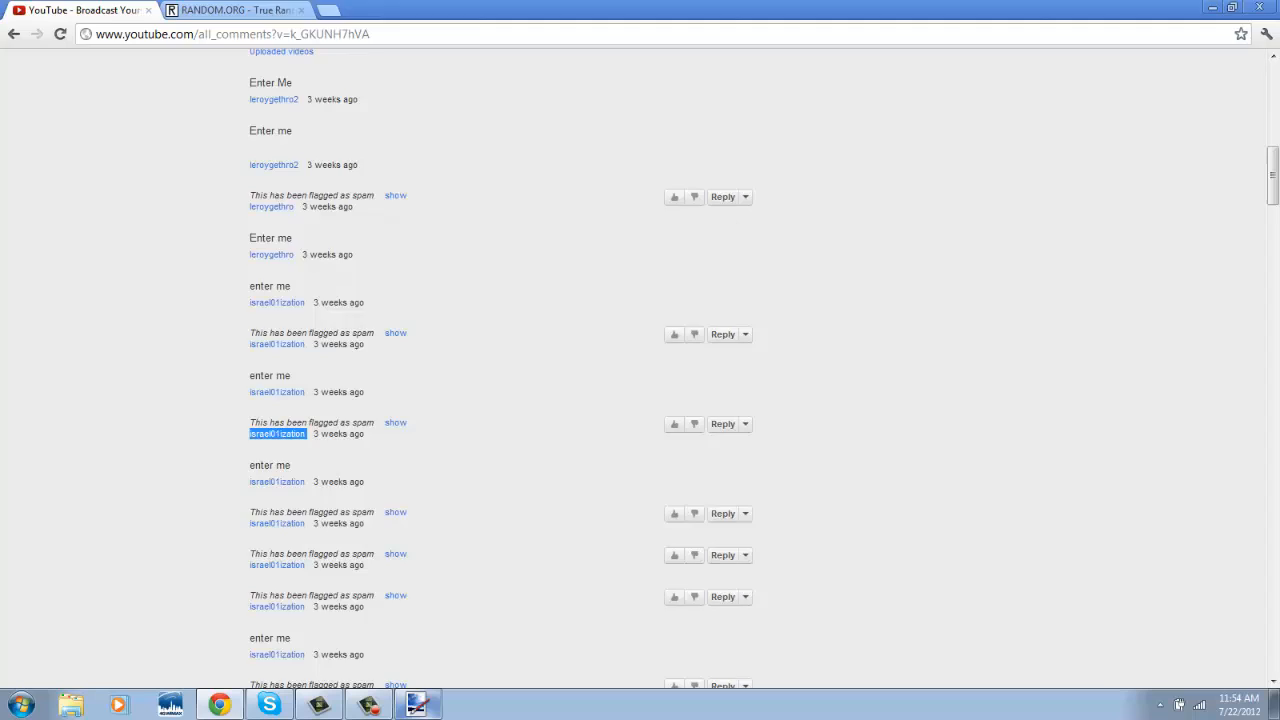
pyautogui.click(416, 704)
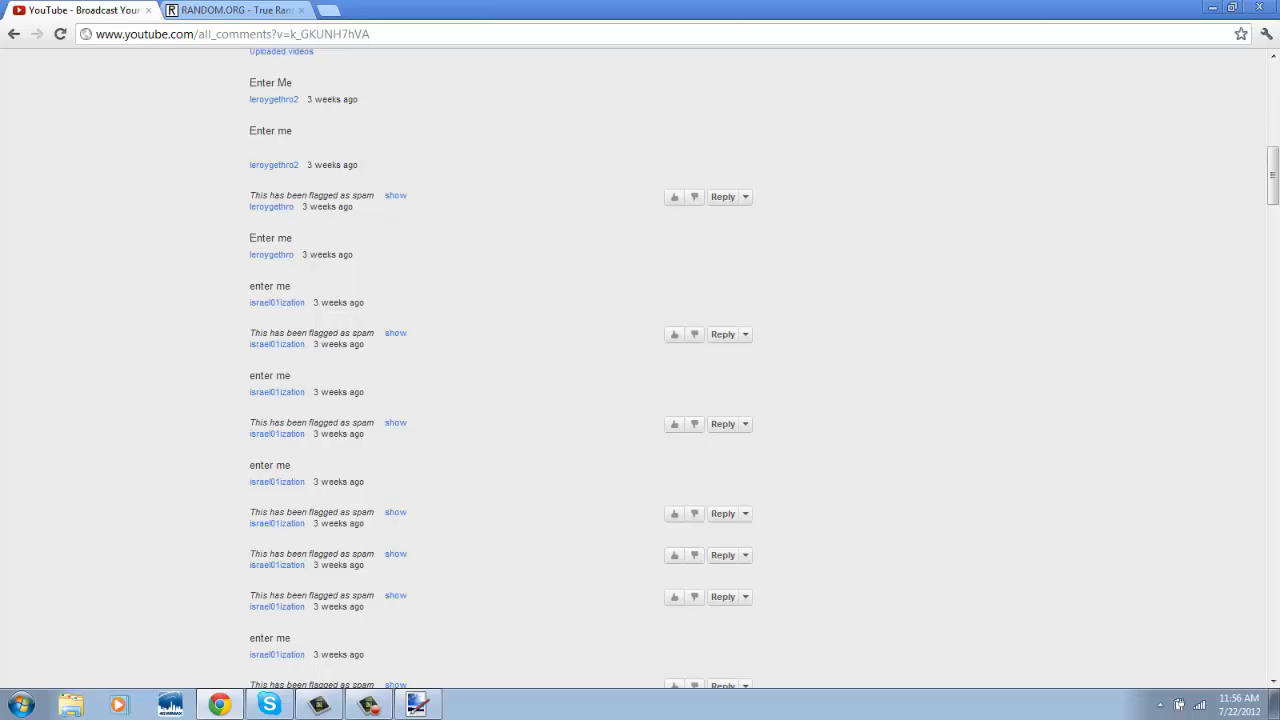
# Bring the RANDOM.ORG tab back to see the new 1-to-127 result of 106
pyautogui.click(236, 10)
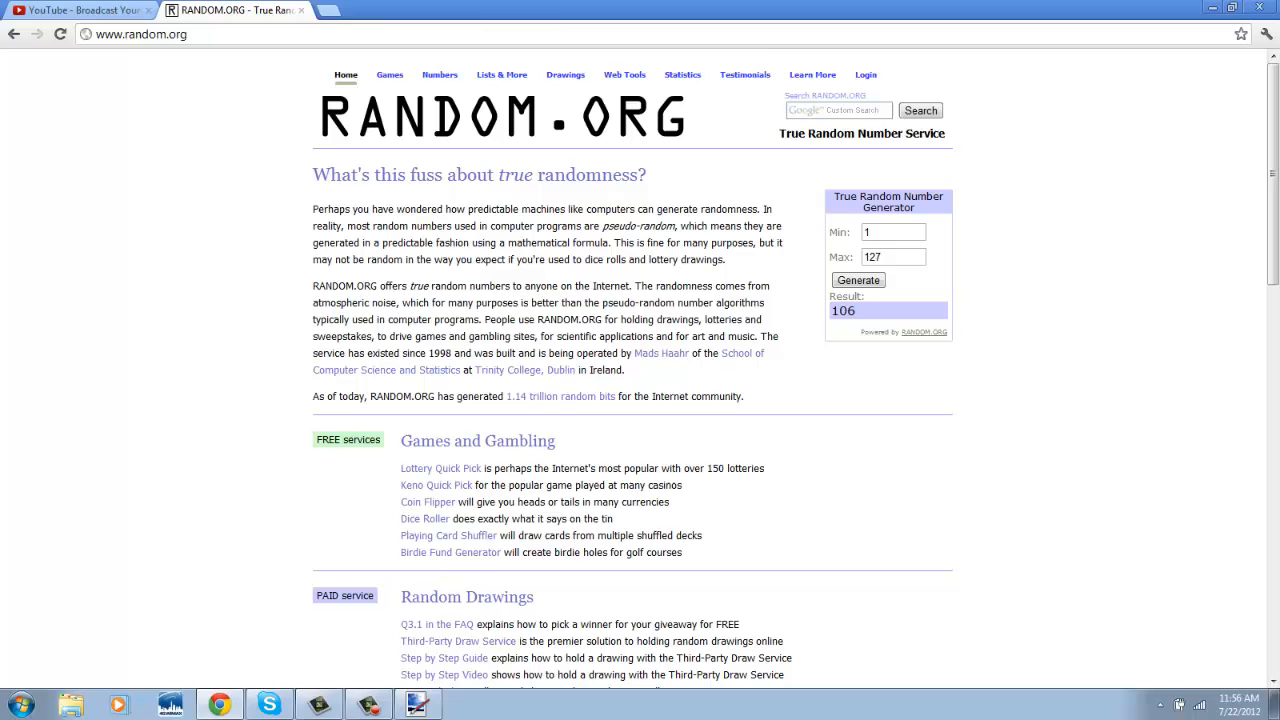
# Return to the giveaway comments and scroll up counting toward entry 106
pyautogui.click(76, 10)
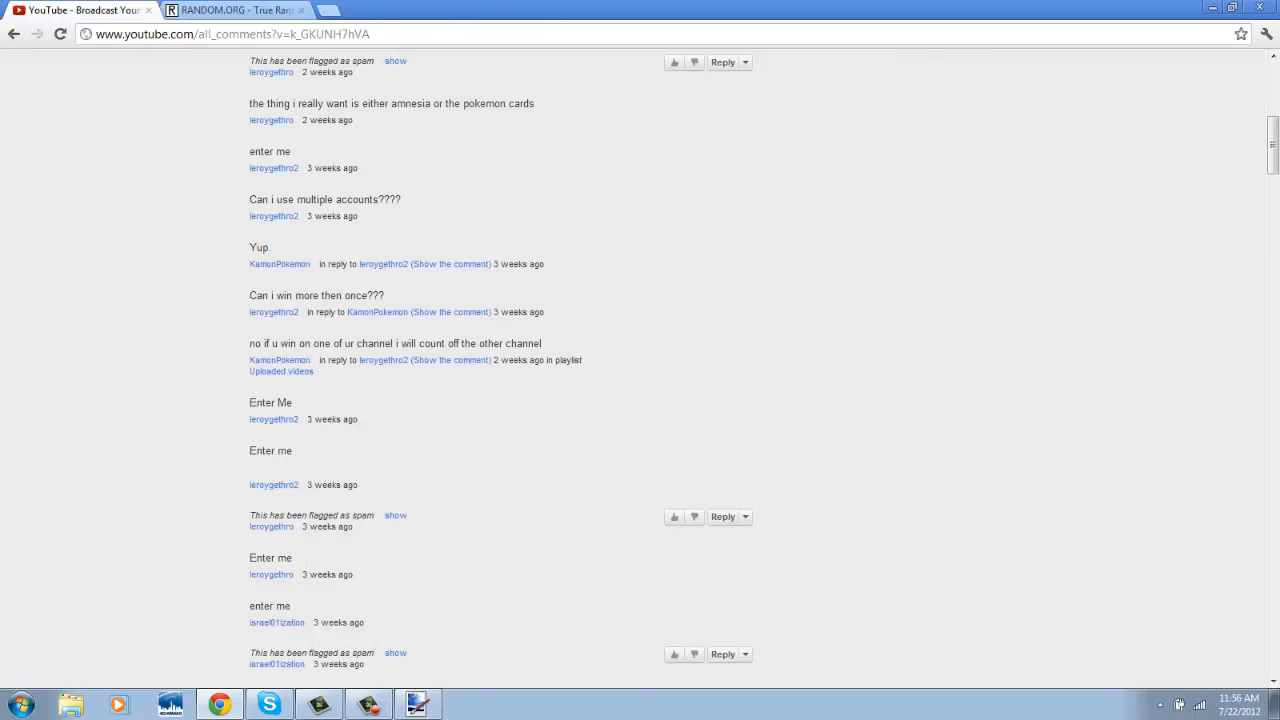
pyautogui.scroll(3)
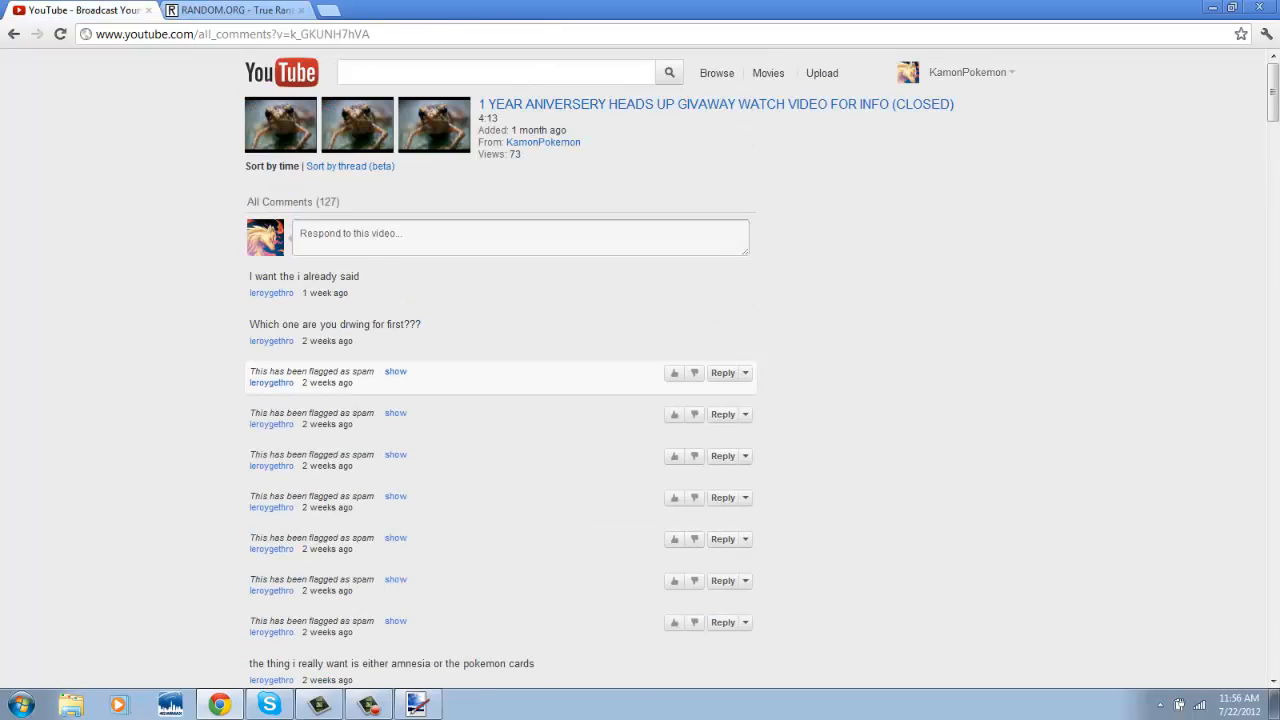
pyautogui.scroll(-3)
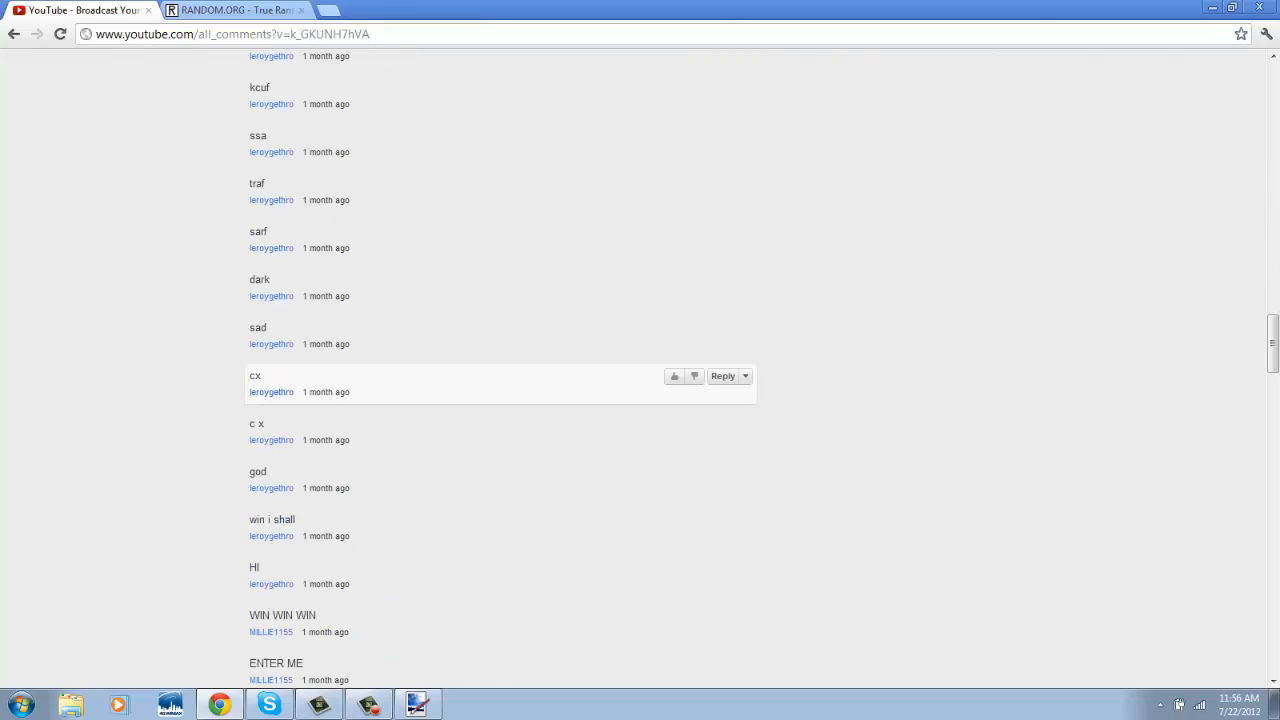
pyautogui.scroll(-3)
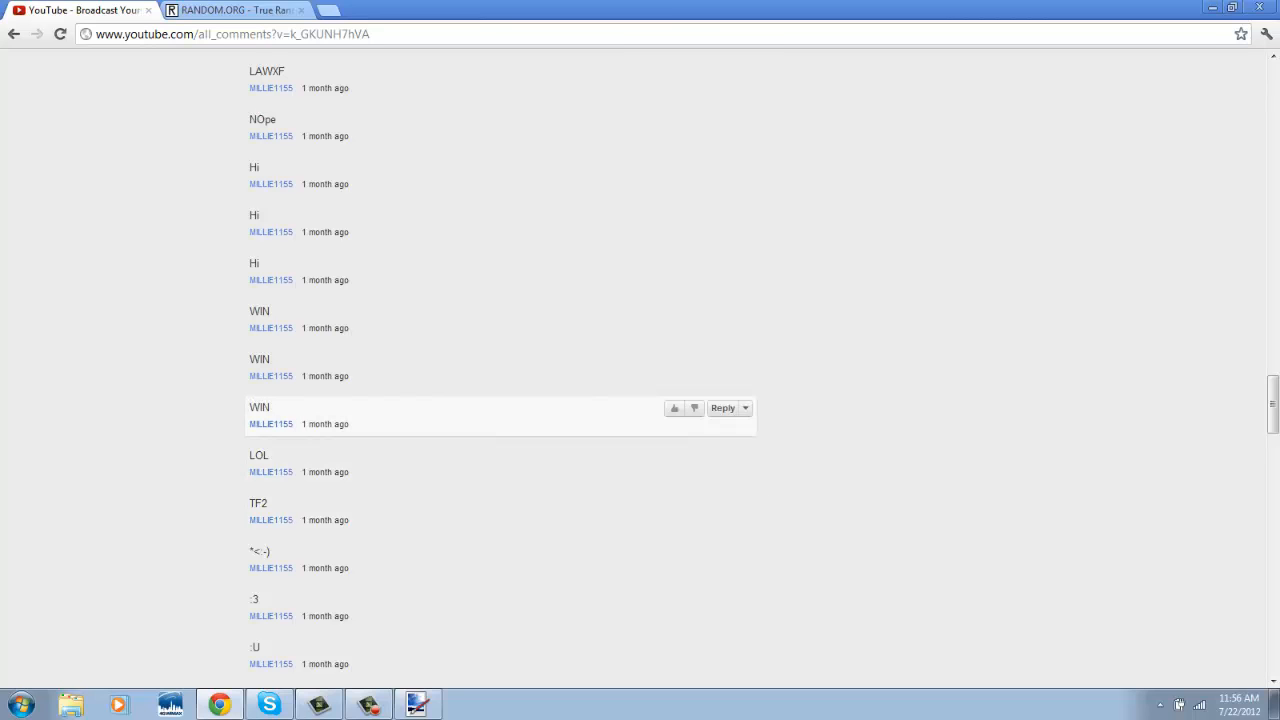
pyautogui.scroll(-3)
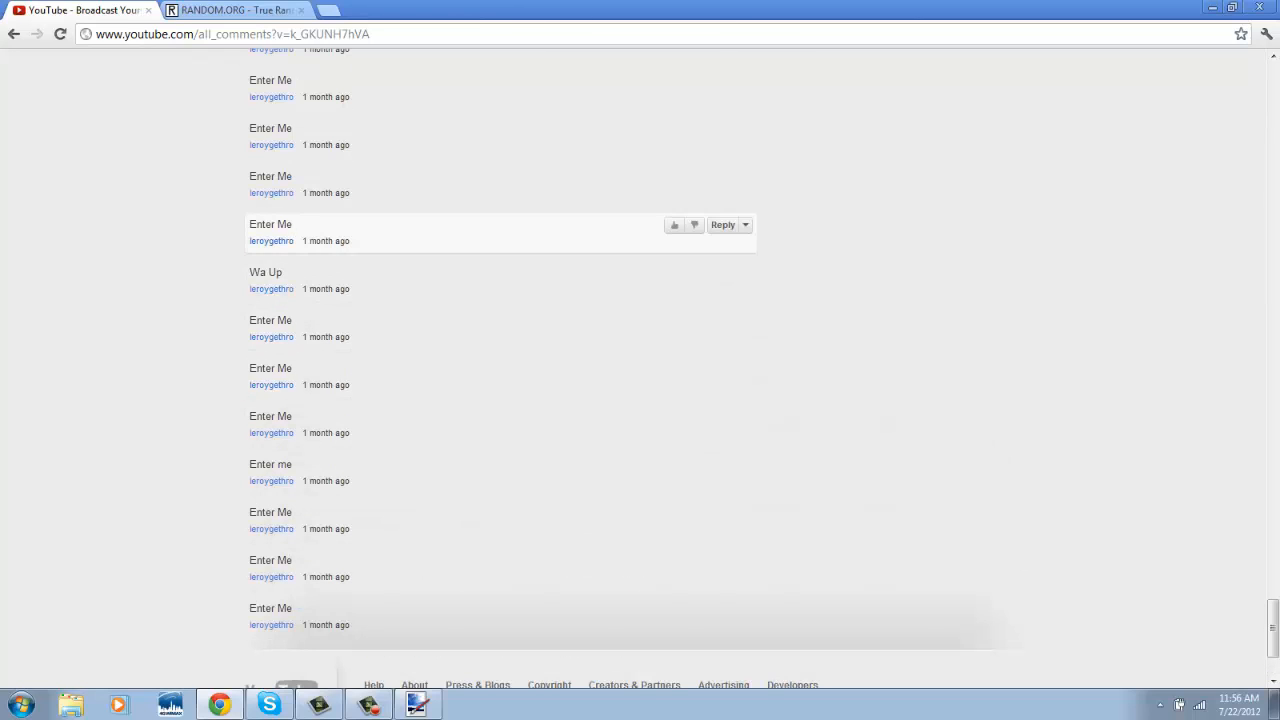
pyautogui.scroll(3)
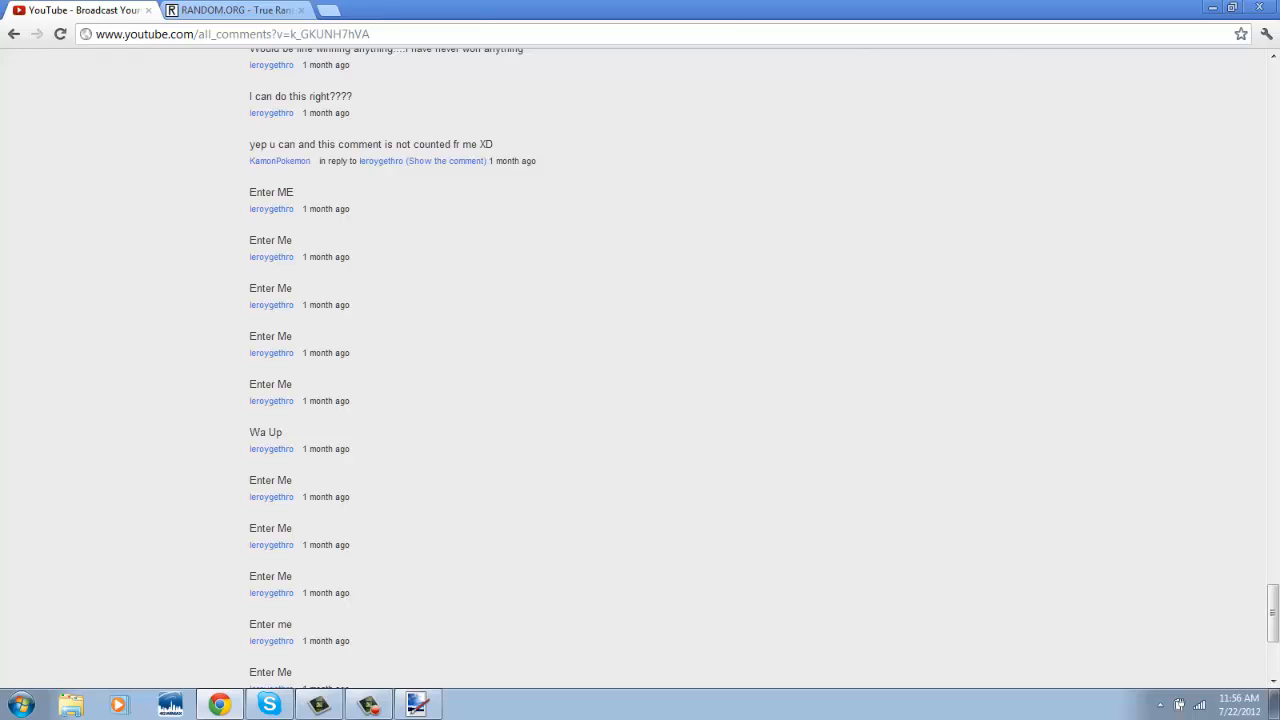
pyautogui.scroll(3)
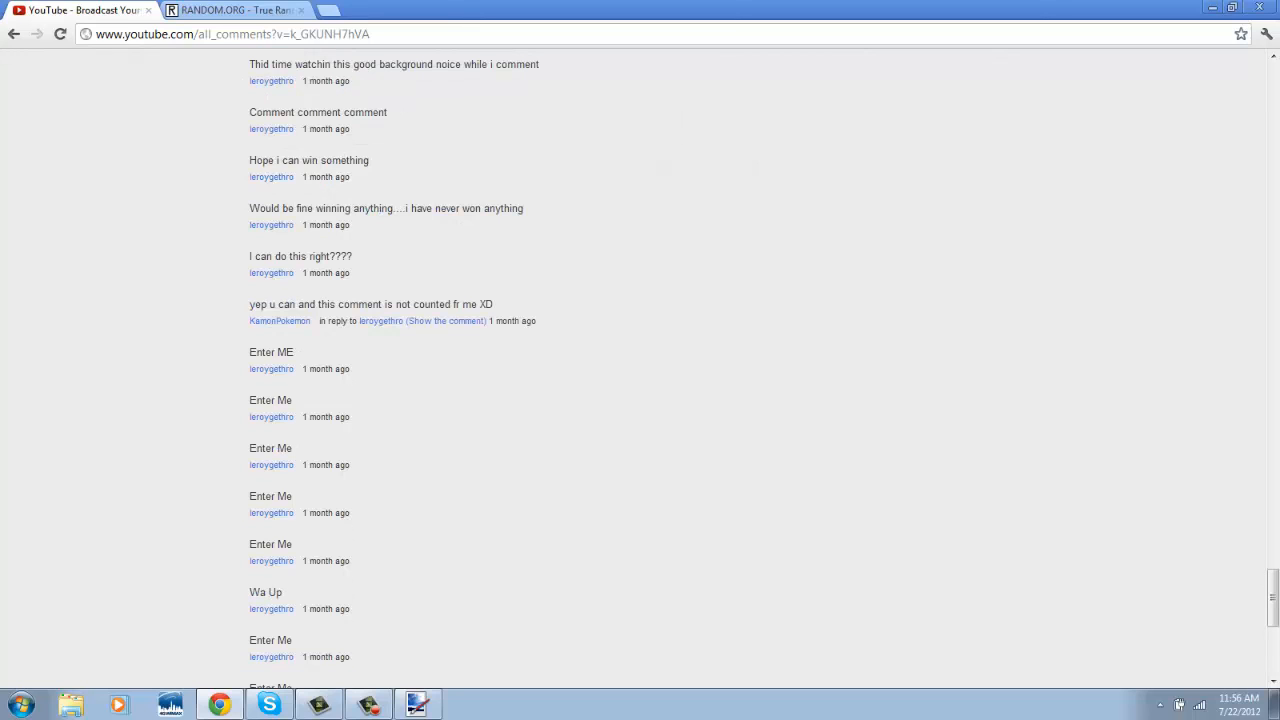
pyautogui.scroll(3)
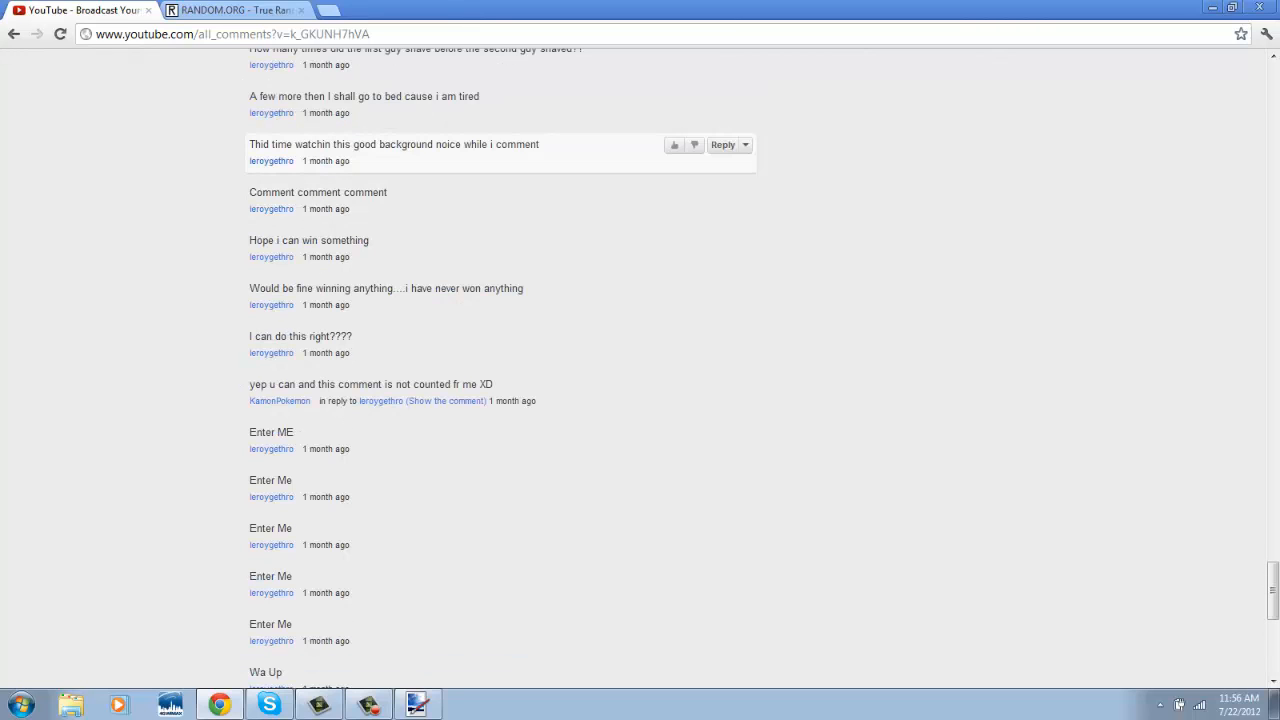
pyautogui.scroll(3)
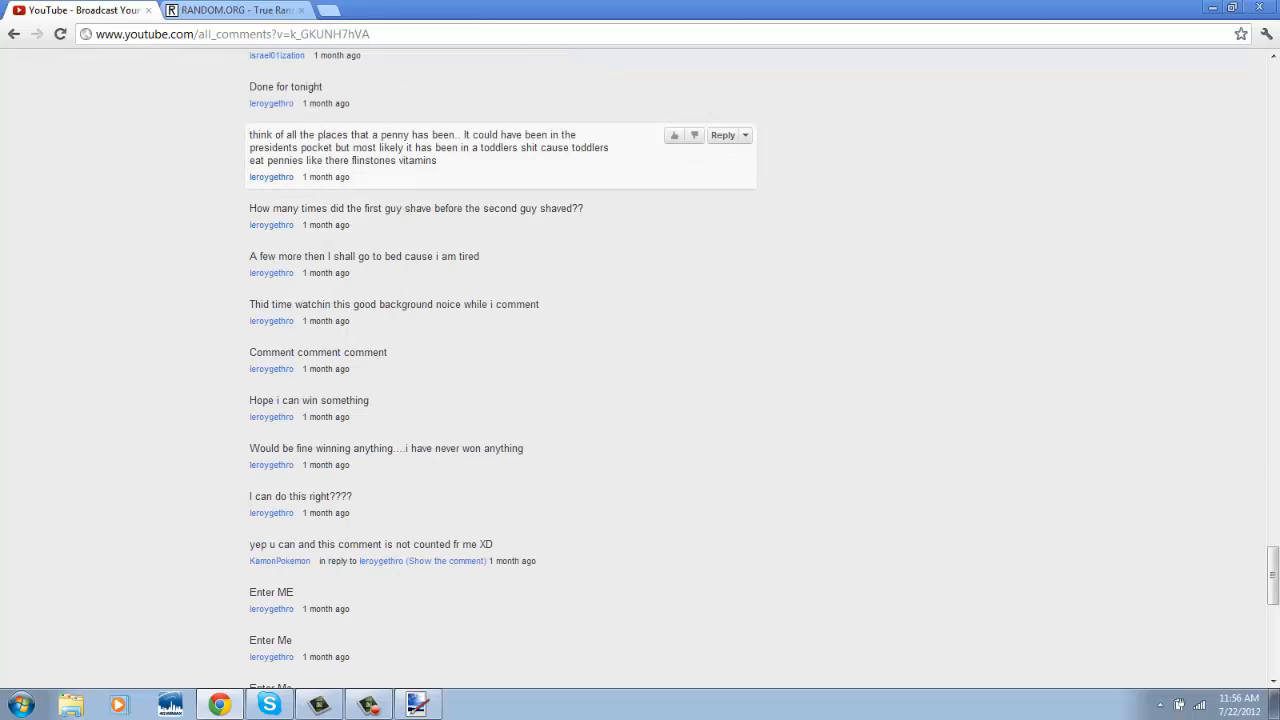
pyautogui.scroll(3)
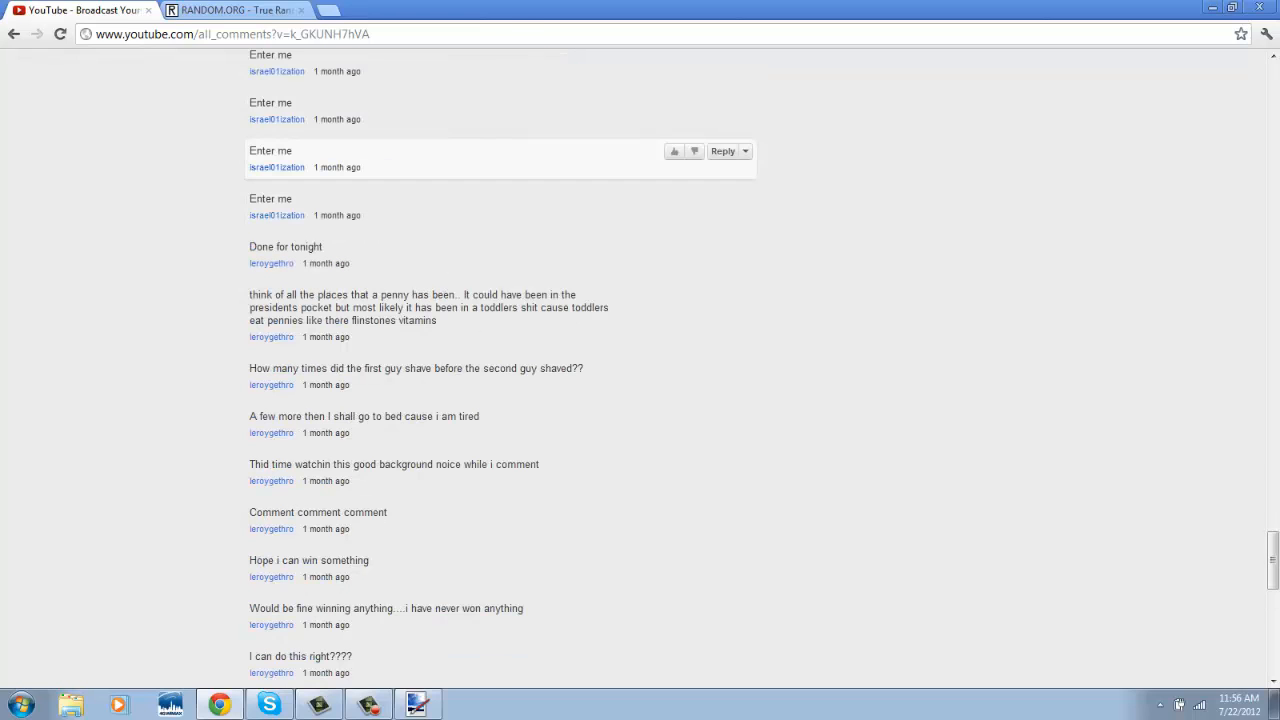
pyautogui.scroll(3)
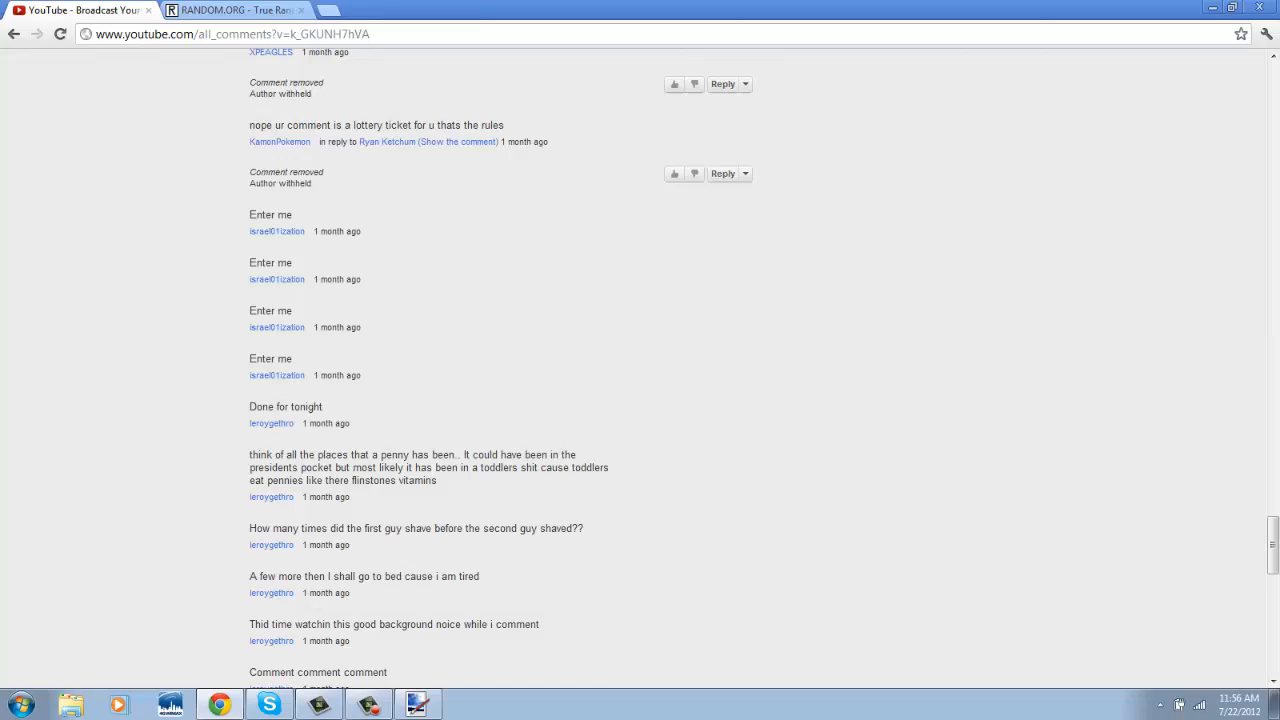
pyautogui.scroll(3)
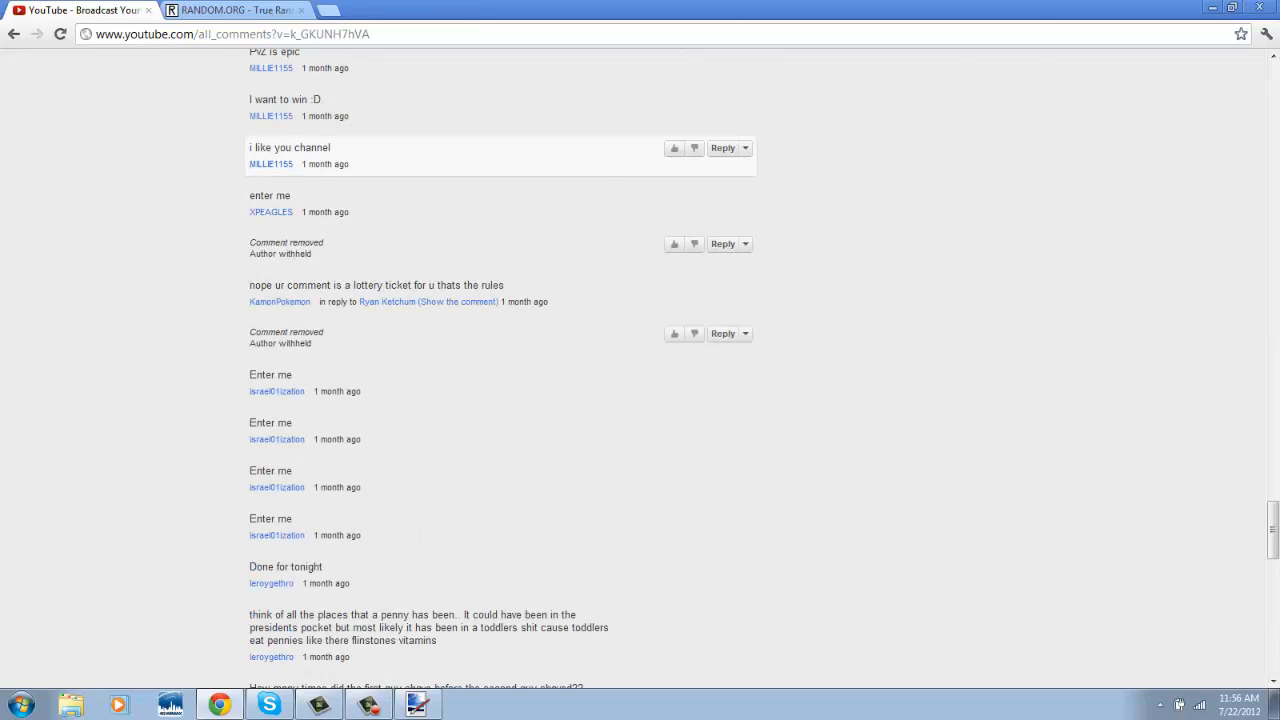
pyautogui.scroll(3)
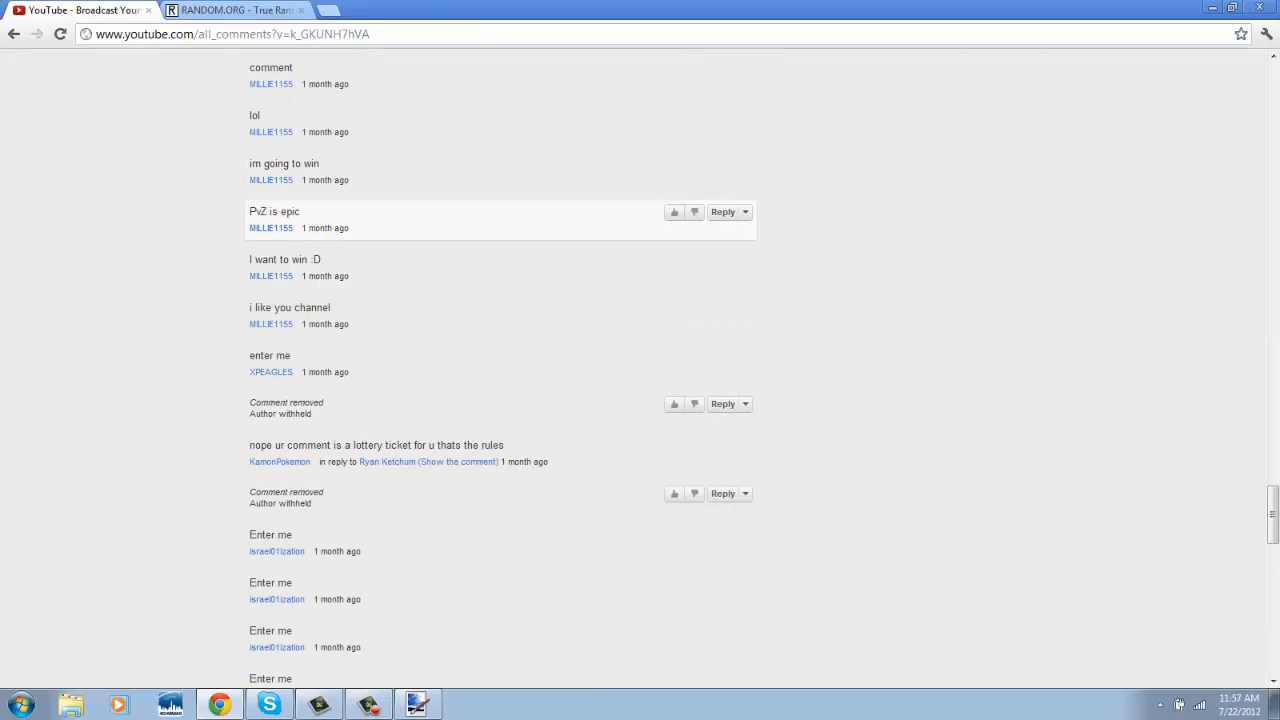
pyautogui.scroll(3)
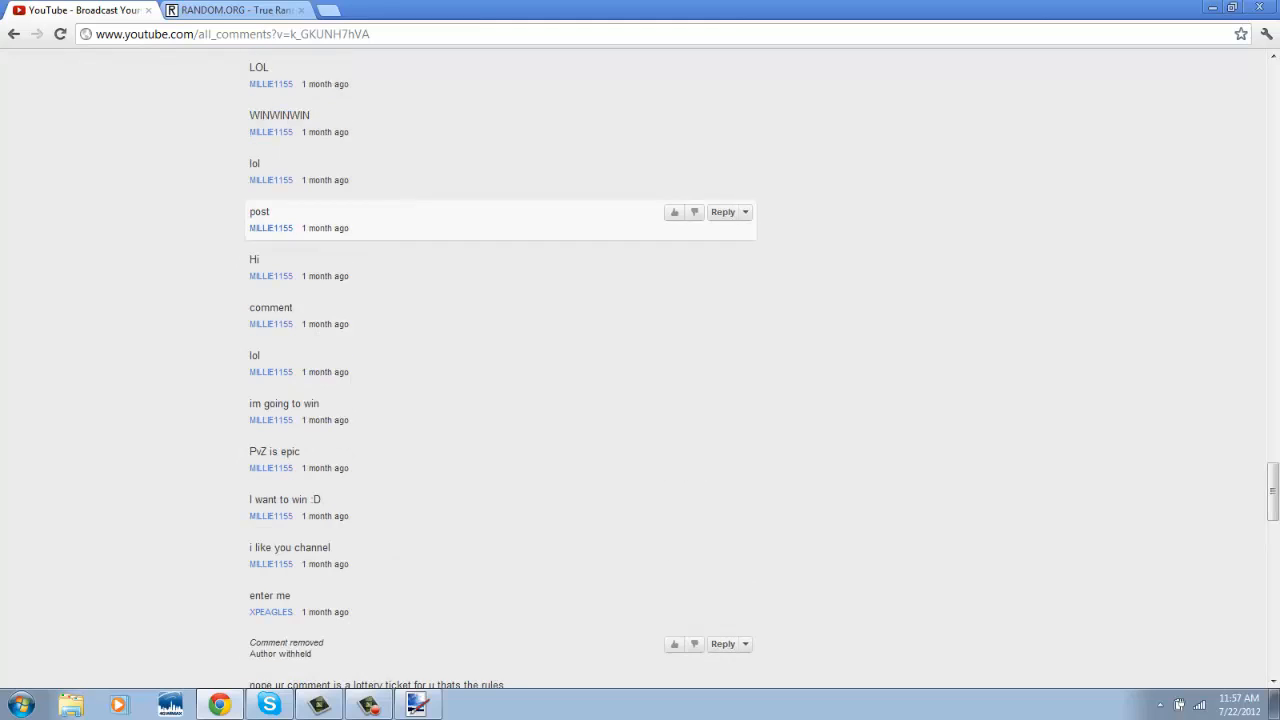
pyautogui.scroll(3)
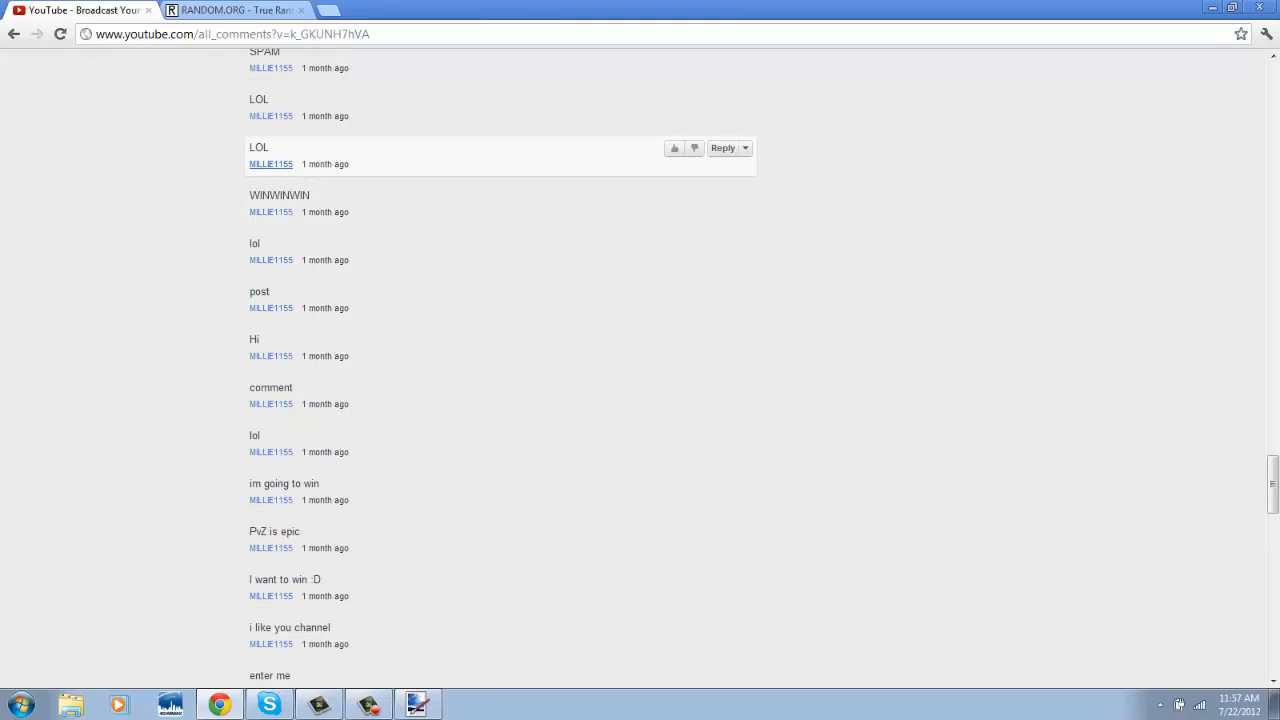
pyautogui.scroll(3)
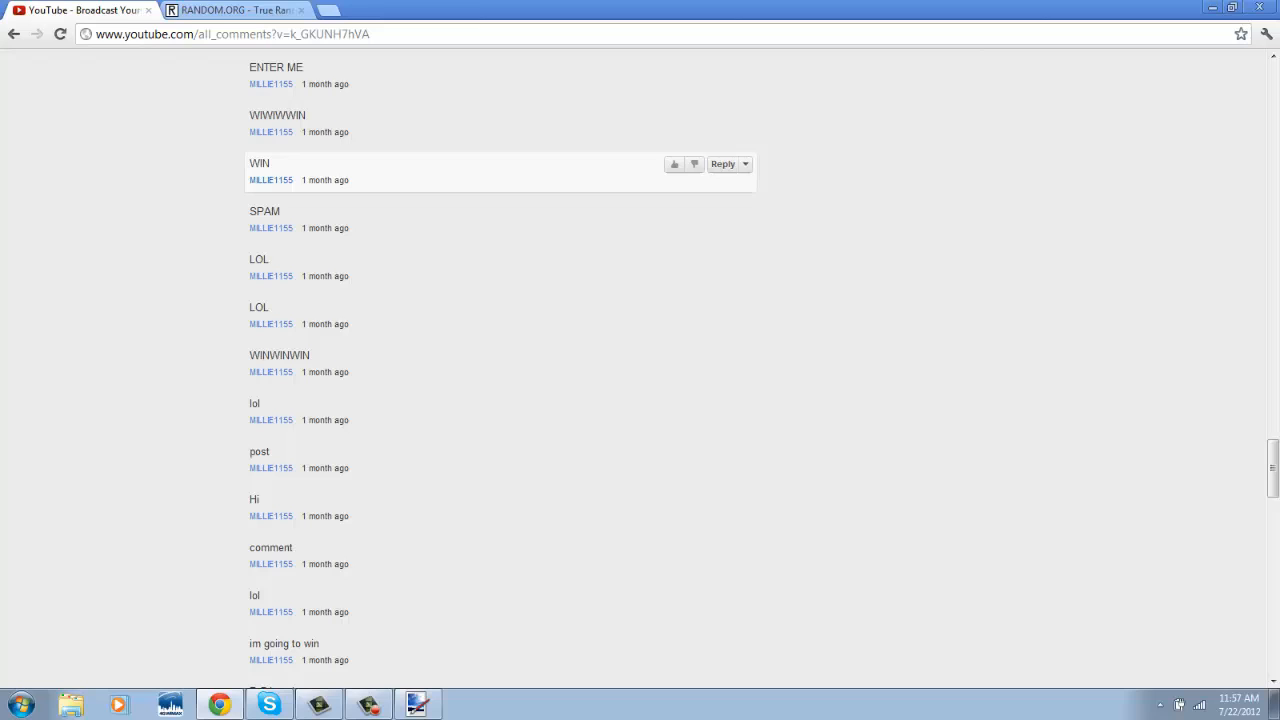
pyautogui.scroll(3)
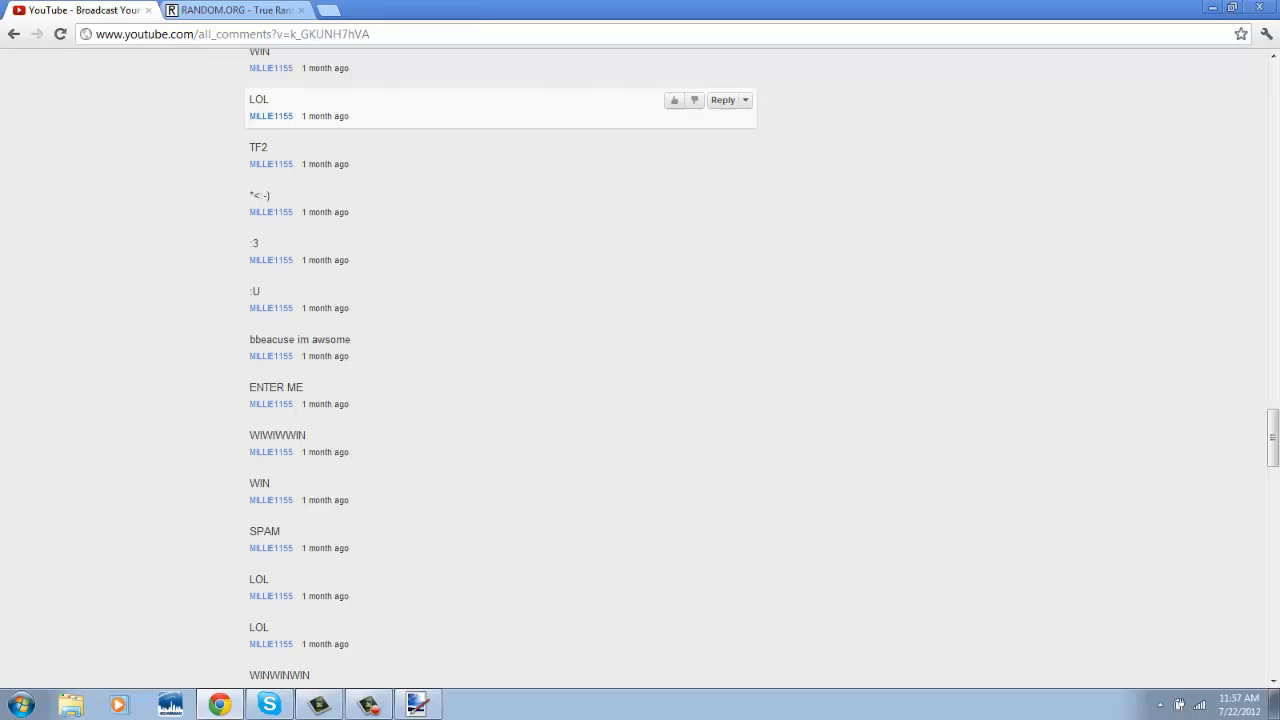
# Recheck the drawn number, then scroll to the short 'HI' comment and select its commenter's username
pyautogui.click(236, 10)
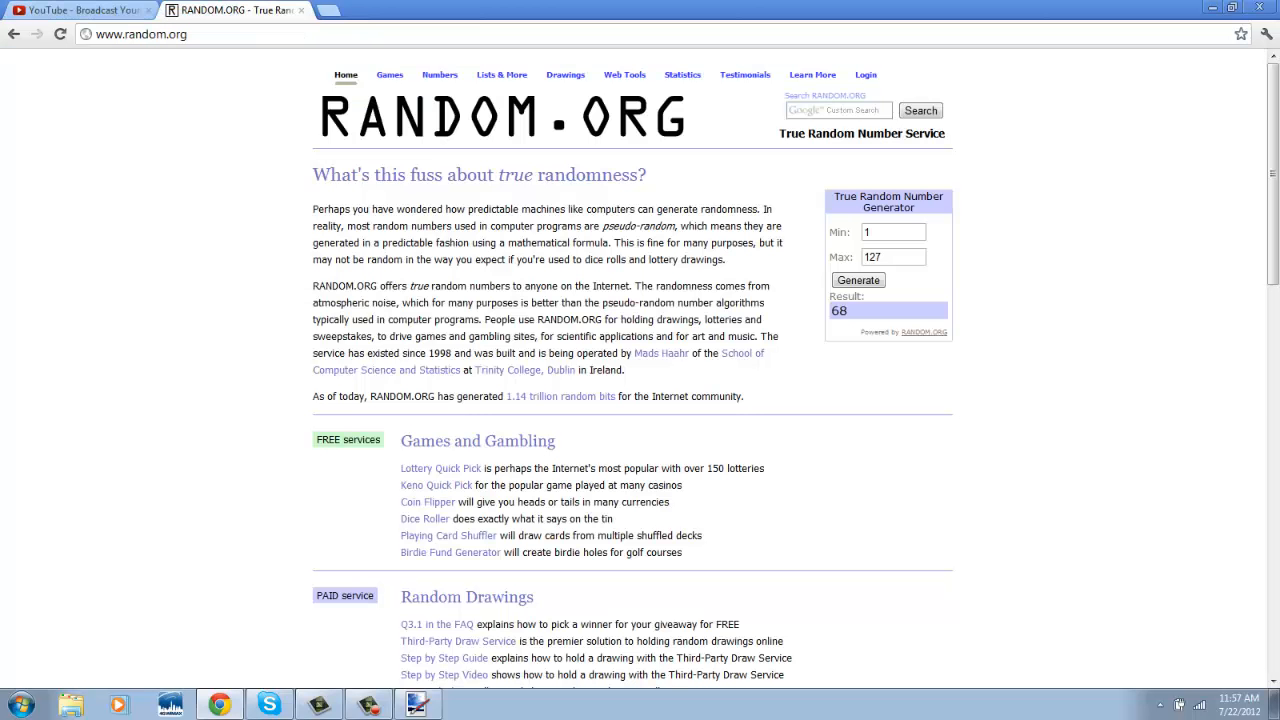
pyautogui.click(78, 10)
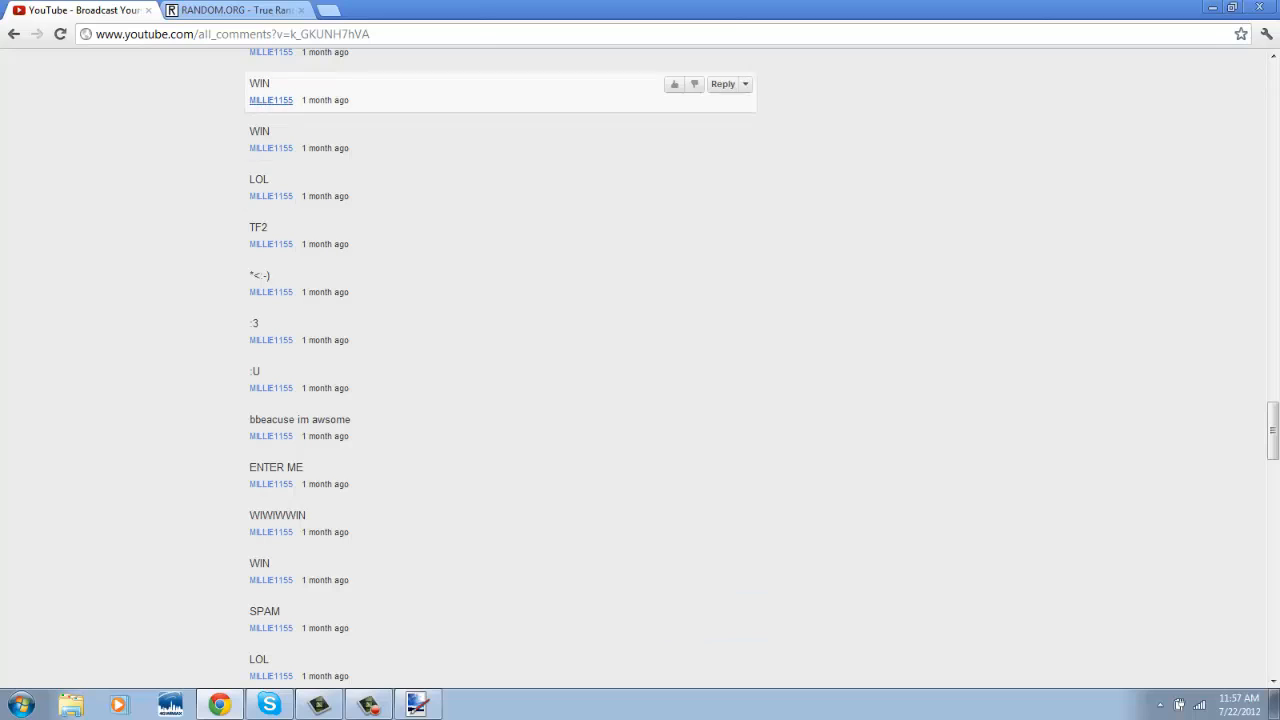
pyautogui.scroll(3)
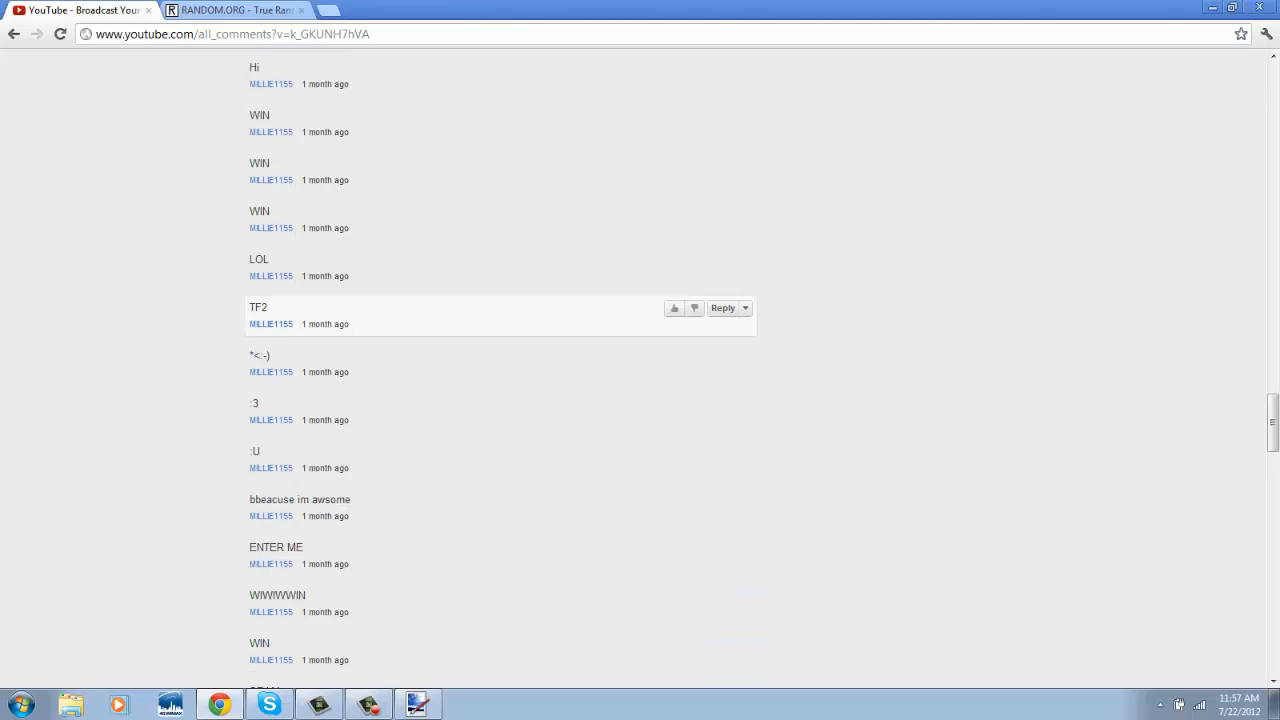
pyautogui.moveTo(400, 420)
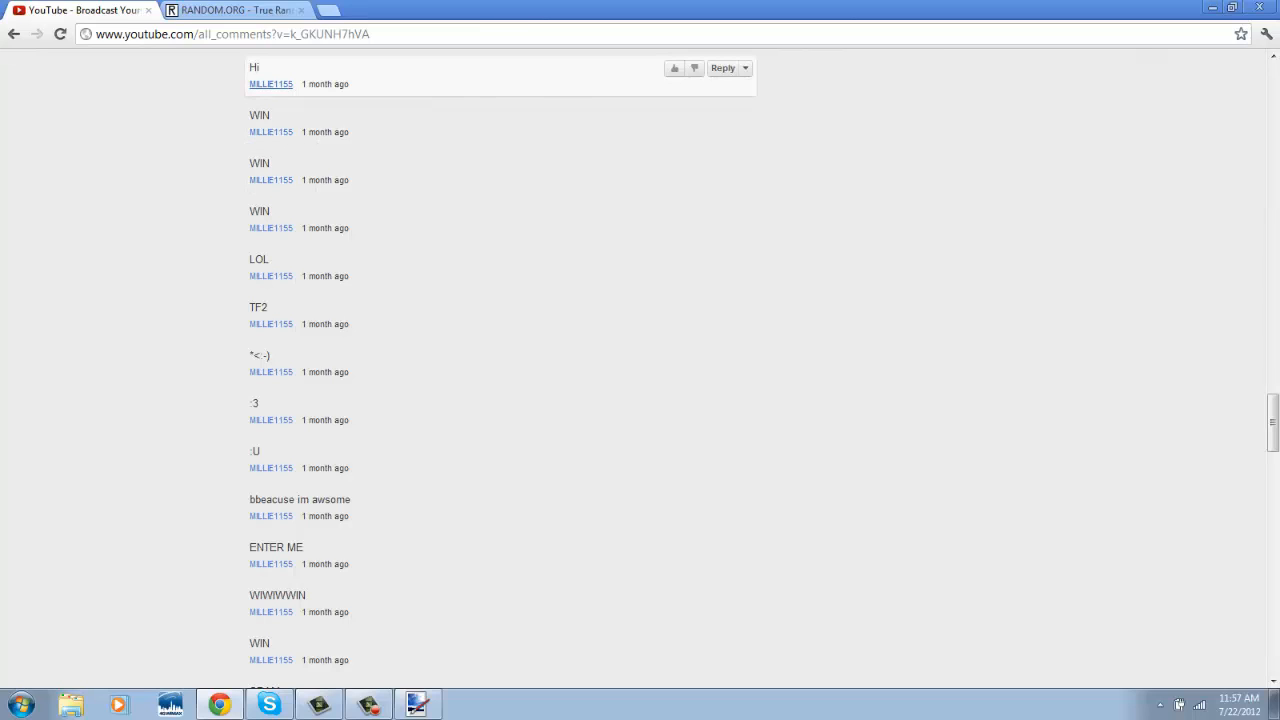
pyautogui.scroll(3)
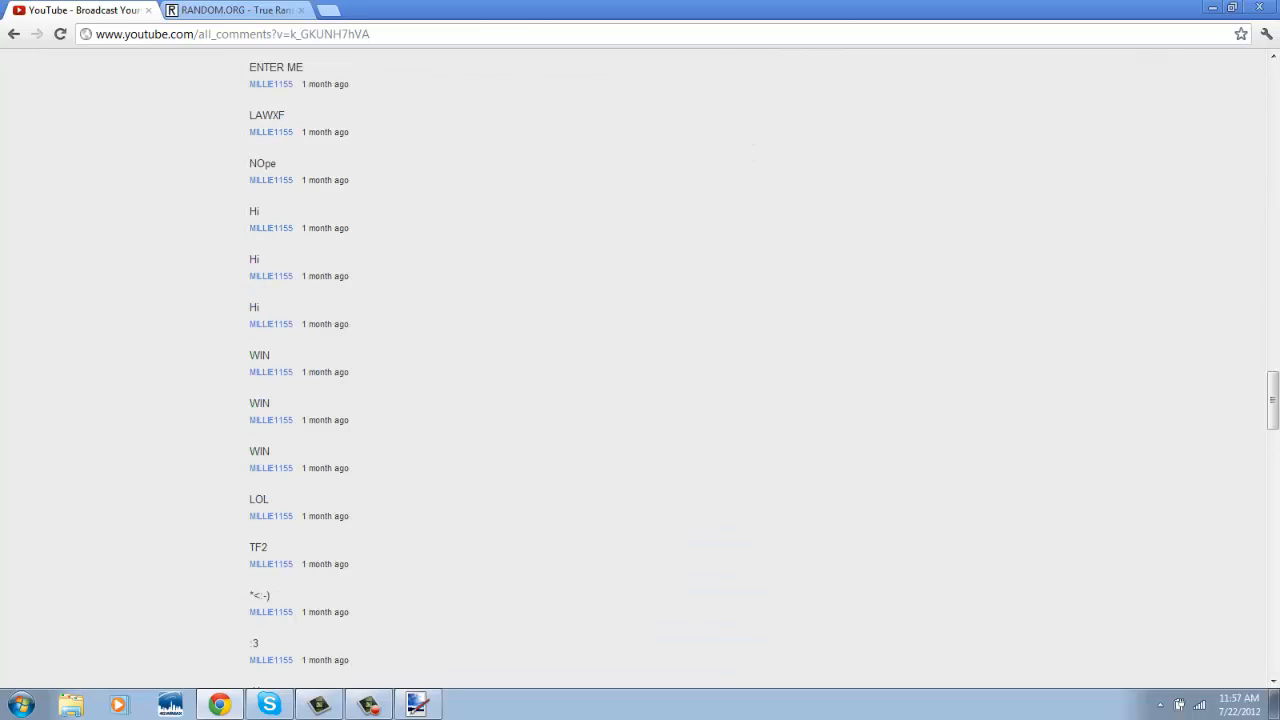
pyautogui.scroll(3)
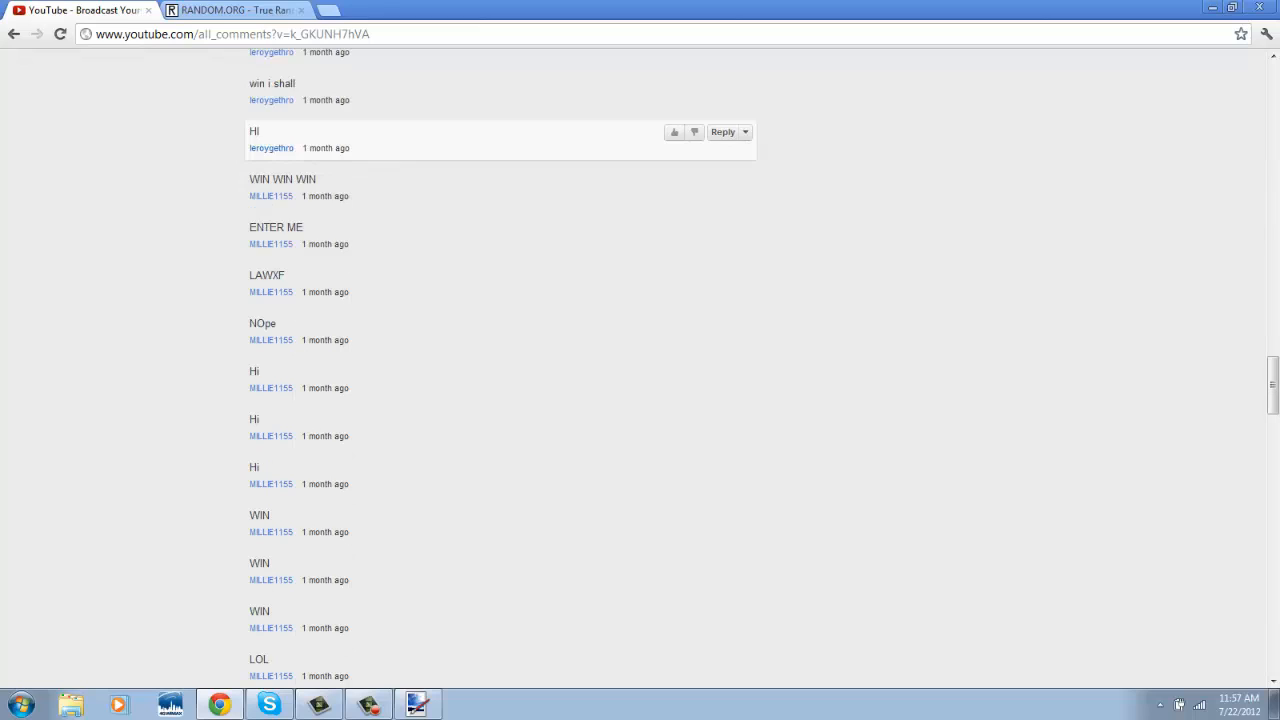
pyautogui.scroll(3)
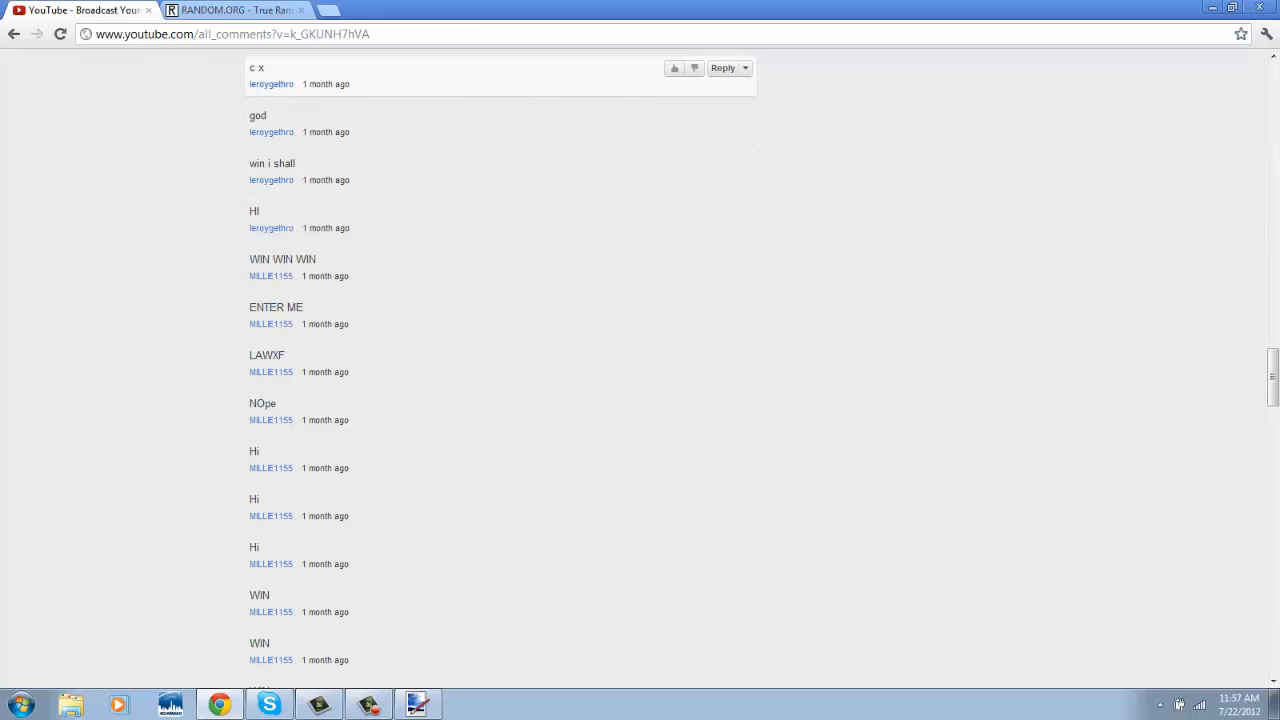
pyautogui.scroll(3)
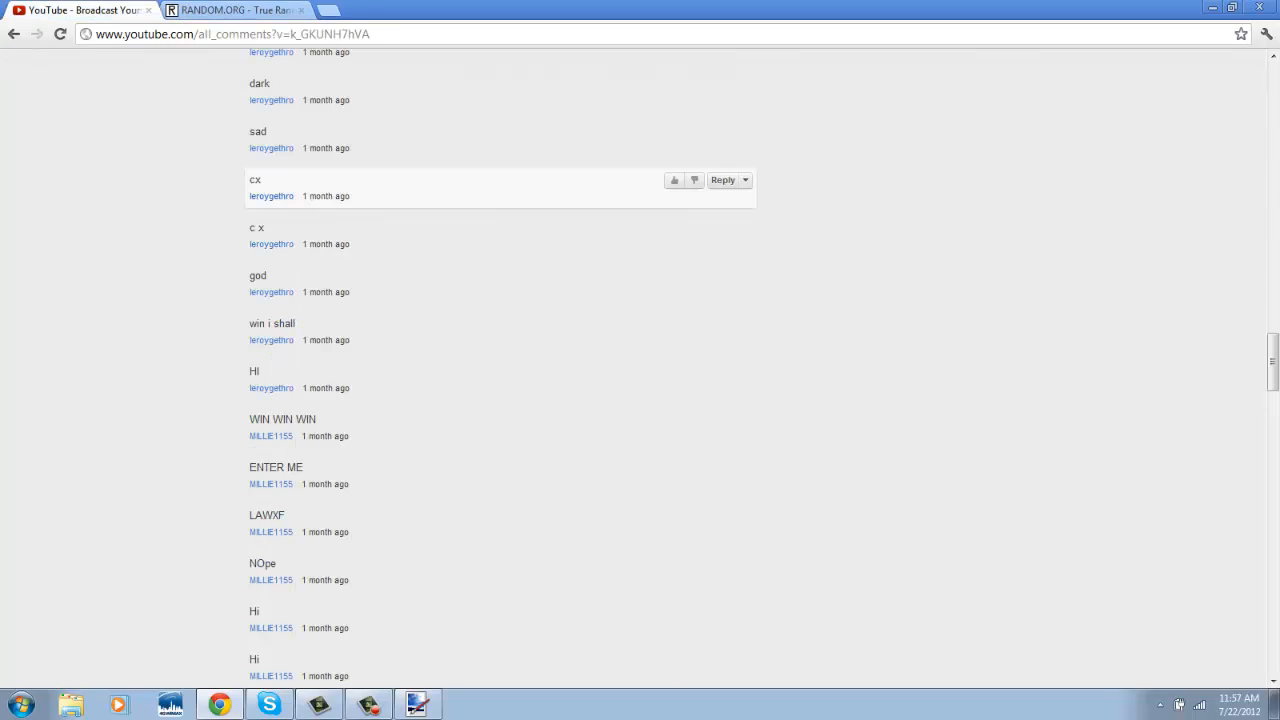
pyautogui.scroll(3)
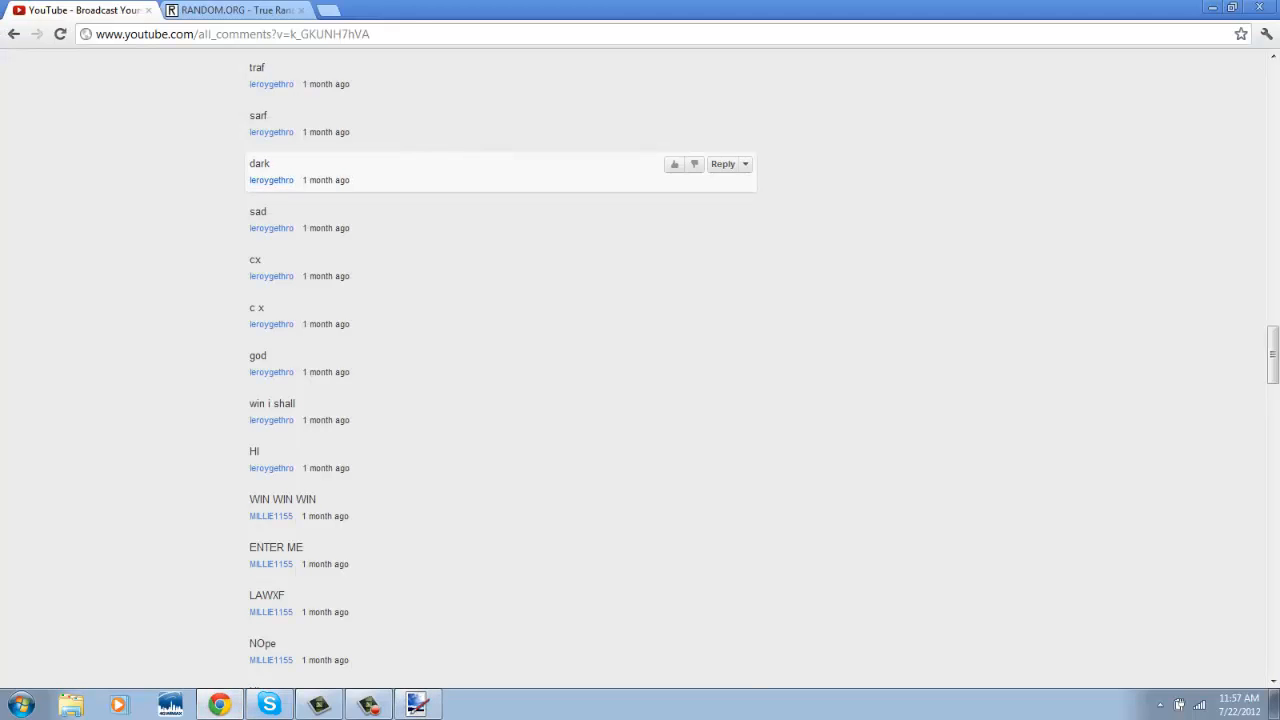
pyautogui.doubleClick(272, 180)
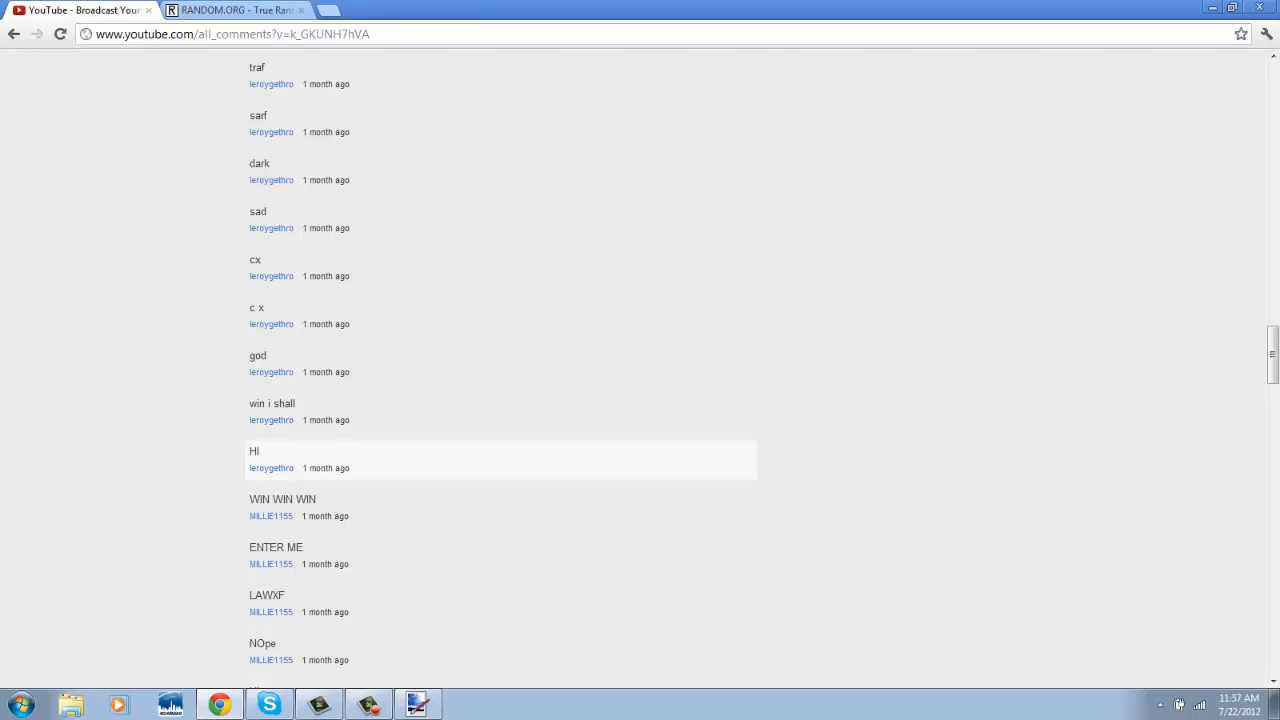
# Check the next drawn number on RANDOM.ORG and scroll the comments back to the matching entry
pyautogui.click(236, 10)
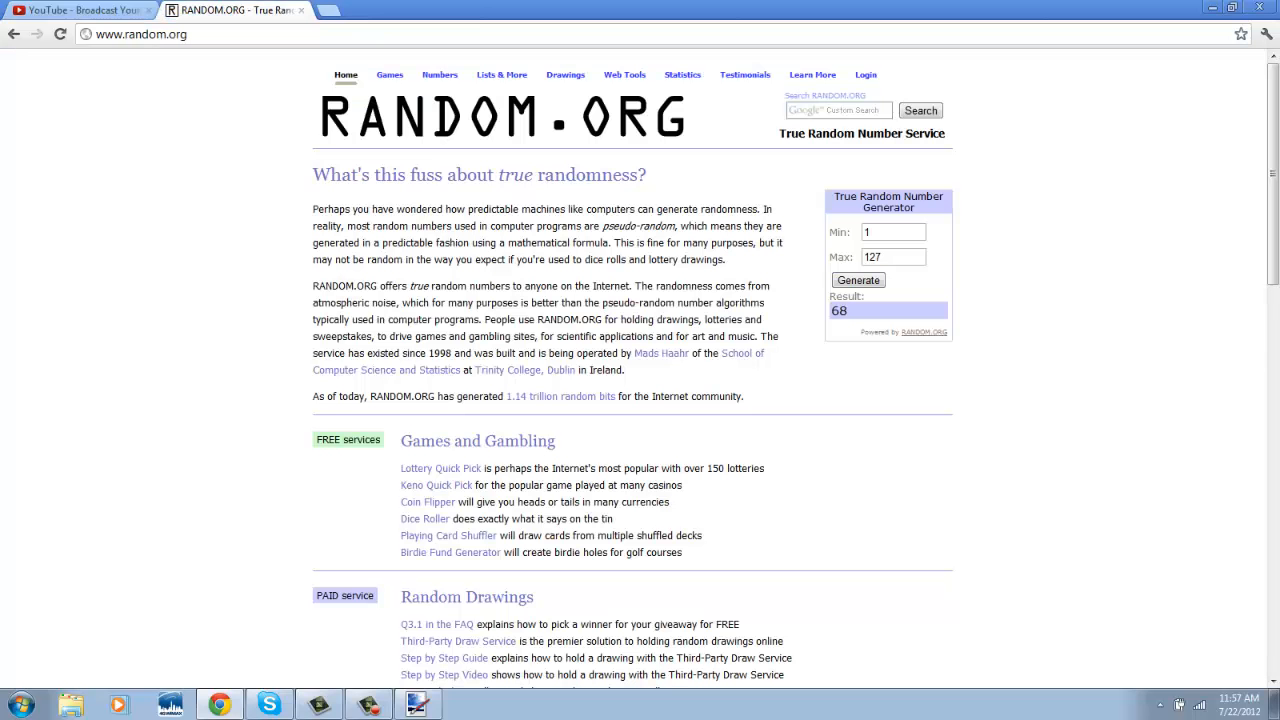
pyautogui.click(80, 10)
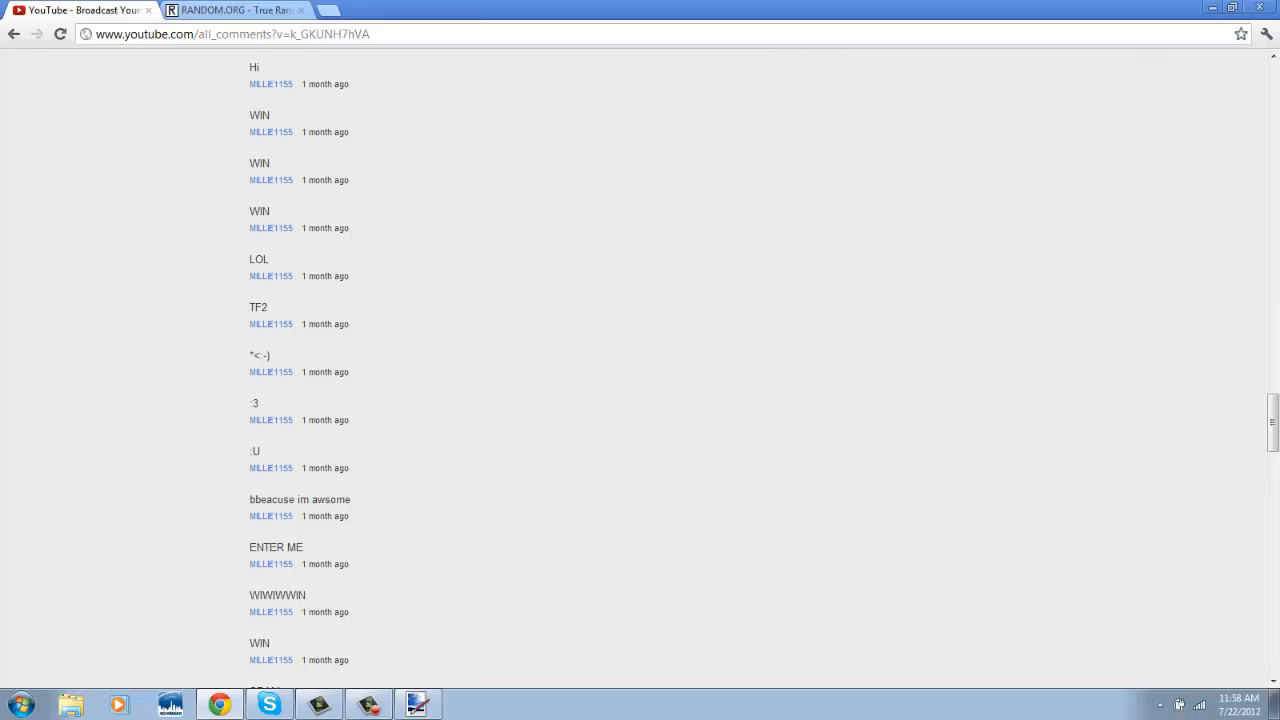
pyautogui.scroll(-3)
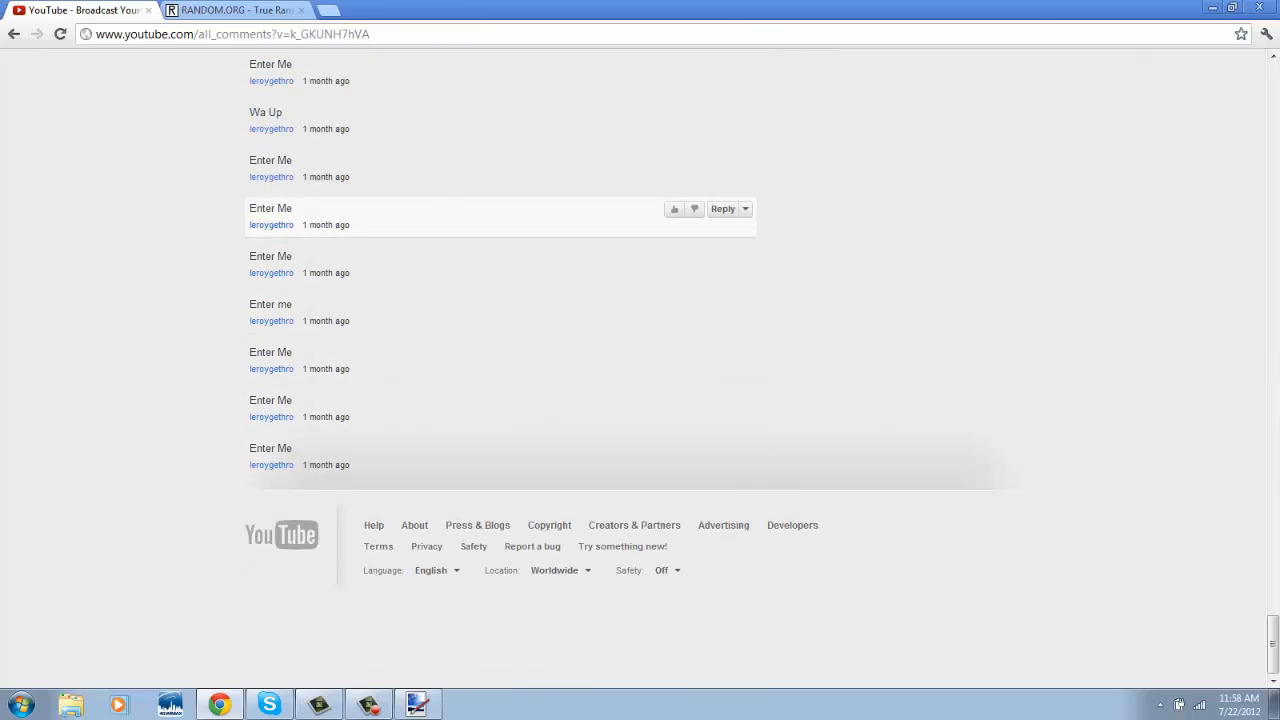
pyautogui.scroll(3)
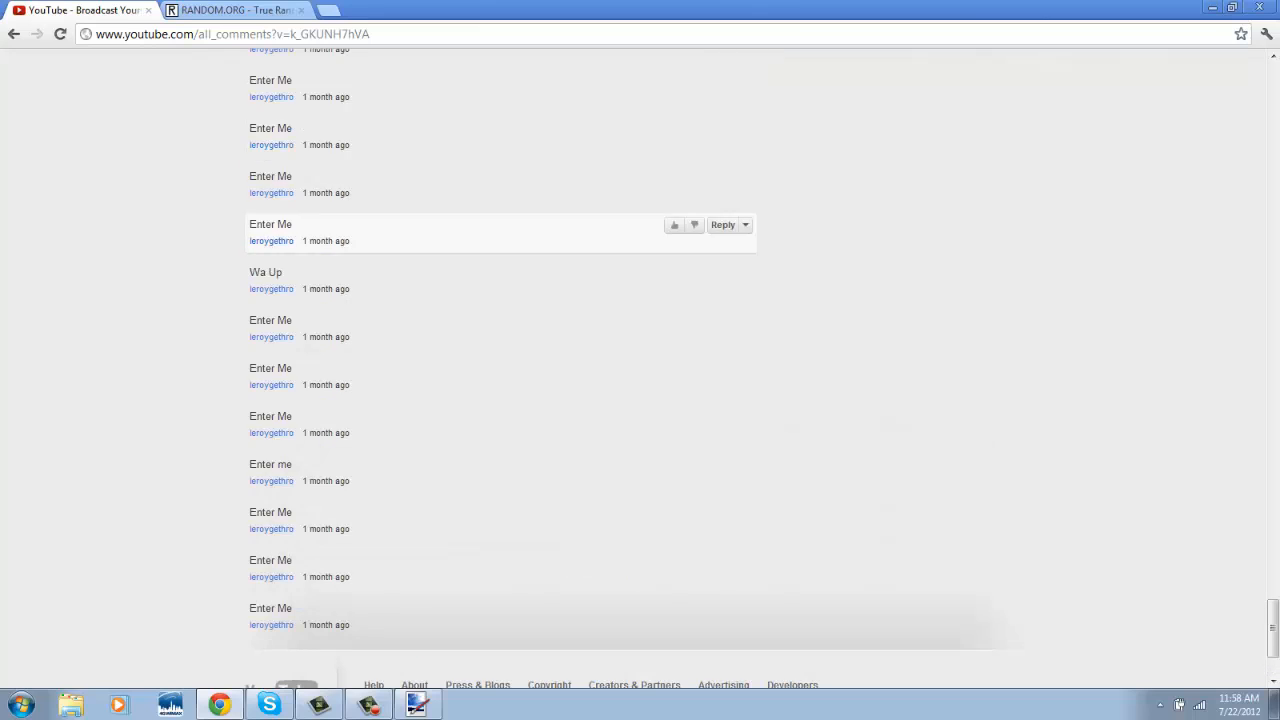
pyautogui.scroll(3)
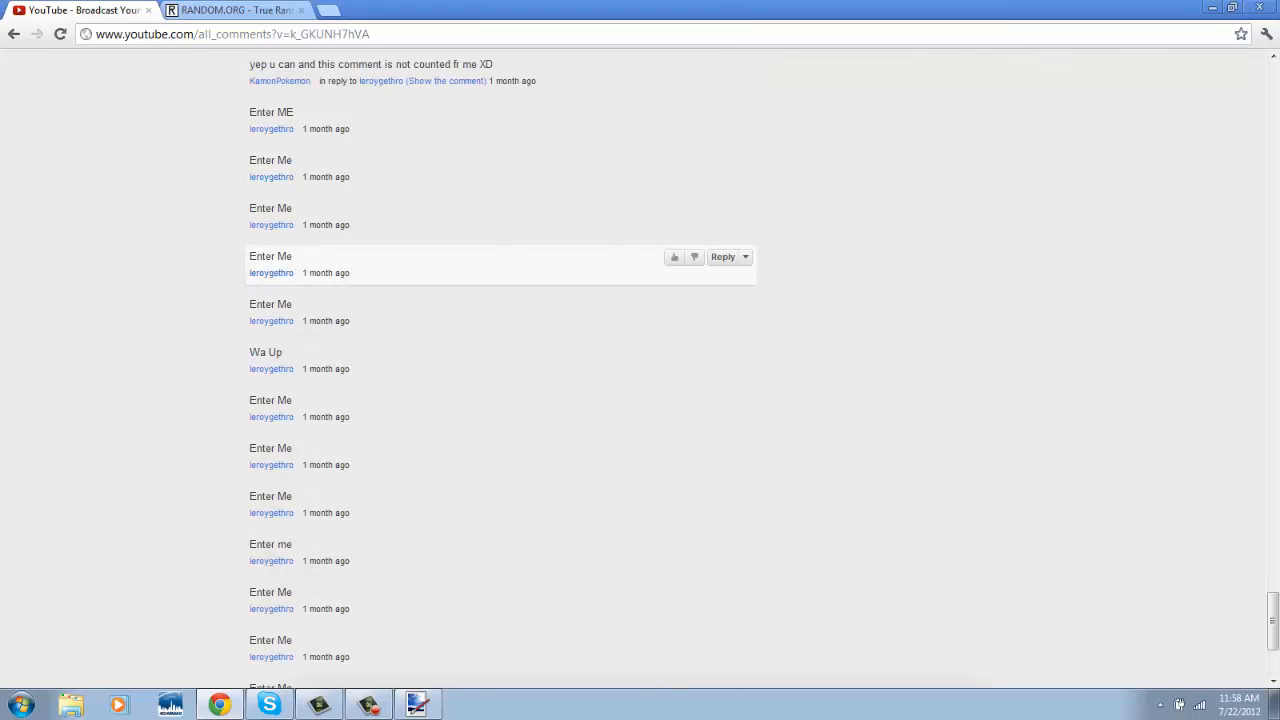
pyautogui.scroll(3)
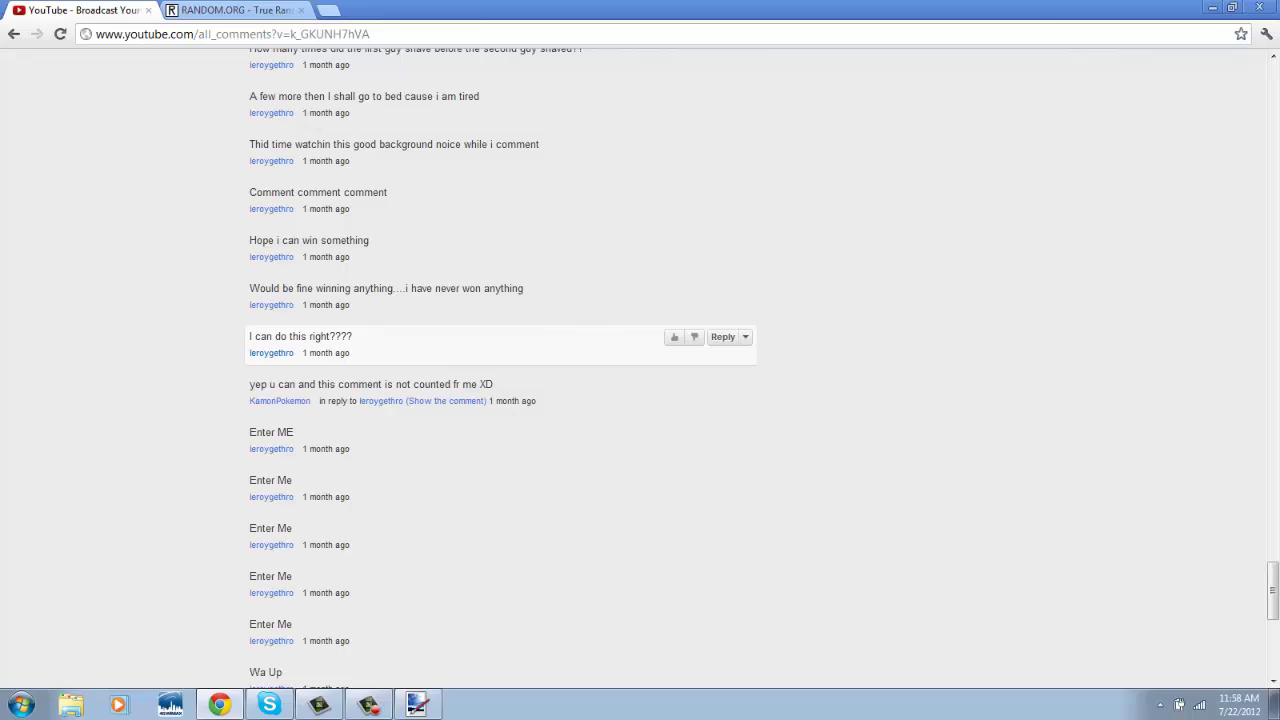
pyautogui.scroll(3)
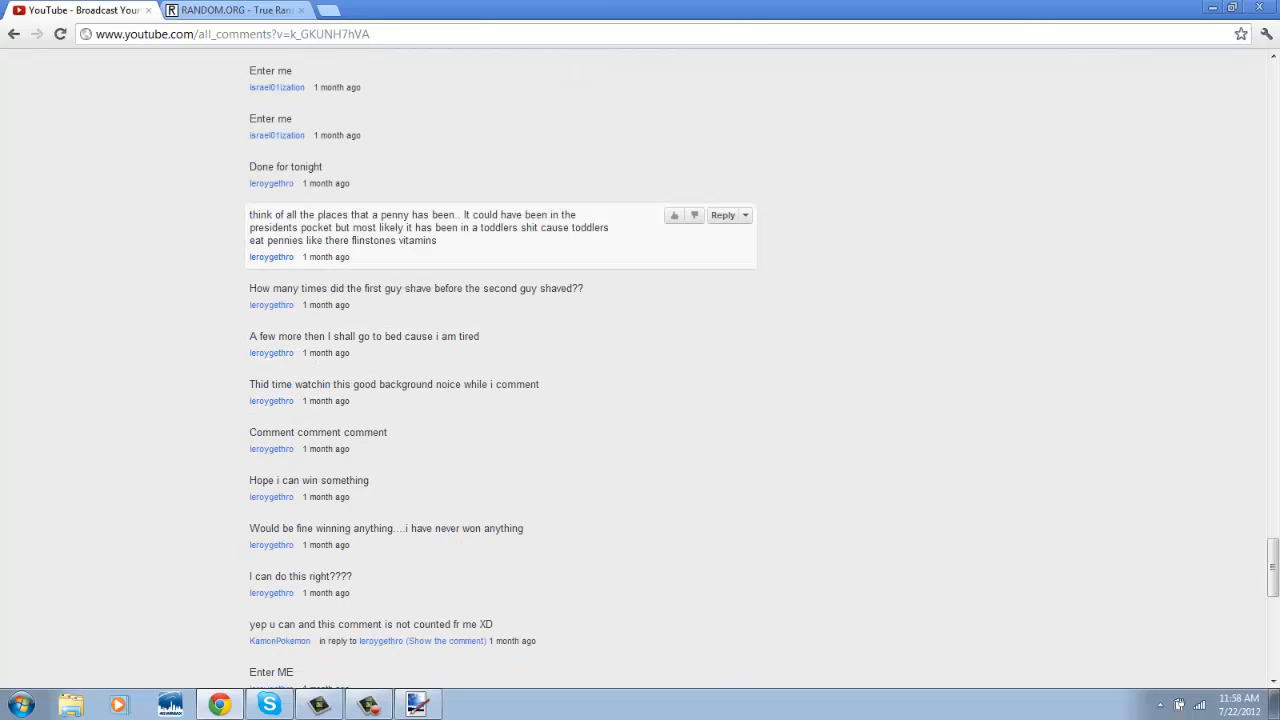
pyautogui.scroll(3)
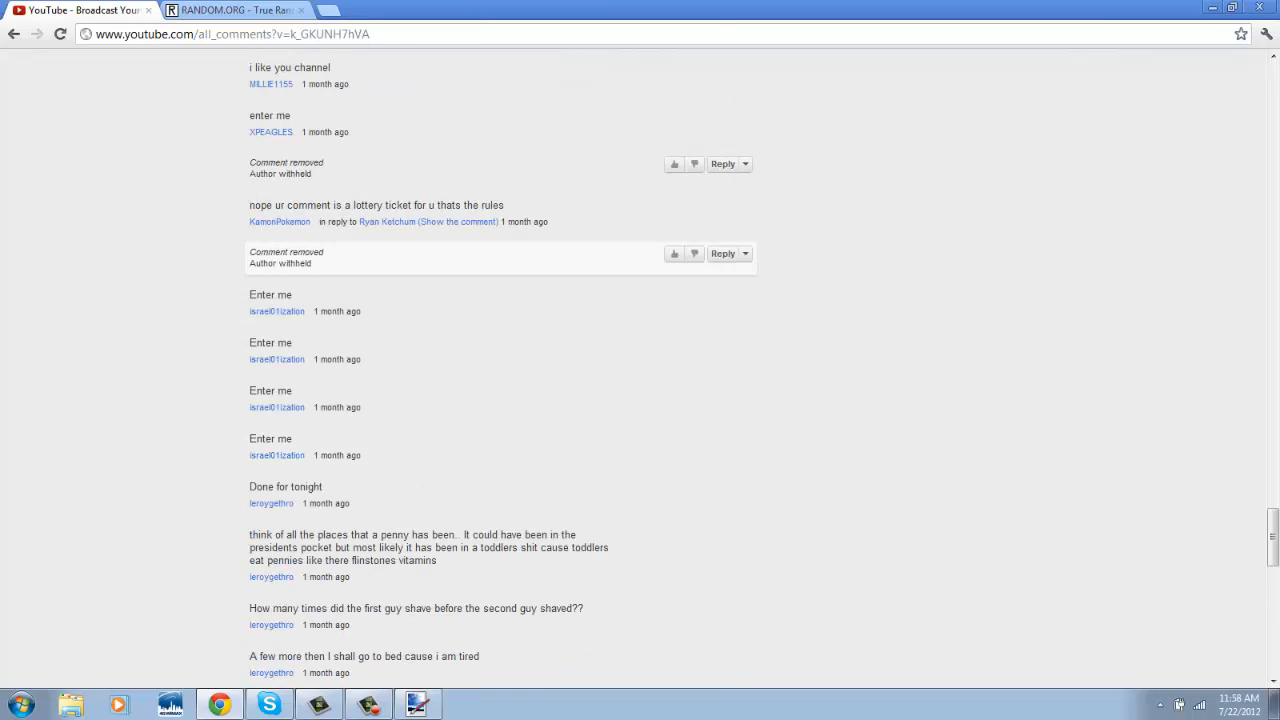
# Select the username of the winning 'enter me' comment
pyautogui.doubleClick(270, 132)
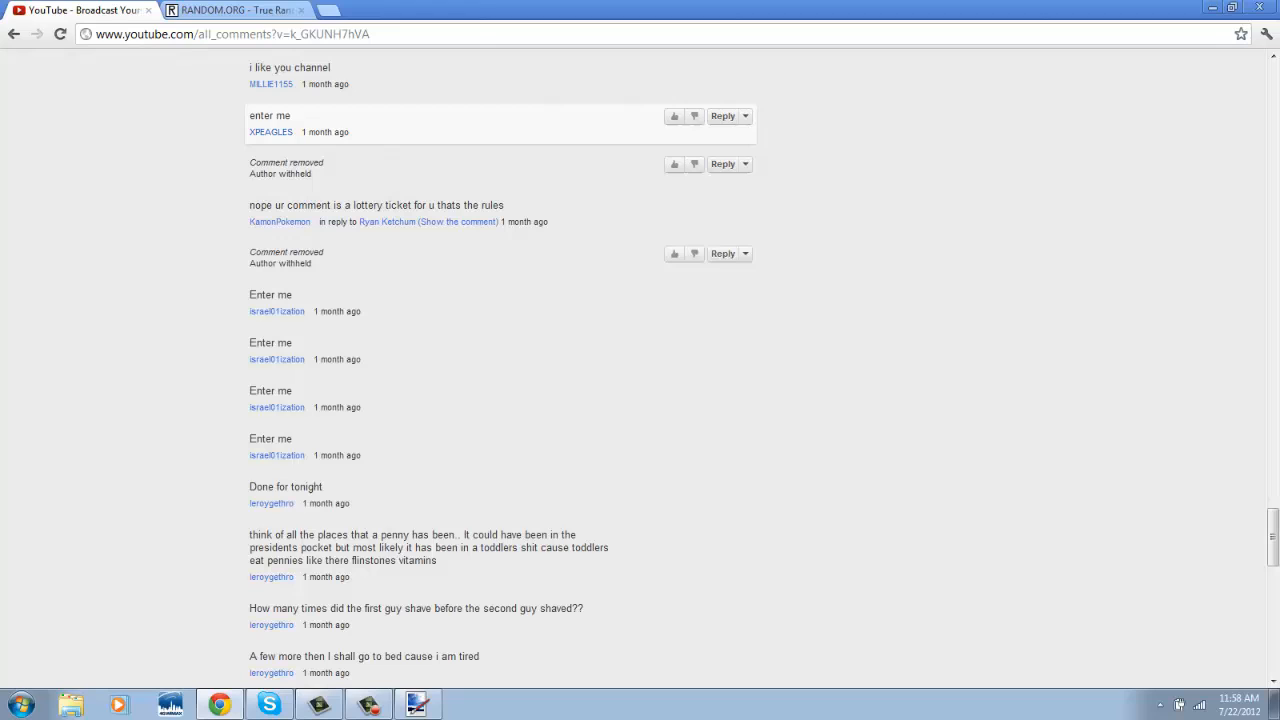
pyautogui.doubleClick(270, 132)
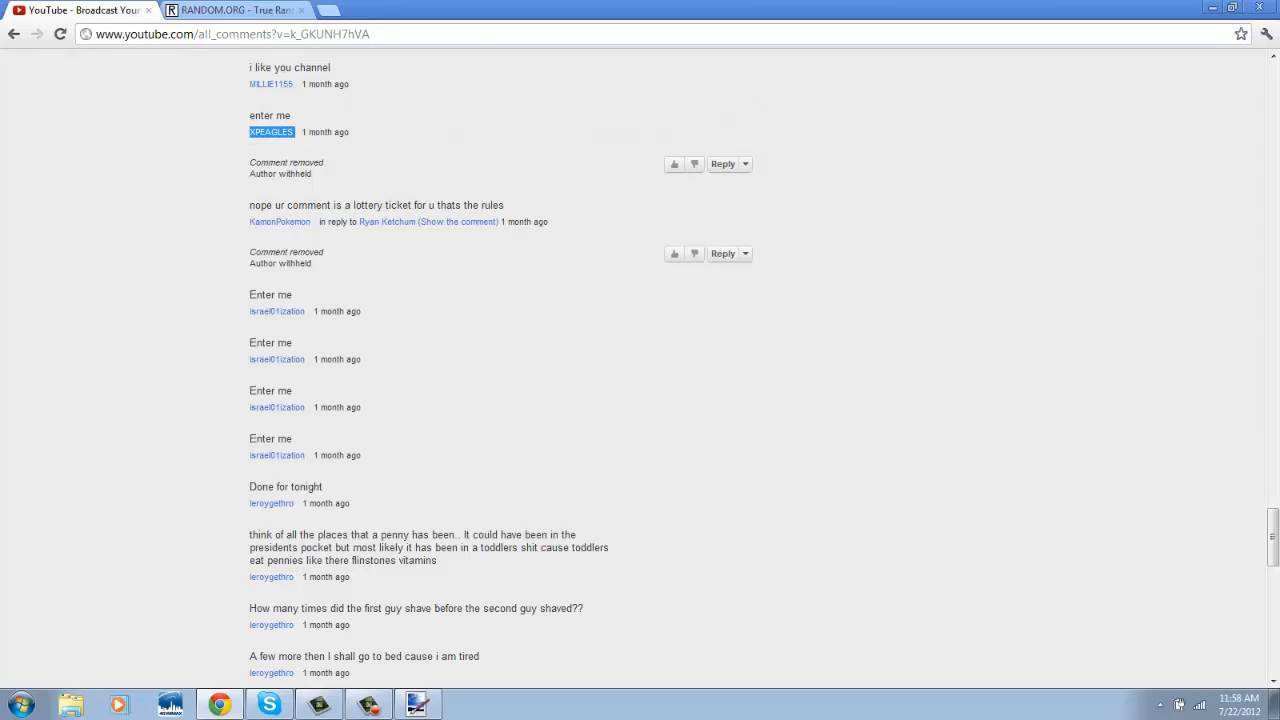
pyautogui.moveTo(400, 210)
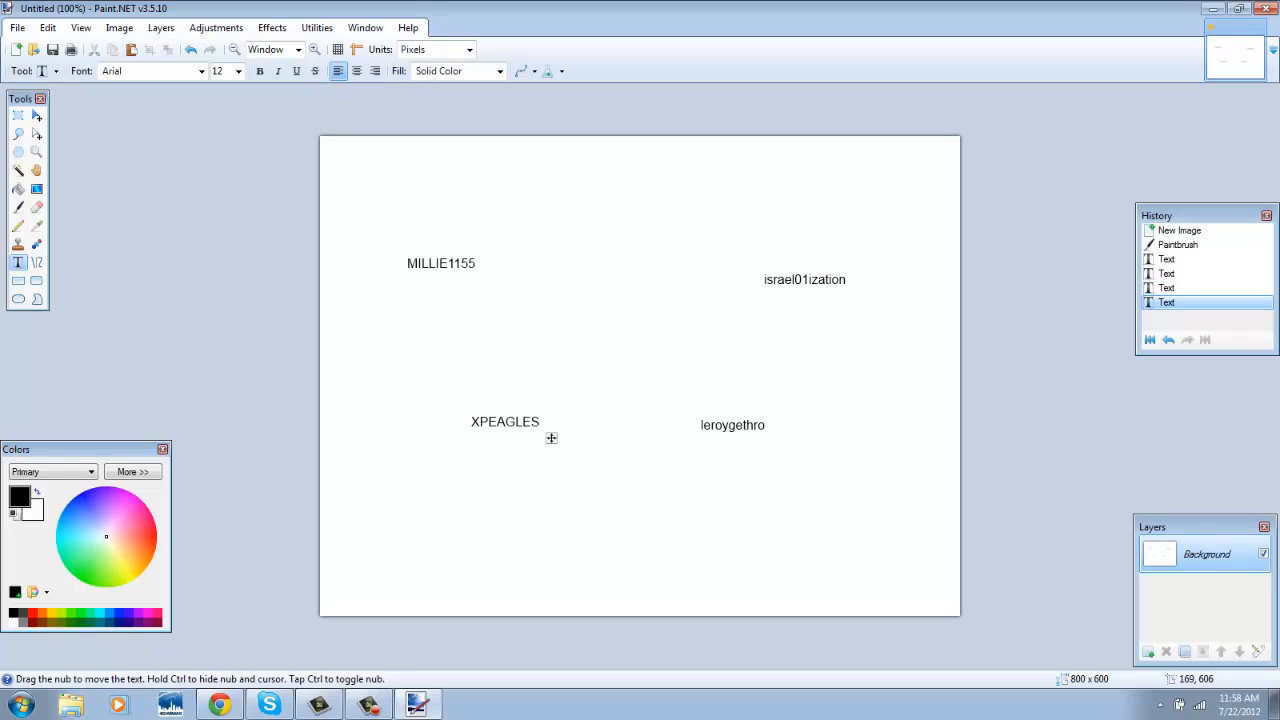
# Label the first winner with the prize 'Amnesia The Dark Decent'
pyautogui.click(18, 114)
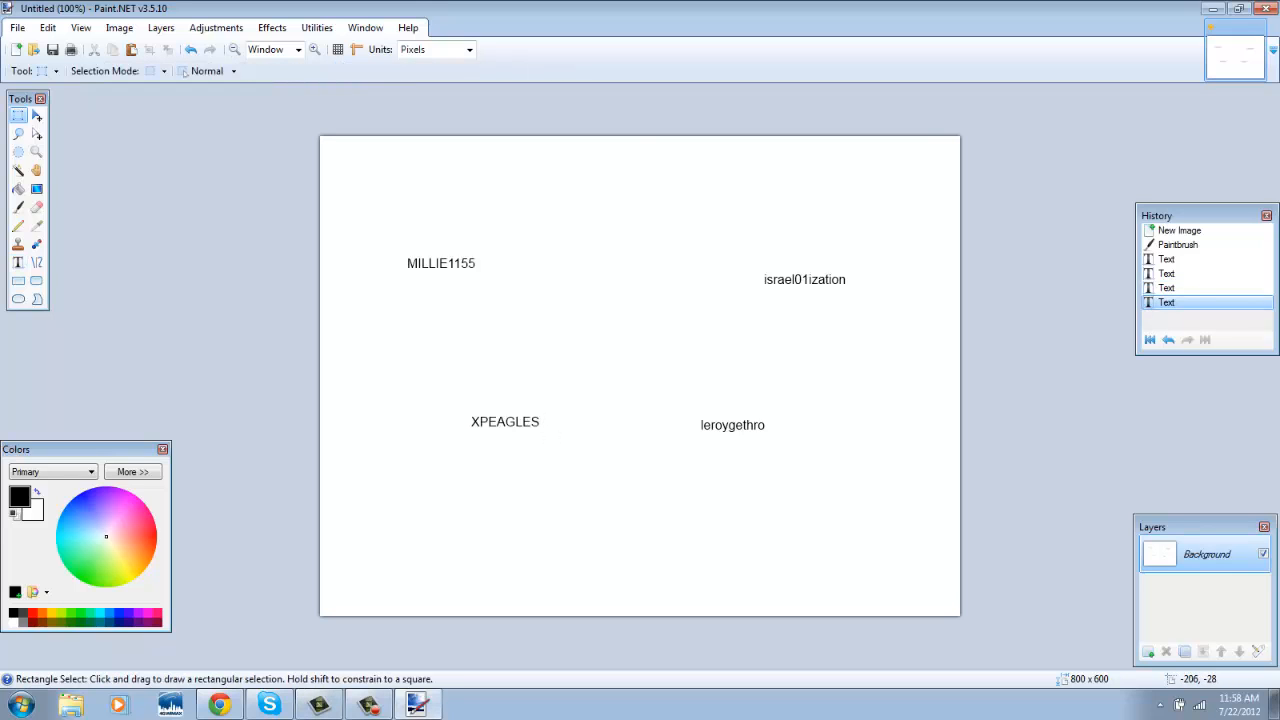
pyautogui.click(220, 704)
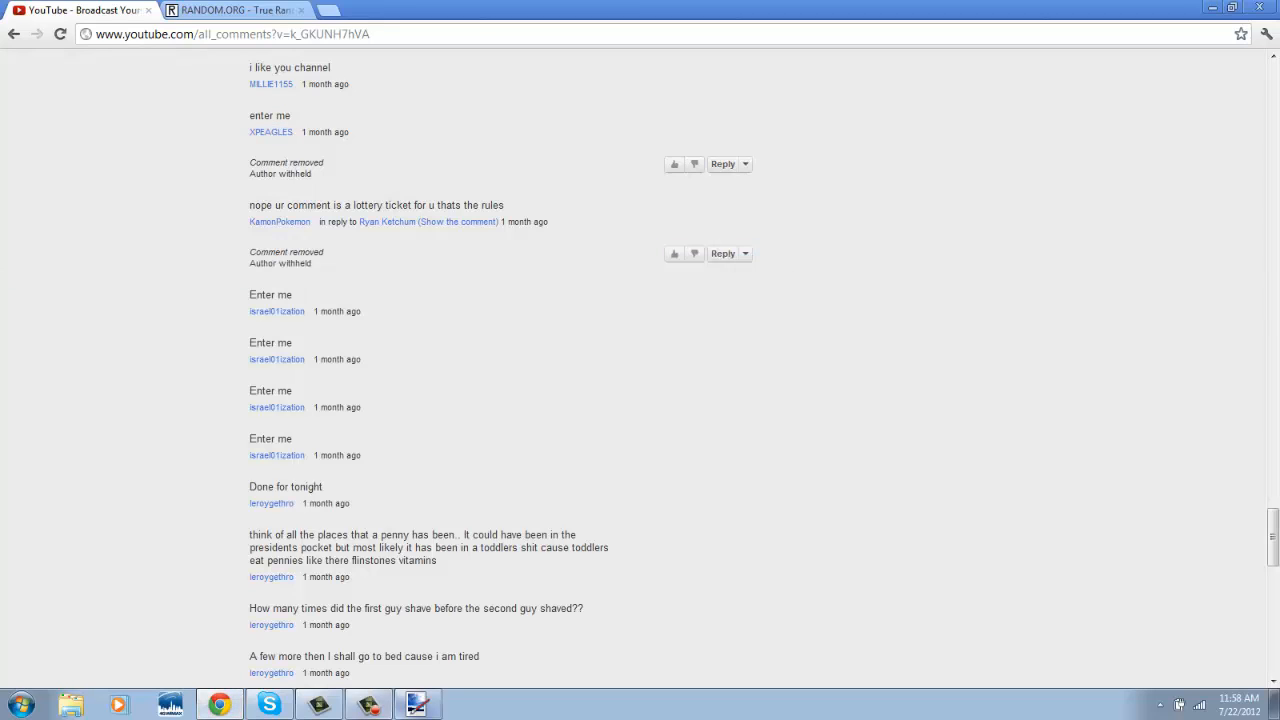
pyautogui.click(416, 704)
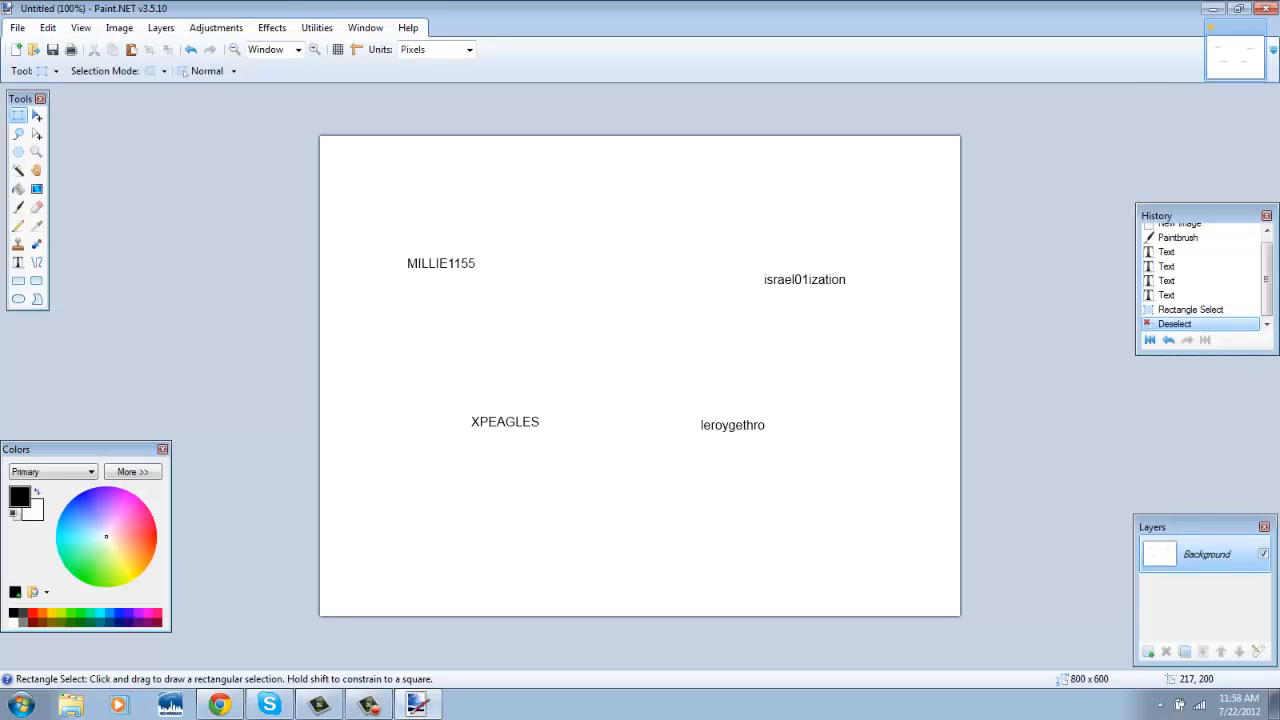
pyautogui.click(18, 260)
pyautogui.write('A')
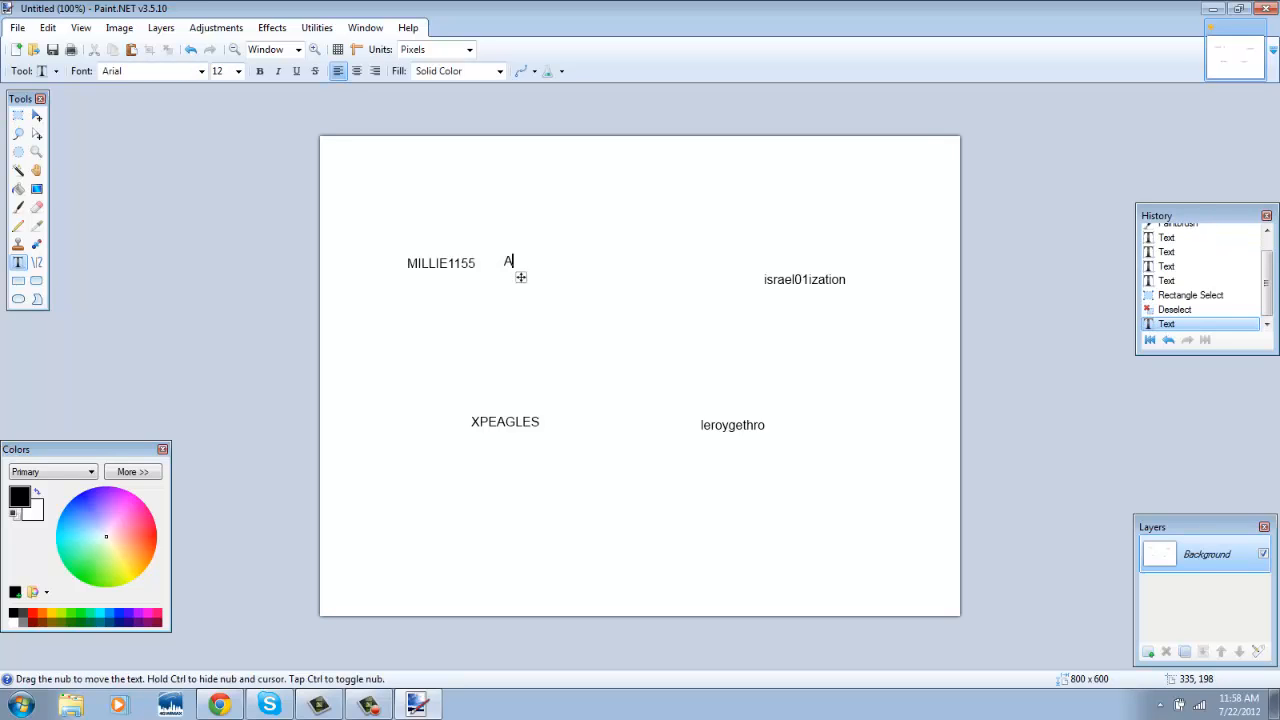
pyautogui.write('mnesia')
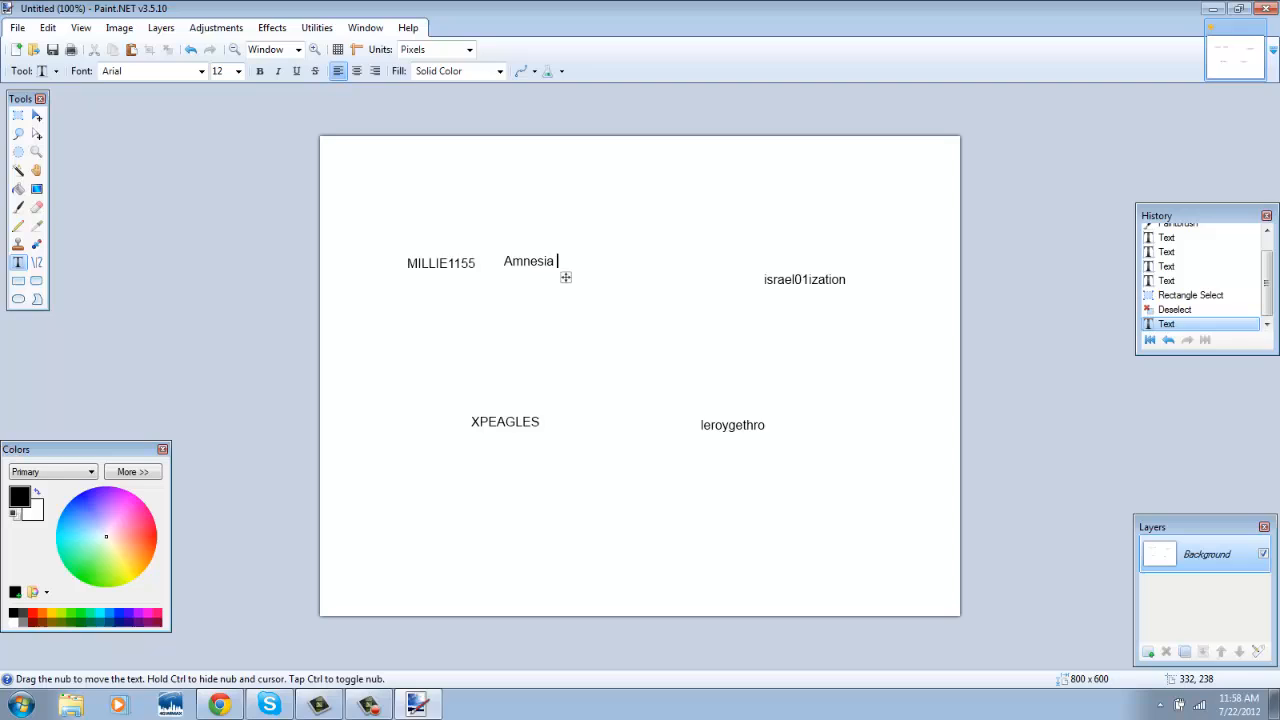
pyautogui.write('The Dark Decent')
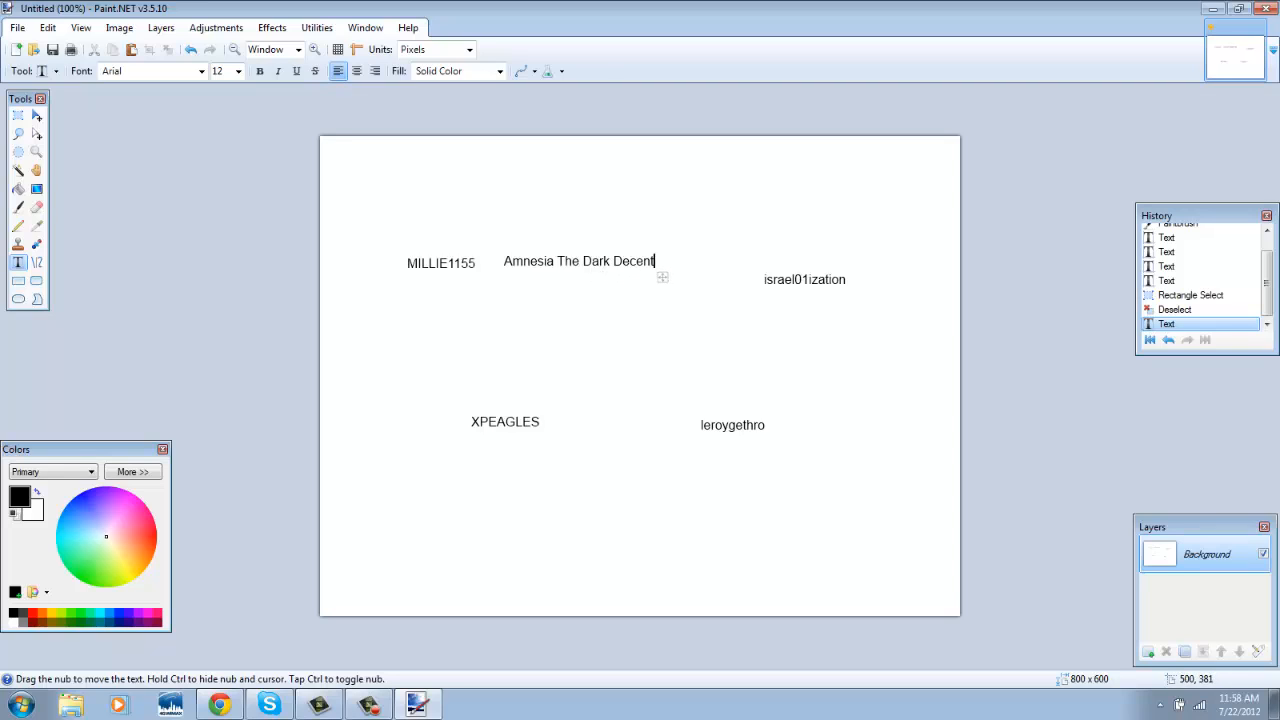
# Label the next winners with Wars and 'Pokemon Mystery Dungeons: Explorers of Sky'
pyautogui.click(788, 430)
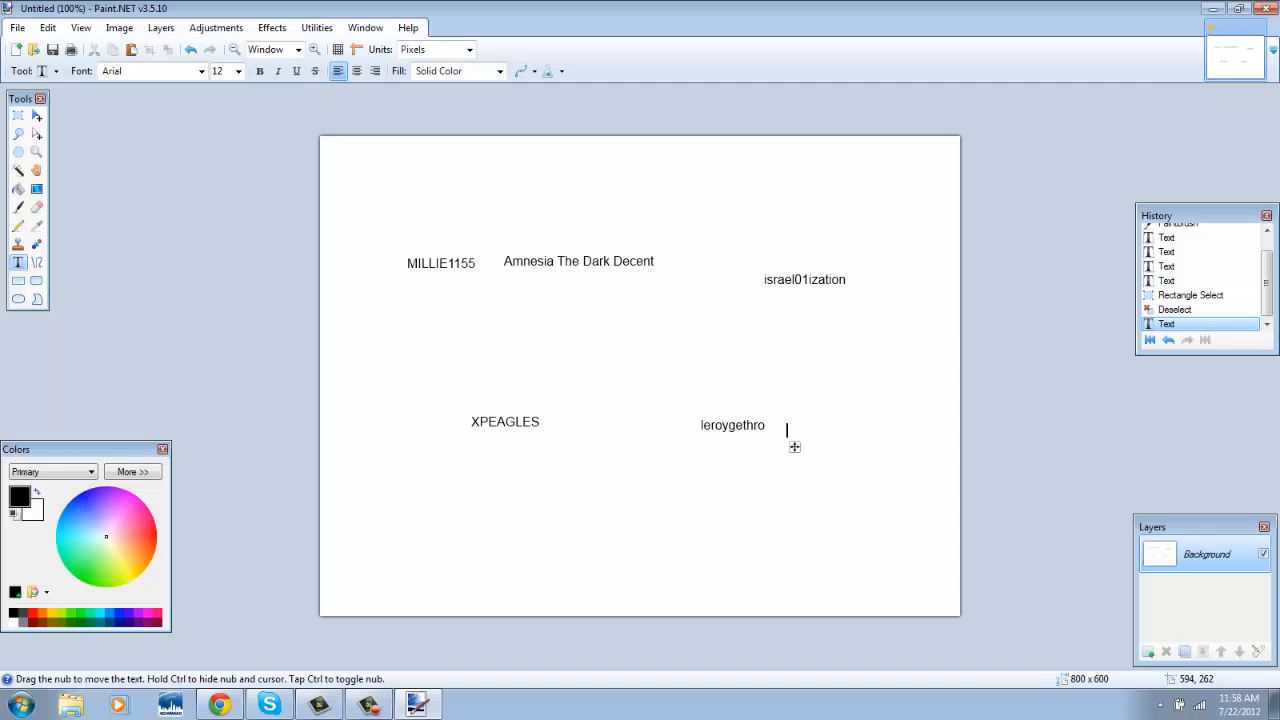
pyautogui.moveTo(876, 292)
pyautogui.write('Lego Start')
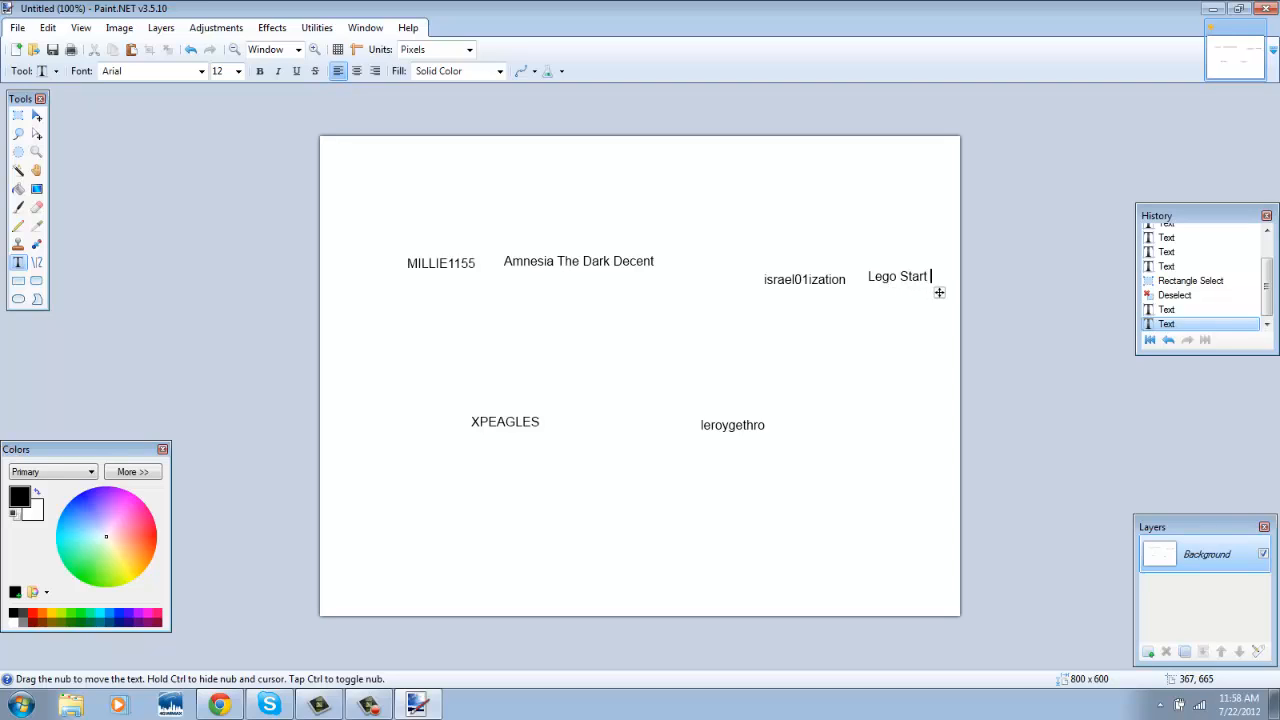
pyautogui.write('Wars 1')
pyautogui.write('P')
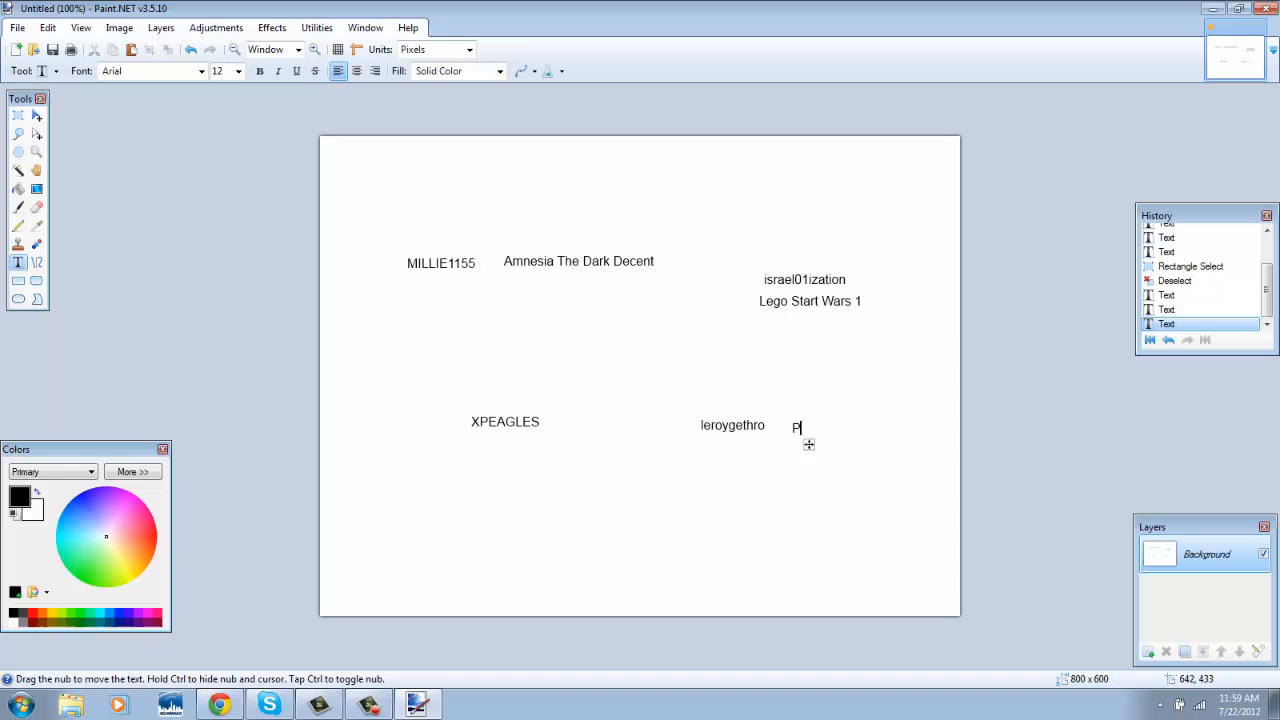
pyautogui.write('okemon M')
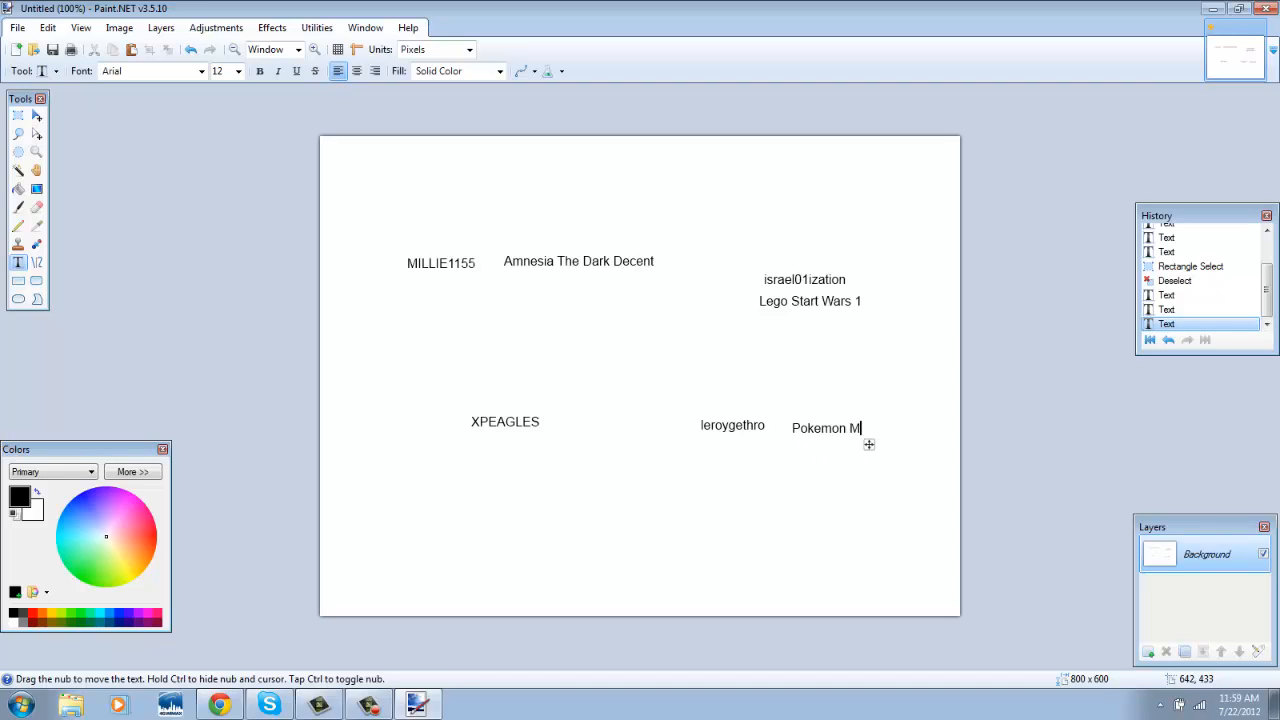
pyautogui.write('ysterie Dun')
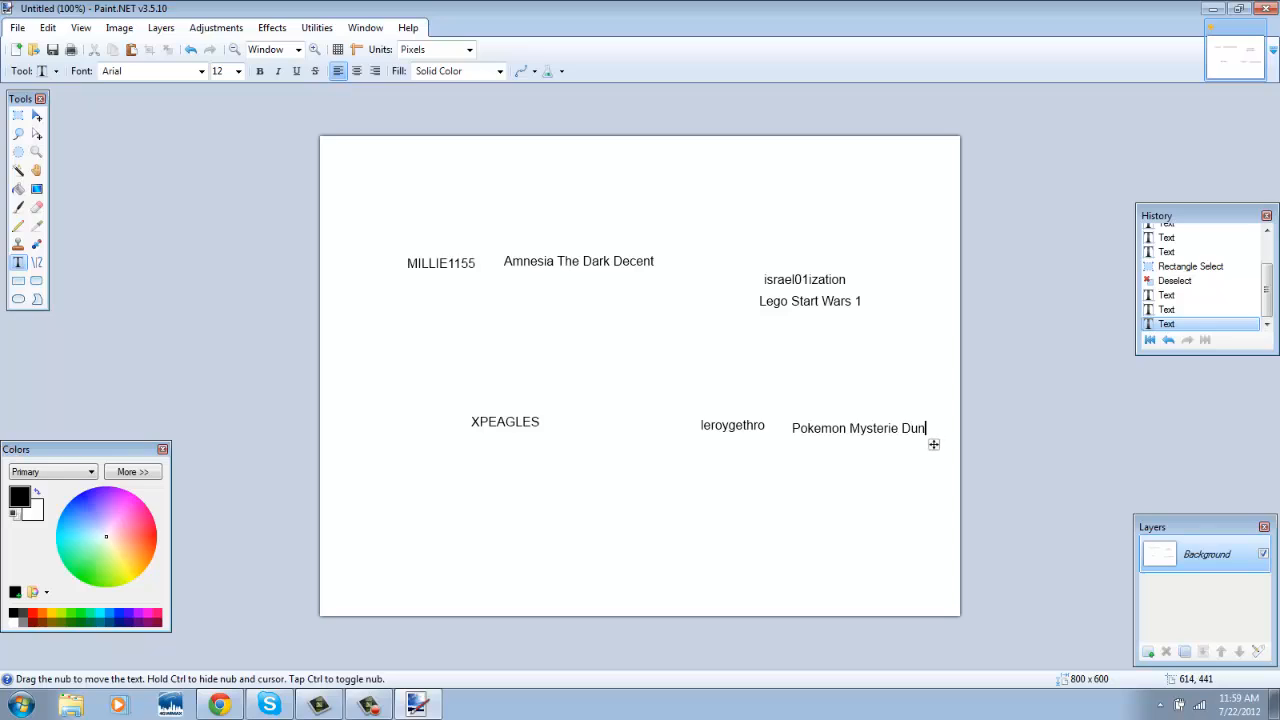
pyautogui.write('geons')
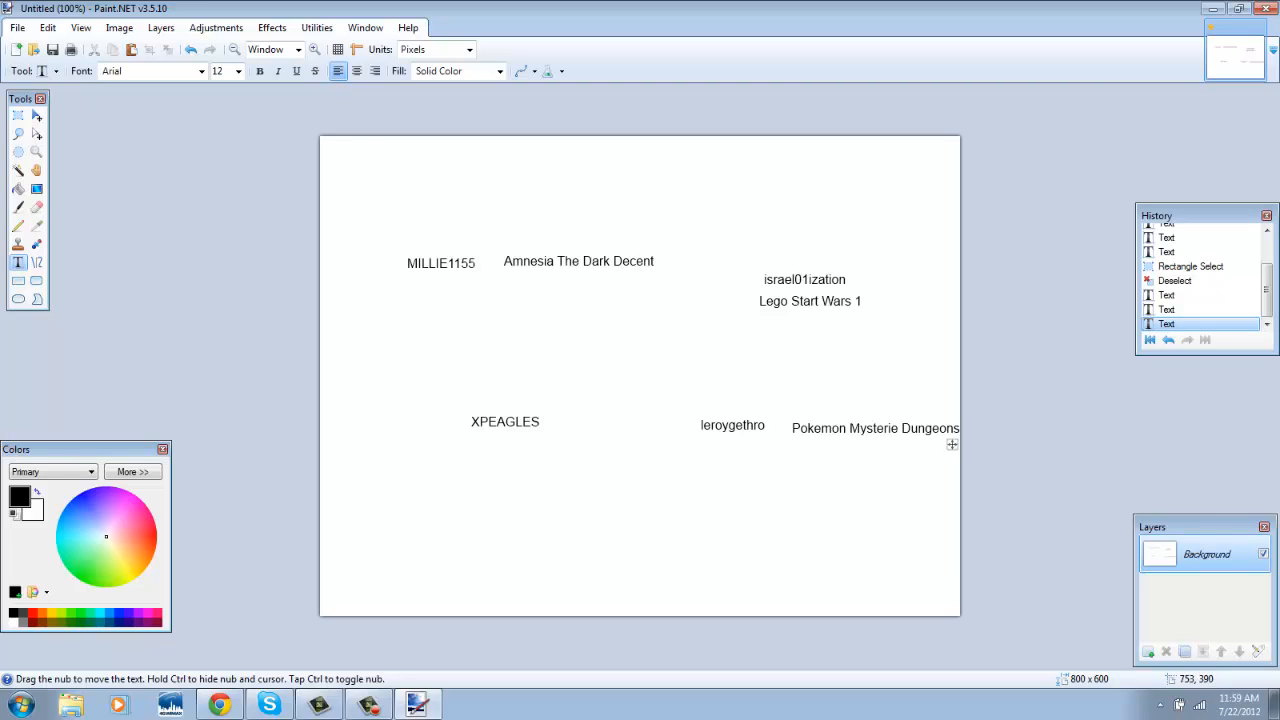
pyautogui.write(': Explorers of Sky')
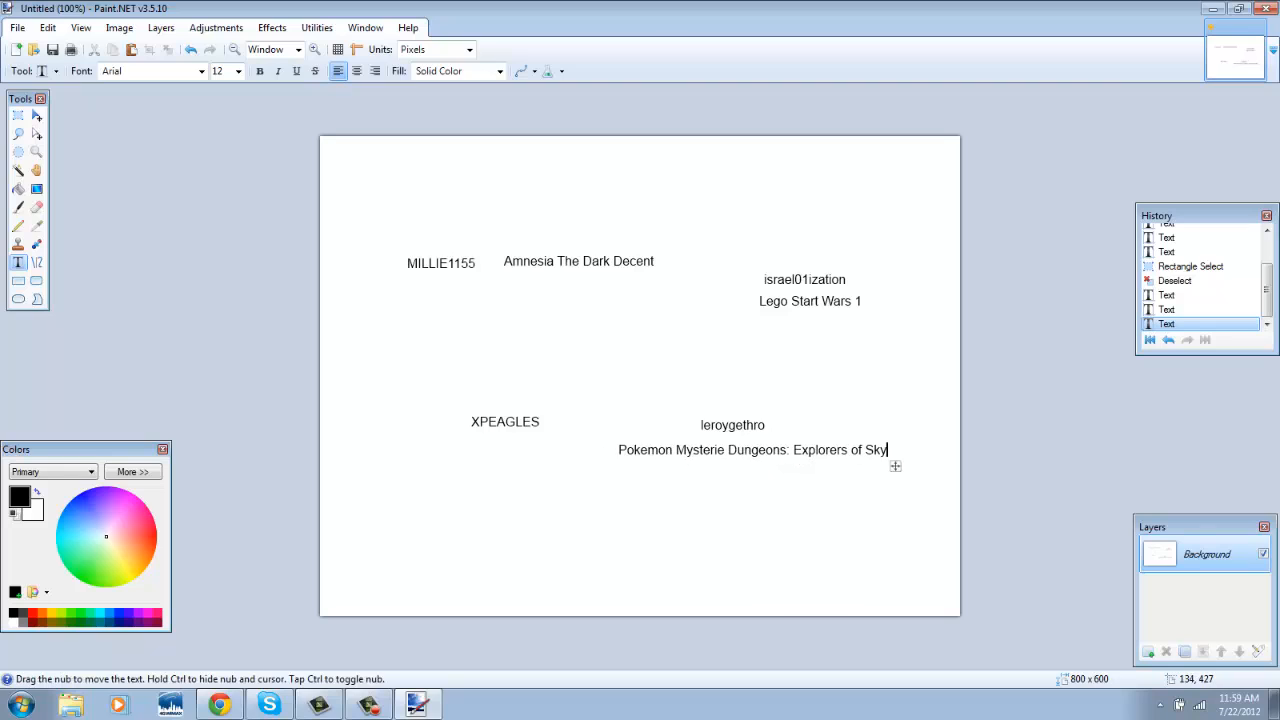
# Label the last winner with 'Pokemon Tin Full of Cards'
pyautogui.click(456, 458)
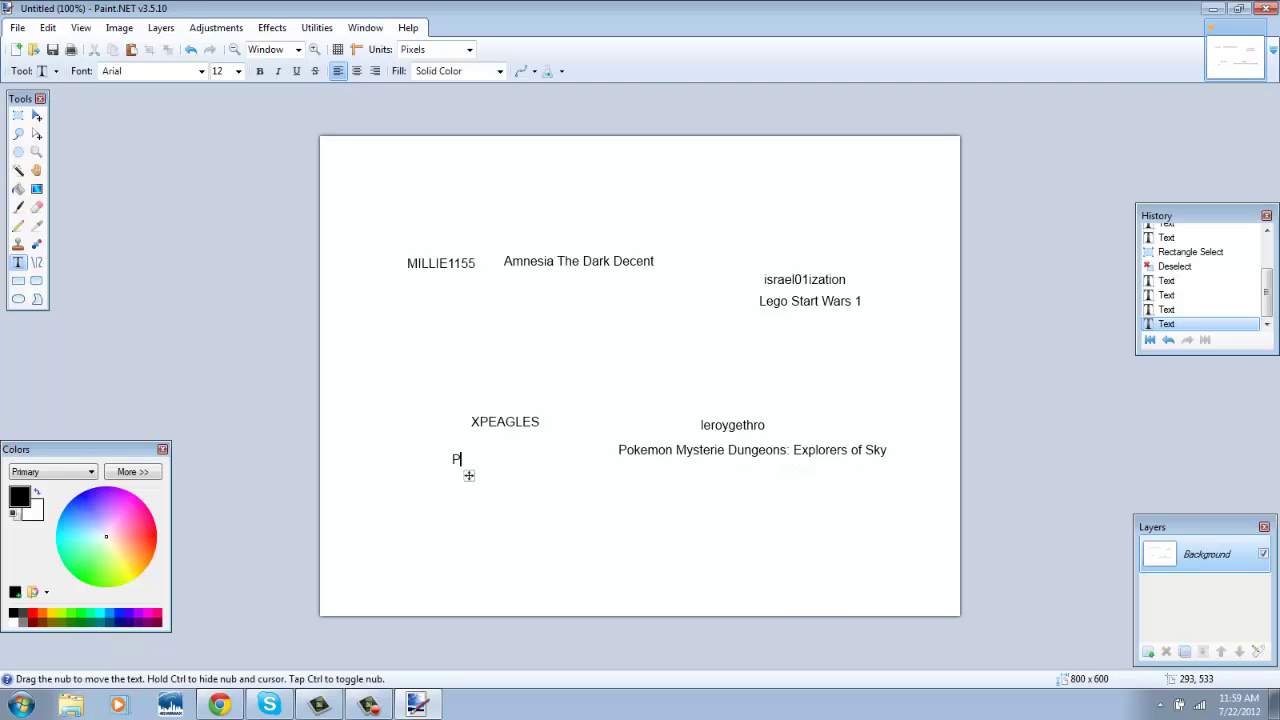
pyautogui.write('okemon T')
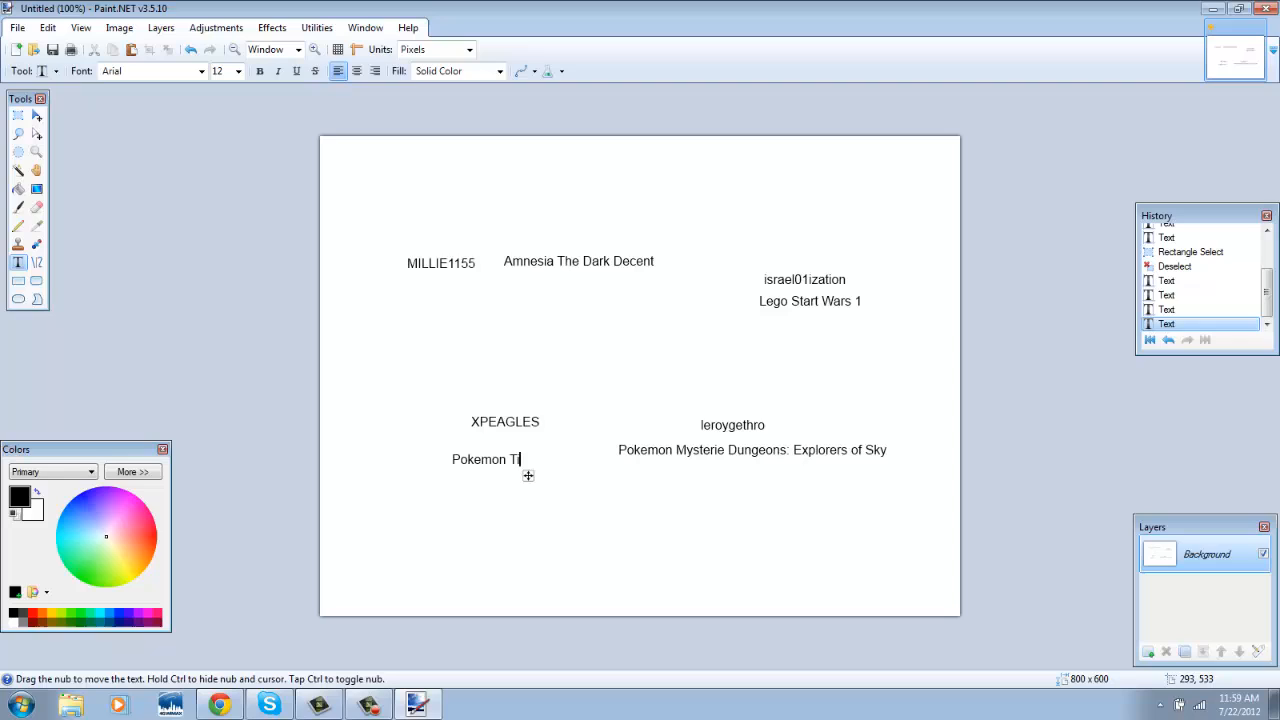
pyautogui.write('in Full')
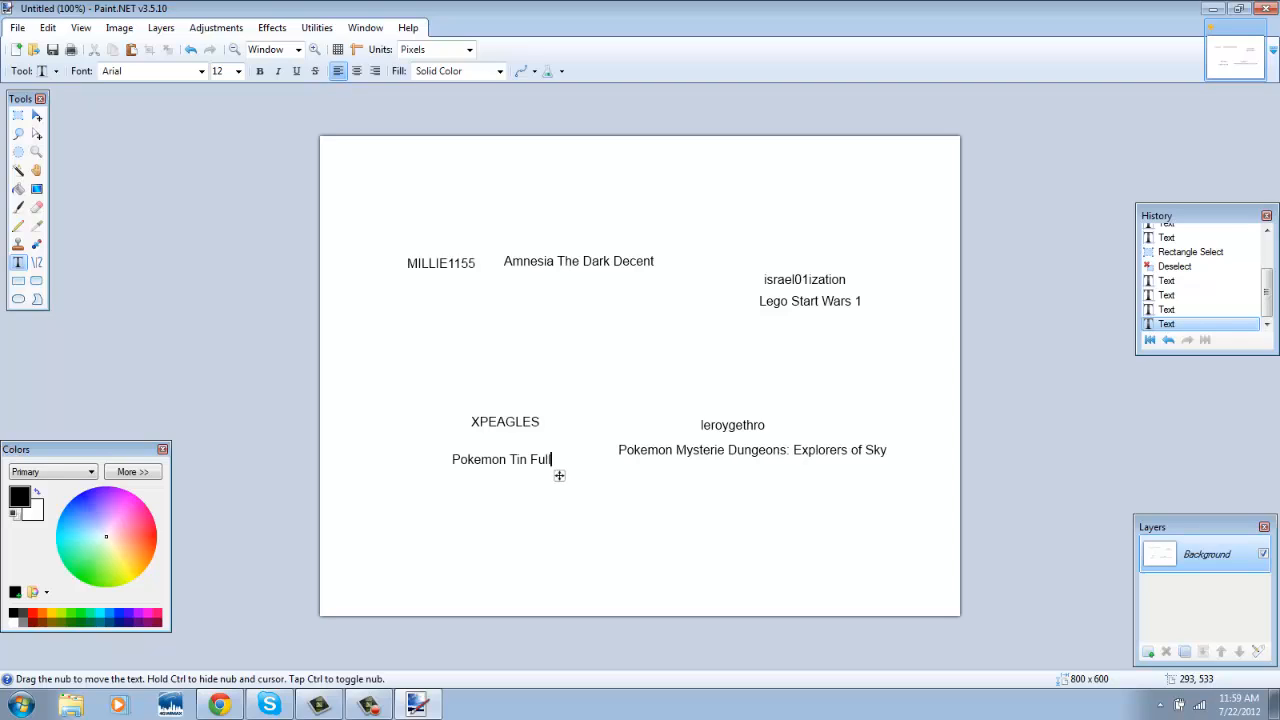
pyautogui.write('of Car')
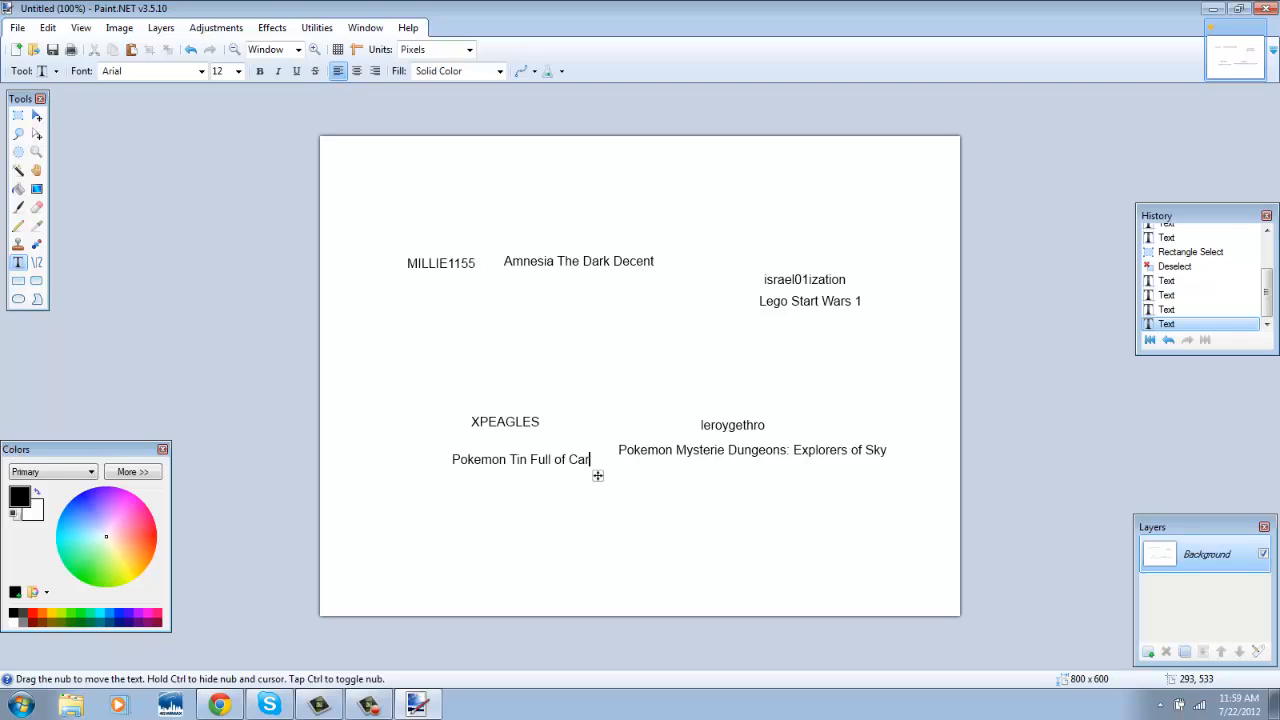
pyautogui.write('ds')
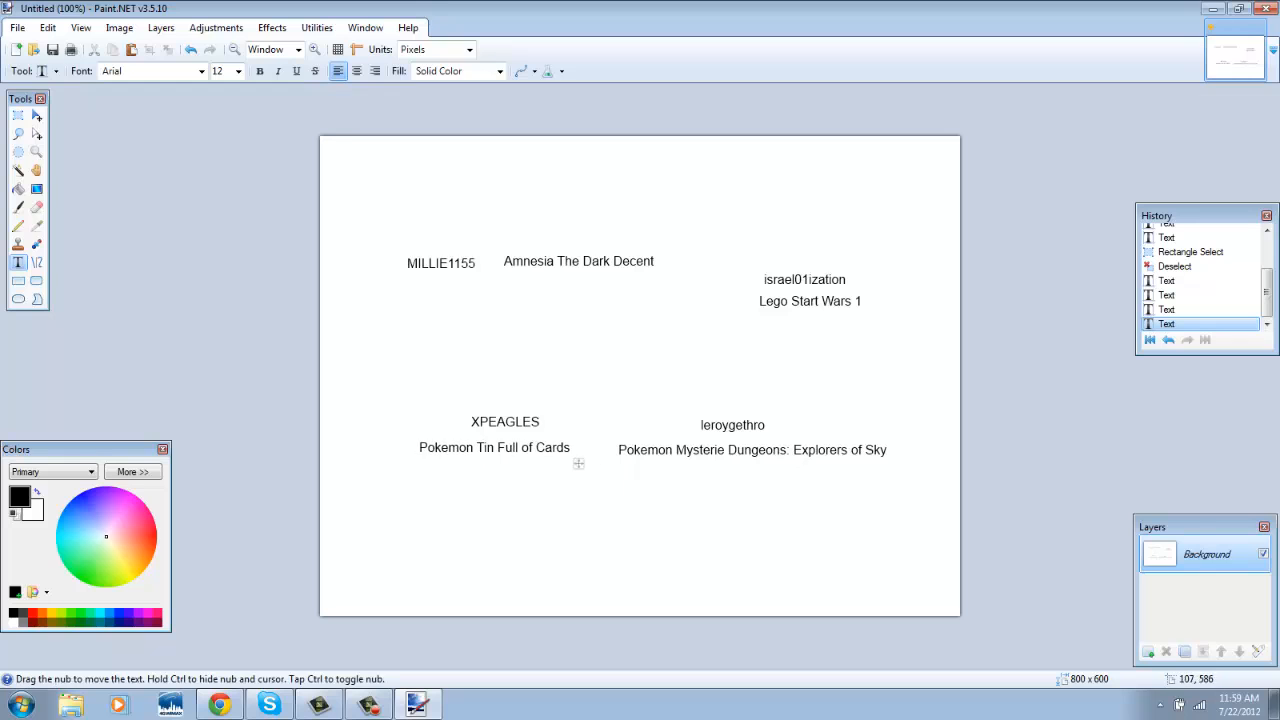
# Scroll back up through the giveaway comments and go to the CLOSED video's watch page
pyautogui.click(220, 704)
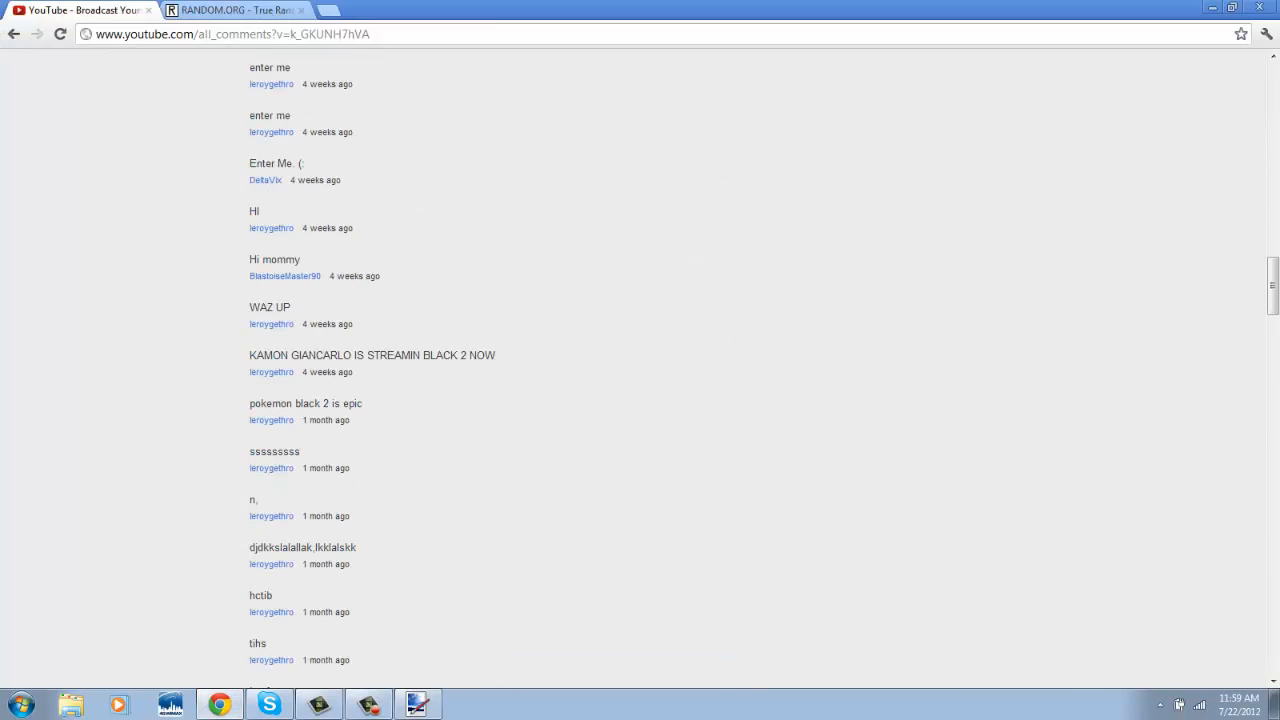
pyautogui.scroll(3)
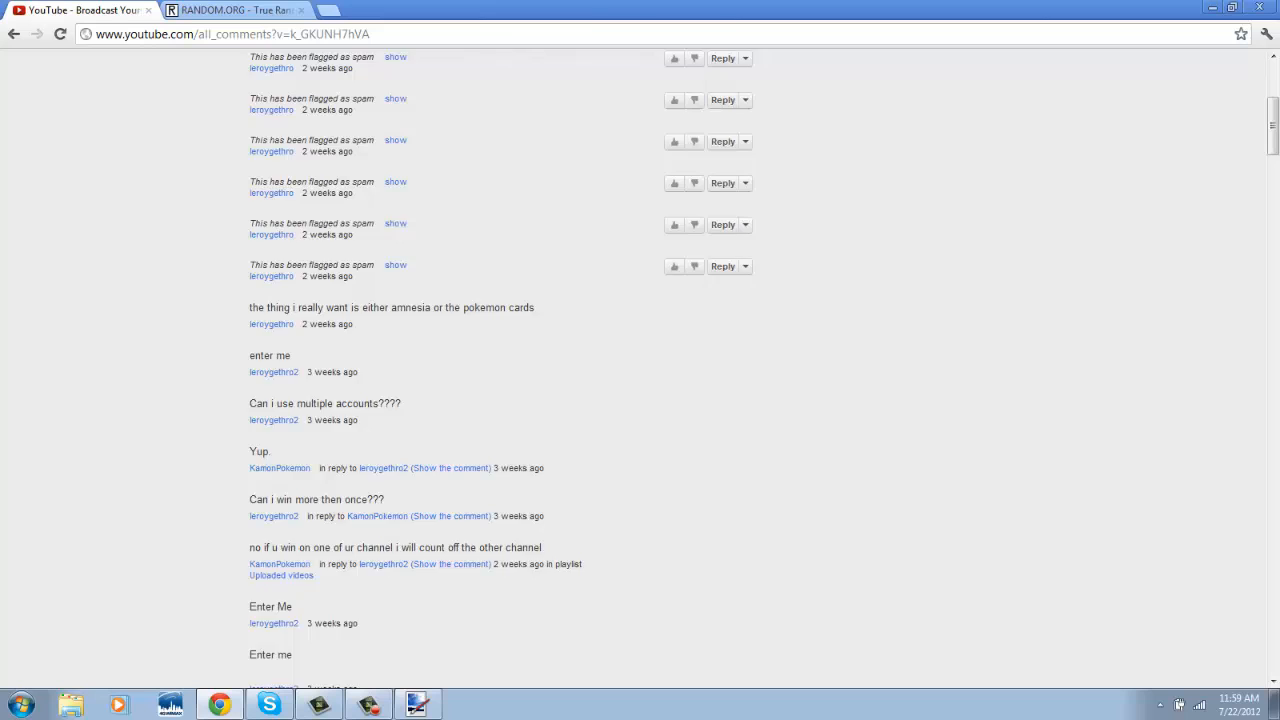
pyautogui.scroll(3)
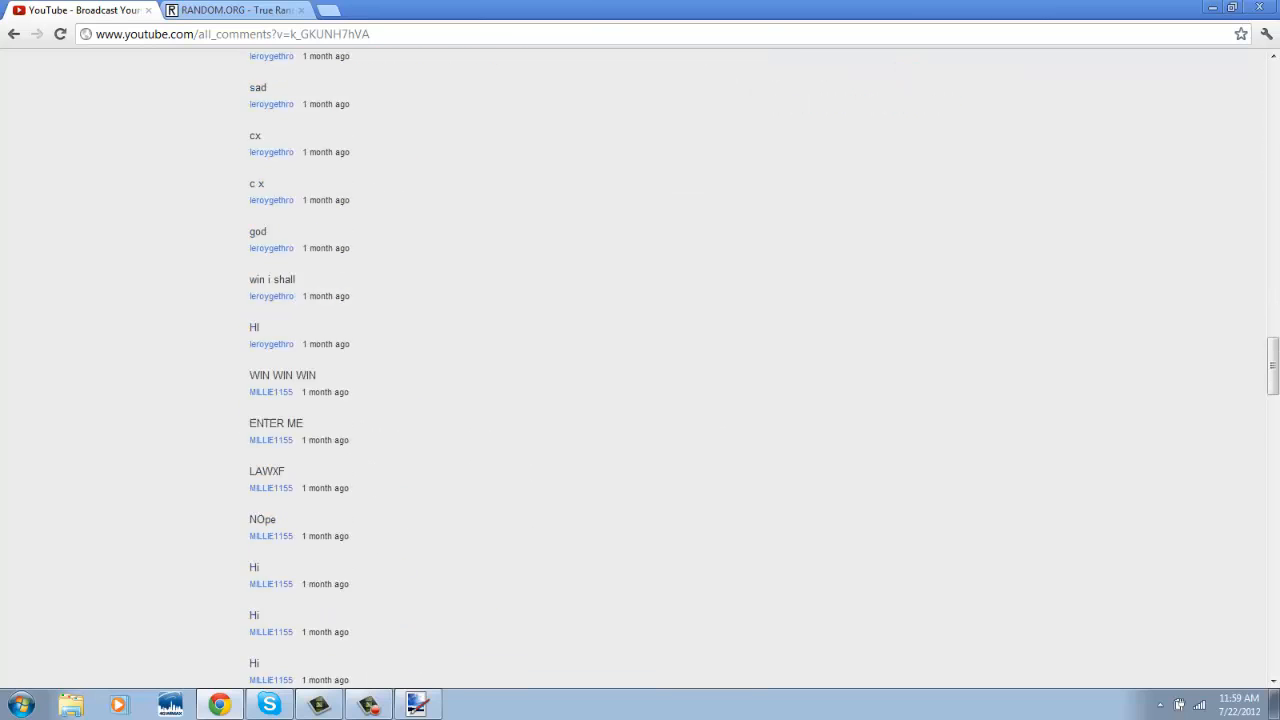
pyautogui.scroll(3)
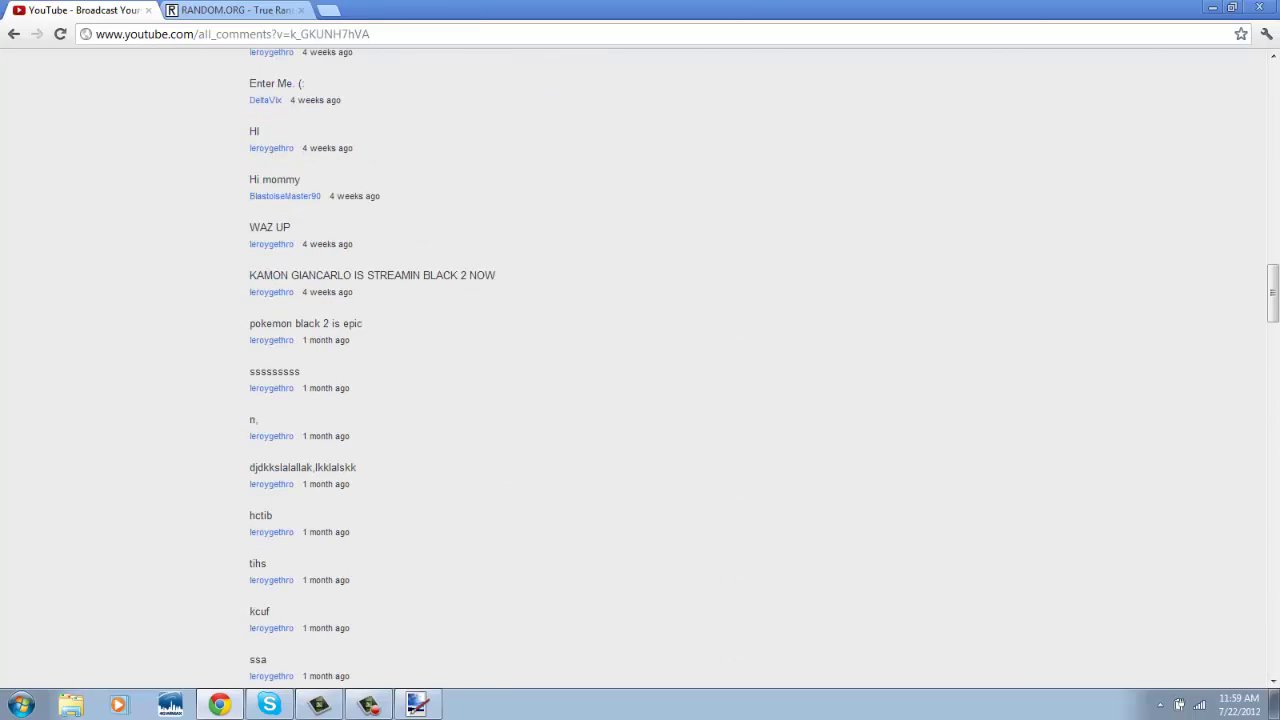
pyautogui.scroll(3)
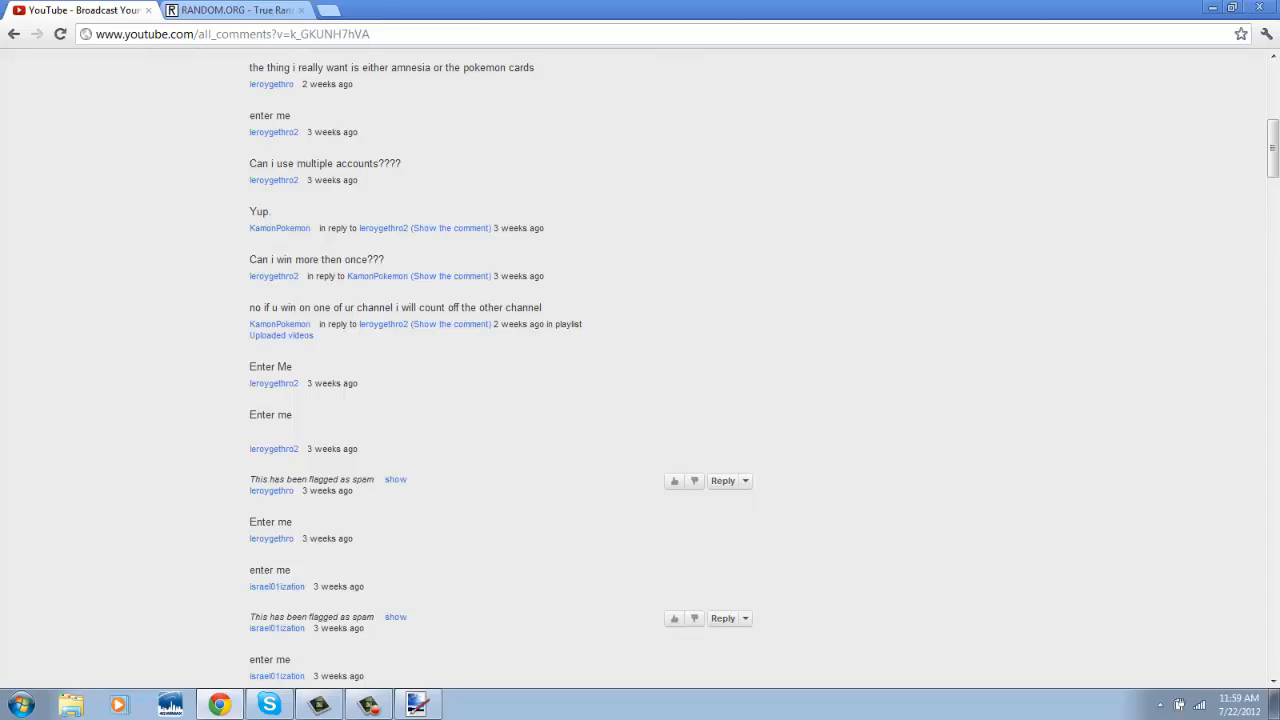
pyautogui.scroll(3)
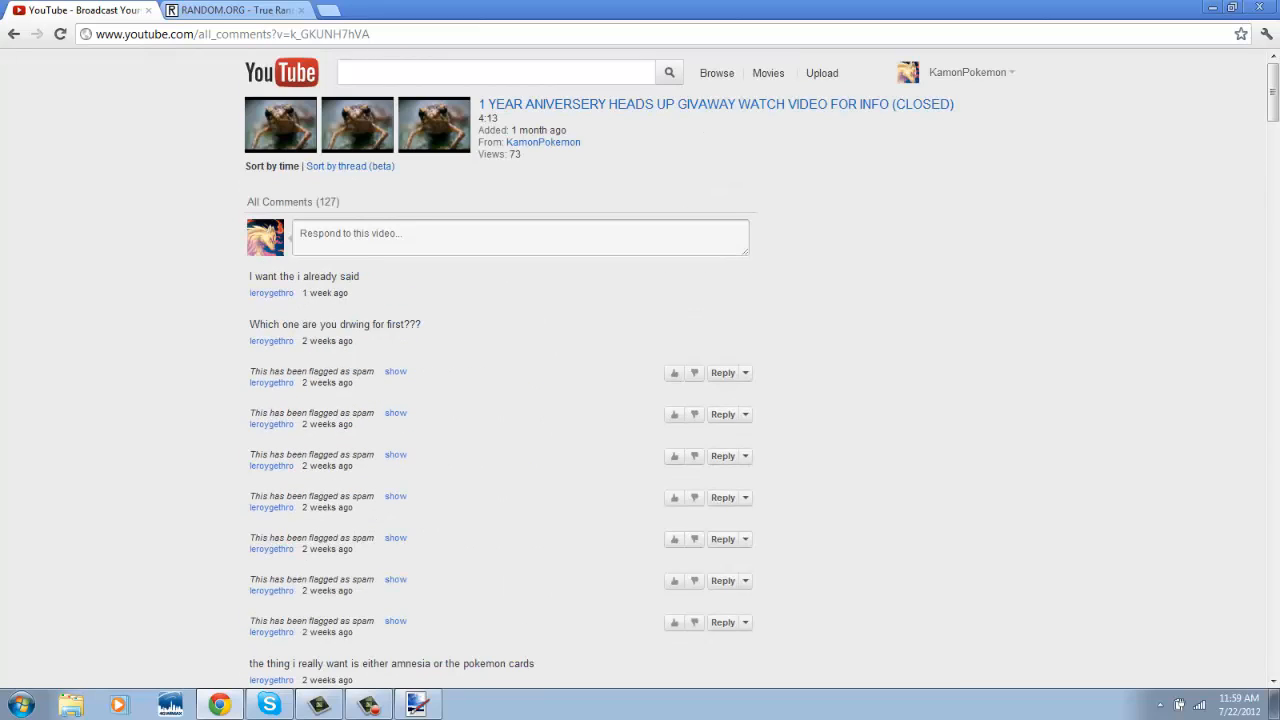
pyautogui.moveTo(716, 104)
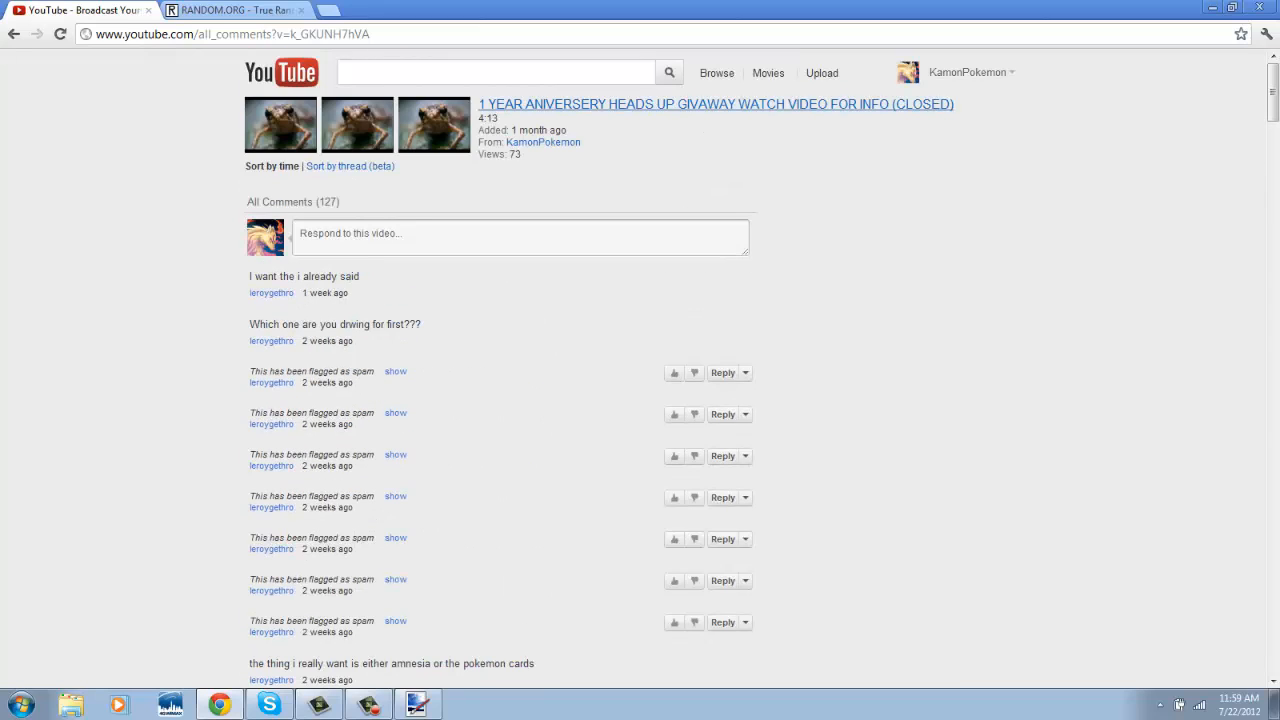
pyautogui.click(716, 104)
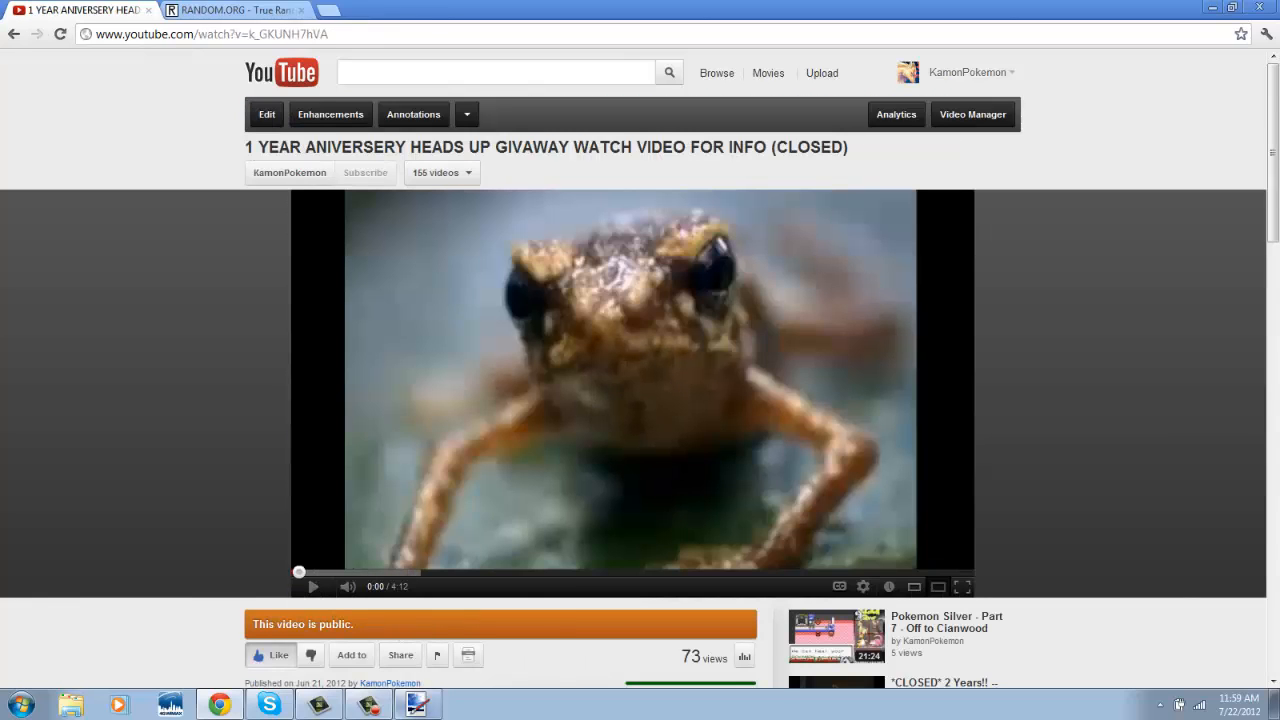